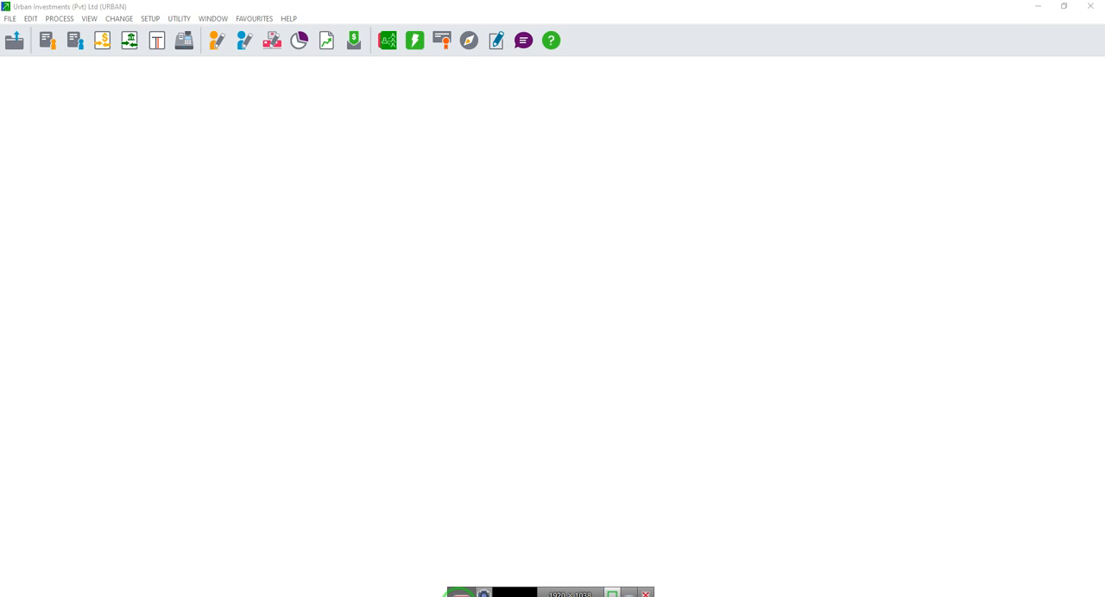
# Step: Open the Edit Customer Accounts window from the Edit menu
pyautogui.click(48, 42)
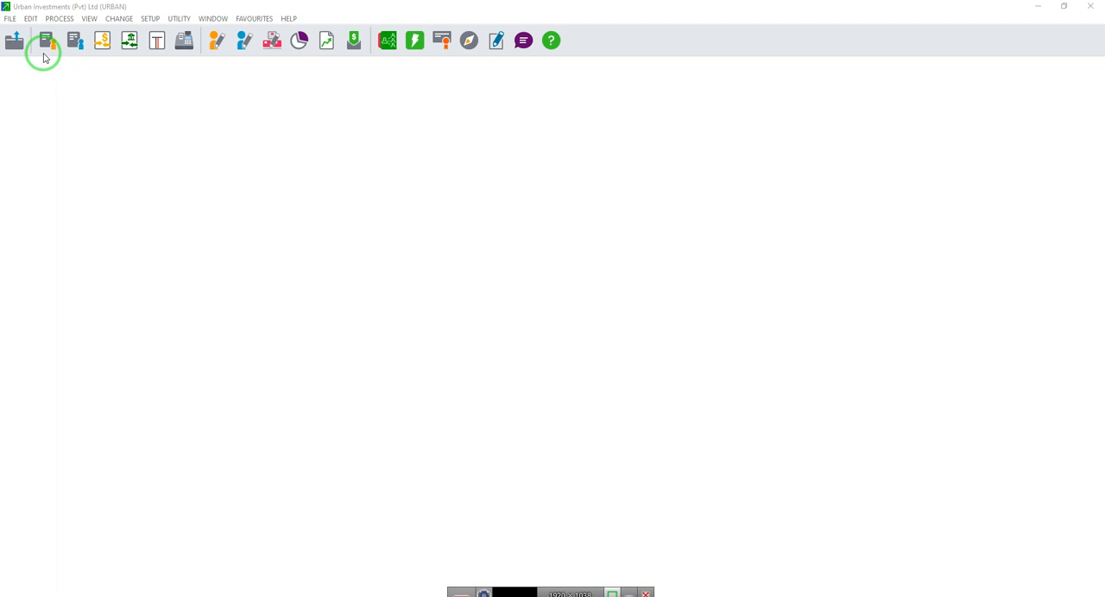
pyautogui.click(31, 19)
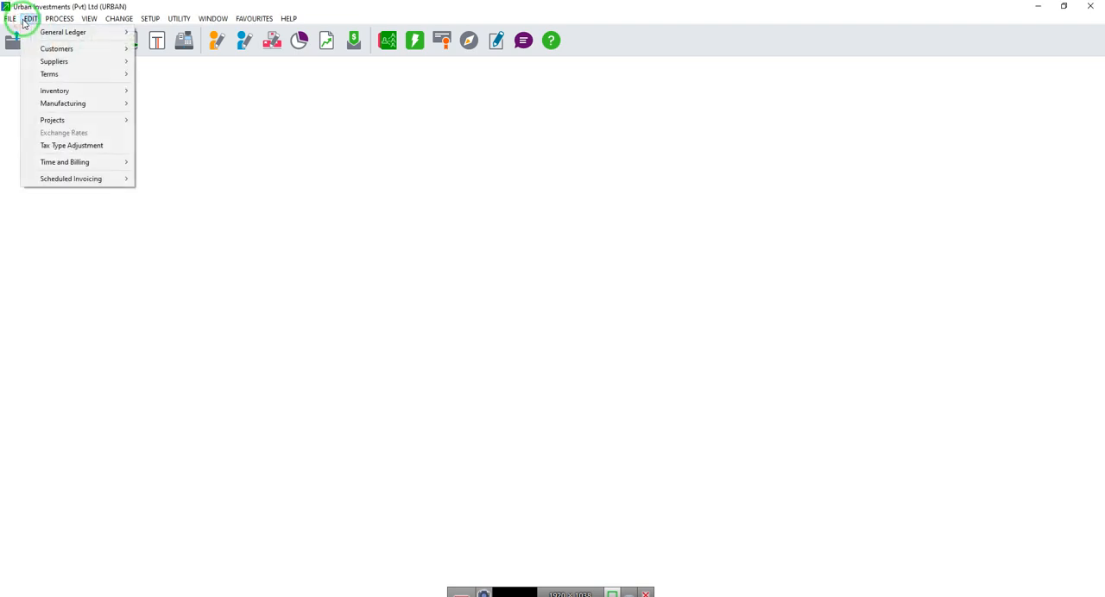
pyautogui.moveTo(83, 56)
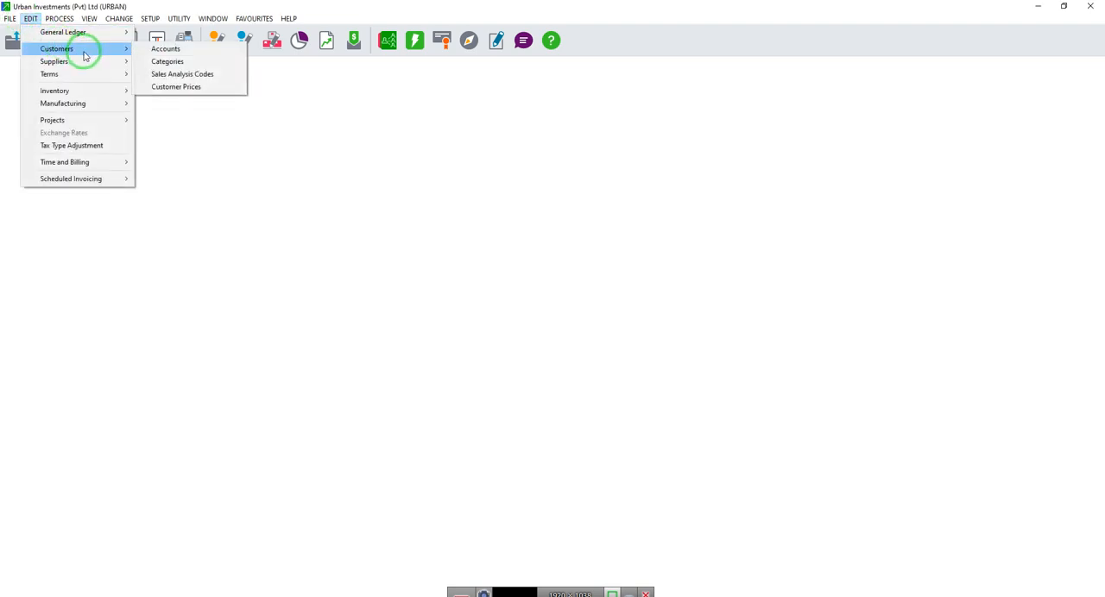
pyautogui.moveTo(199, 54)
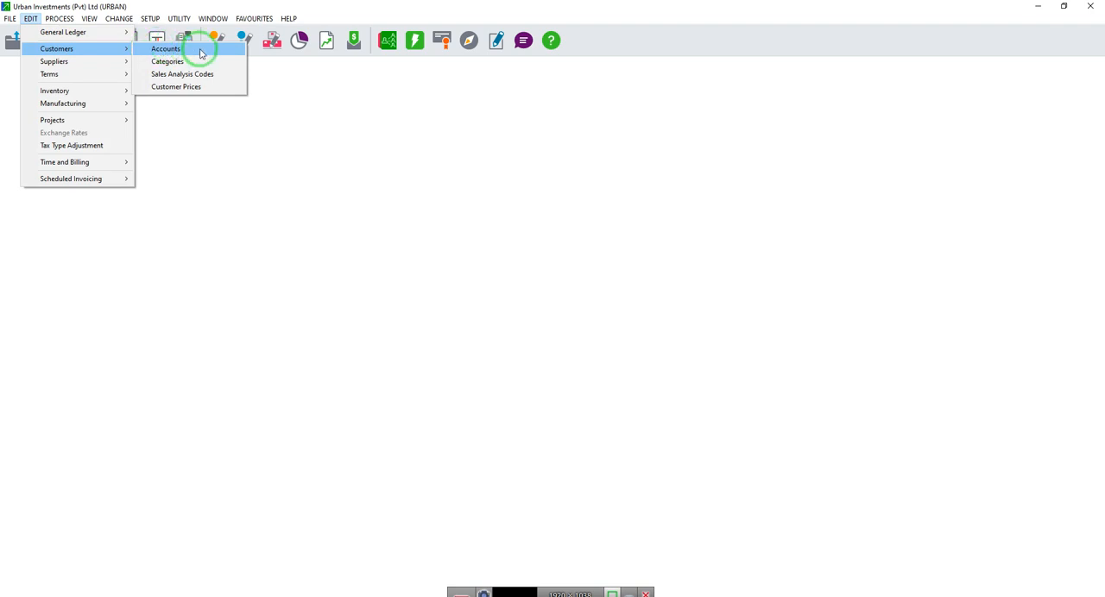
pyautogui.click(169, 48)
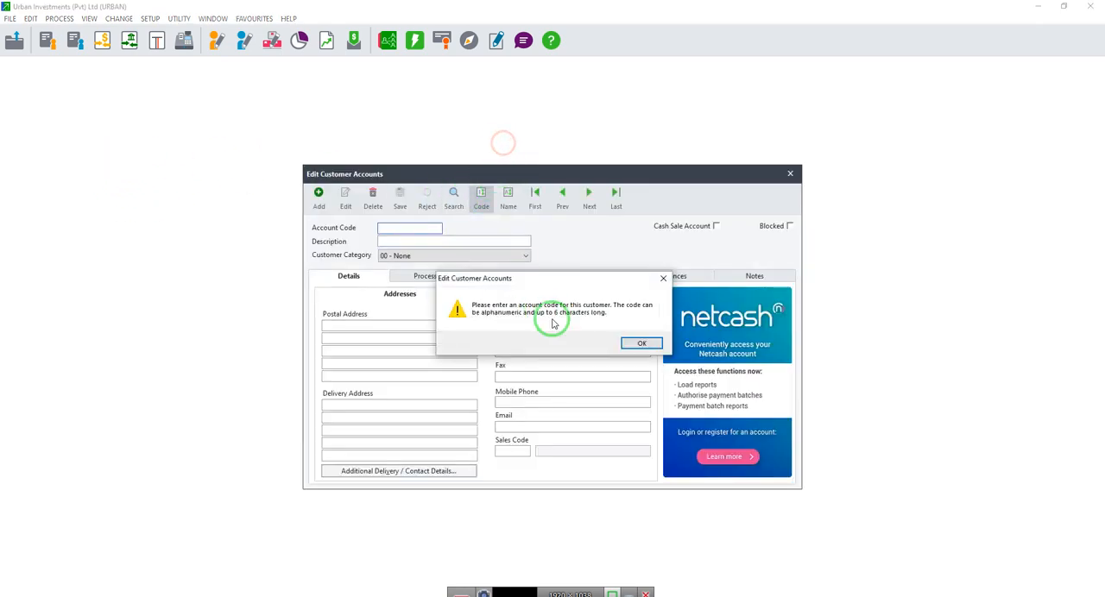
# Step: Dismiss the account code warning to reach the blank customer form
pyautogui.click(642, 341)
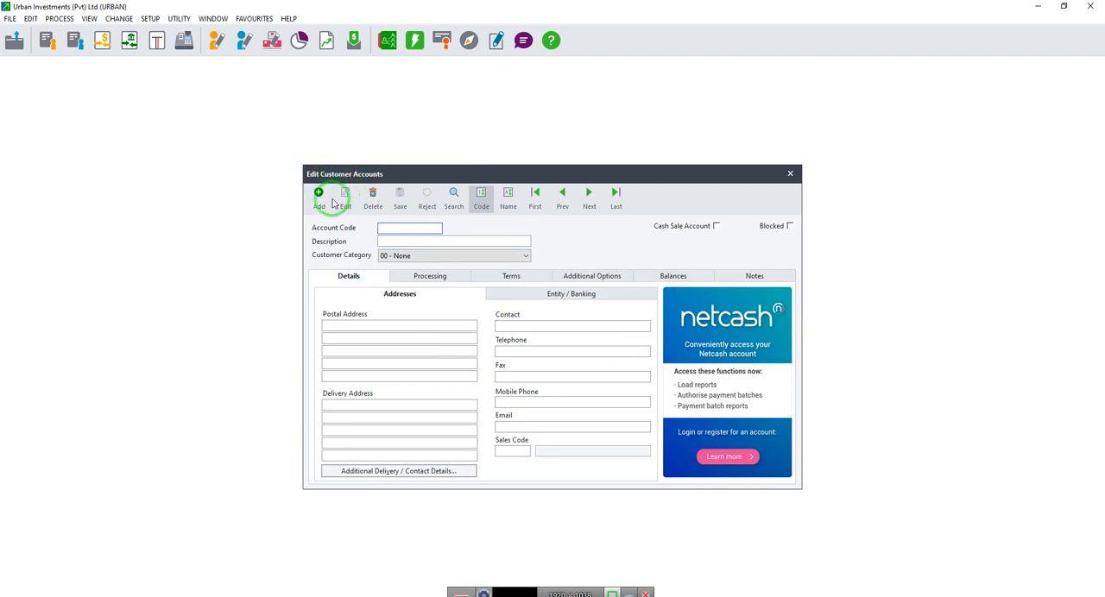
pyautogui.click(345, 194)
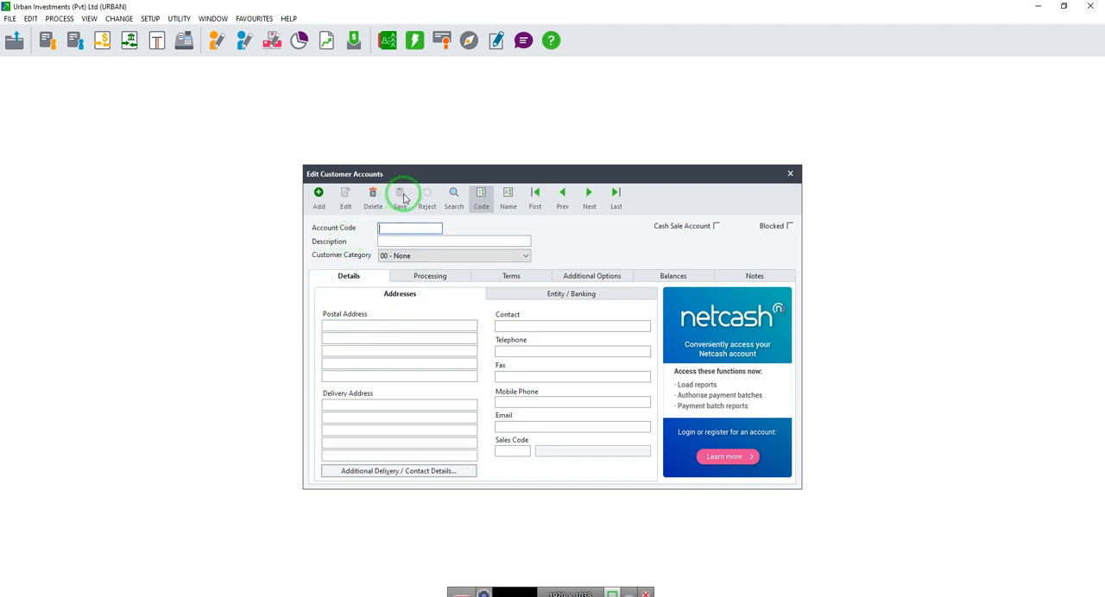
pyautogui.moveTo(428, 197)
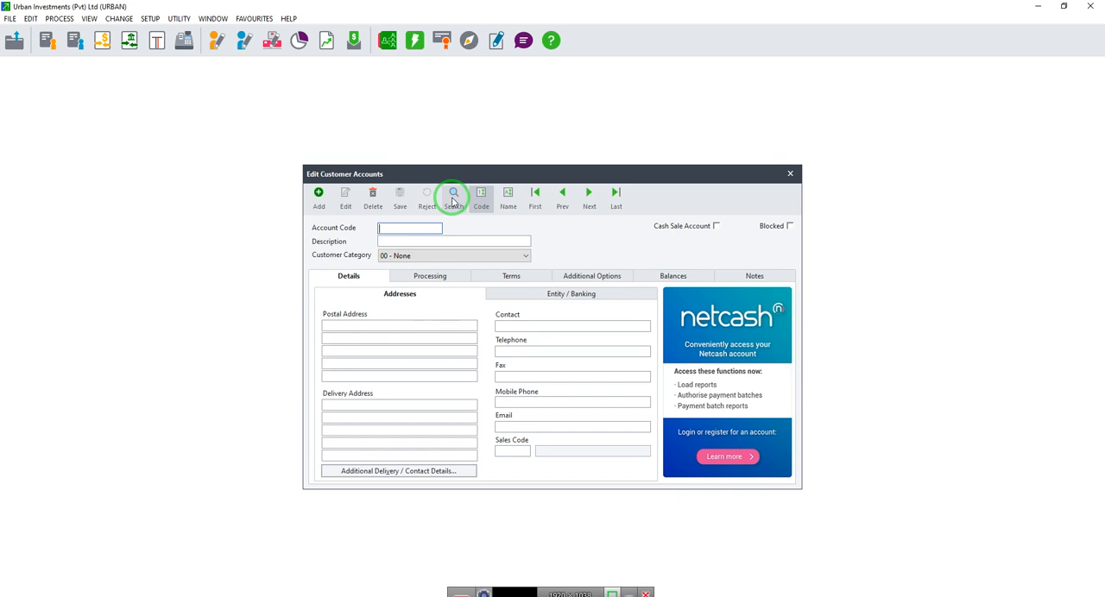
pyautogui.moveTo(481, 196)
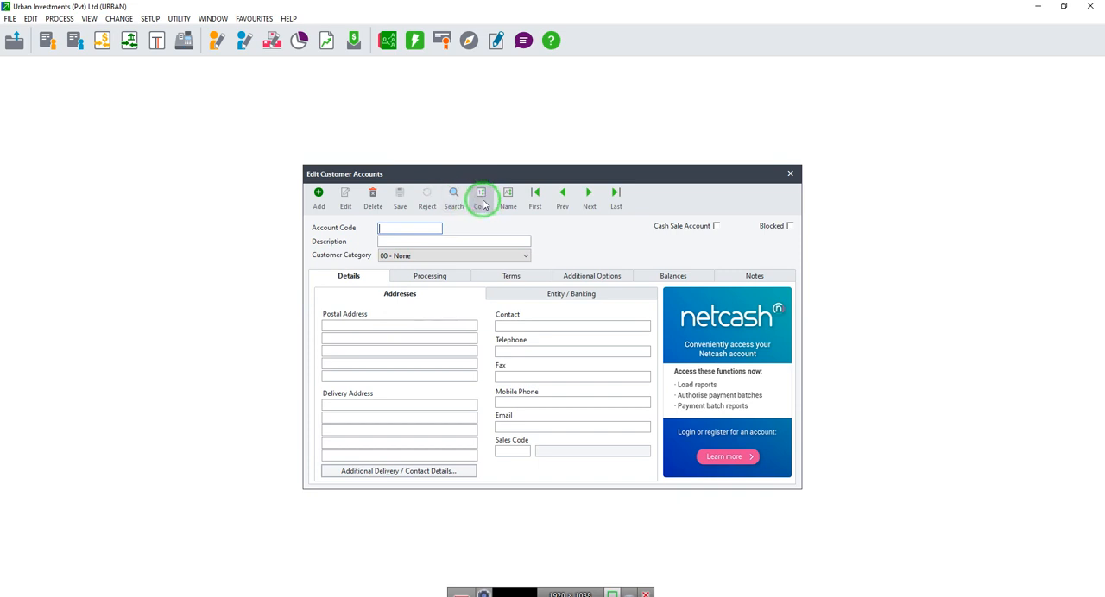
pyautogui.moveTo(507, 197)
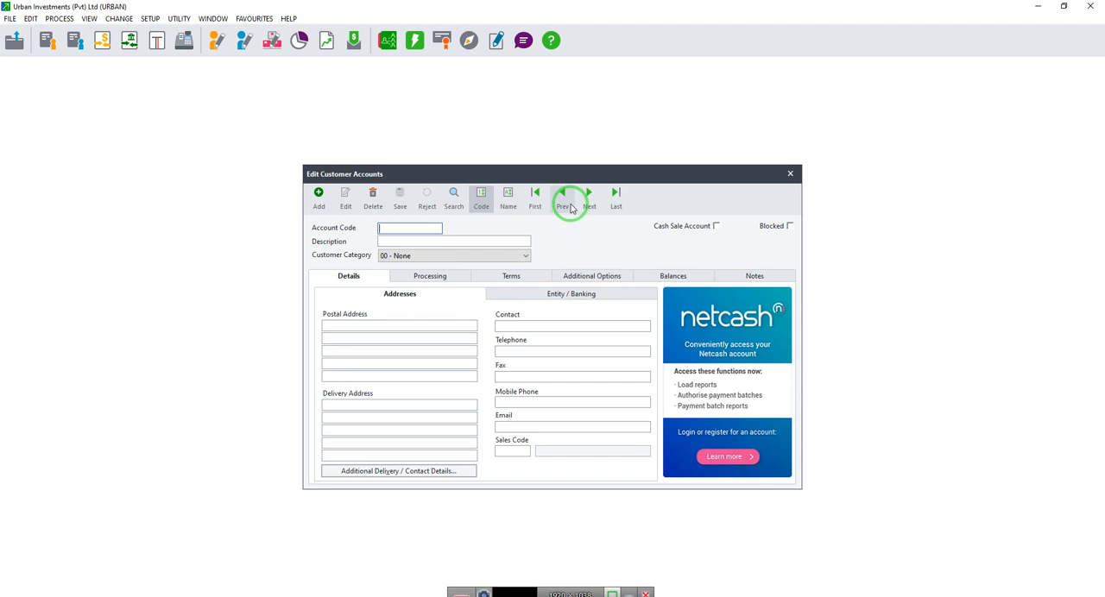
pyautogui.moveTo(535, 197)
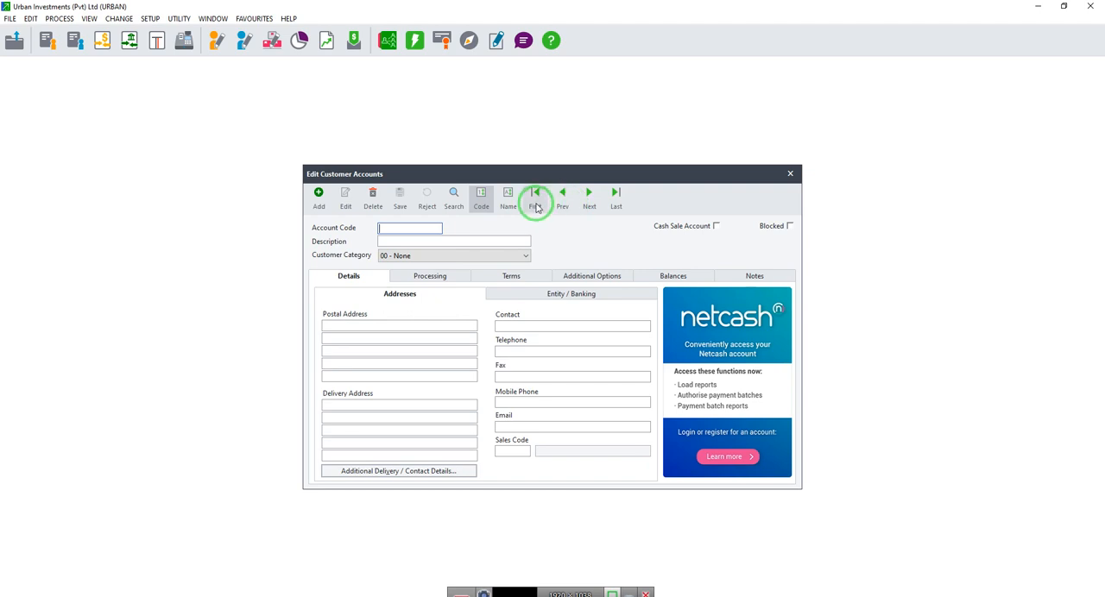
pyautogui.moveTo(614, 197)
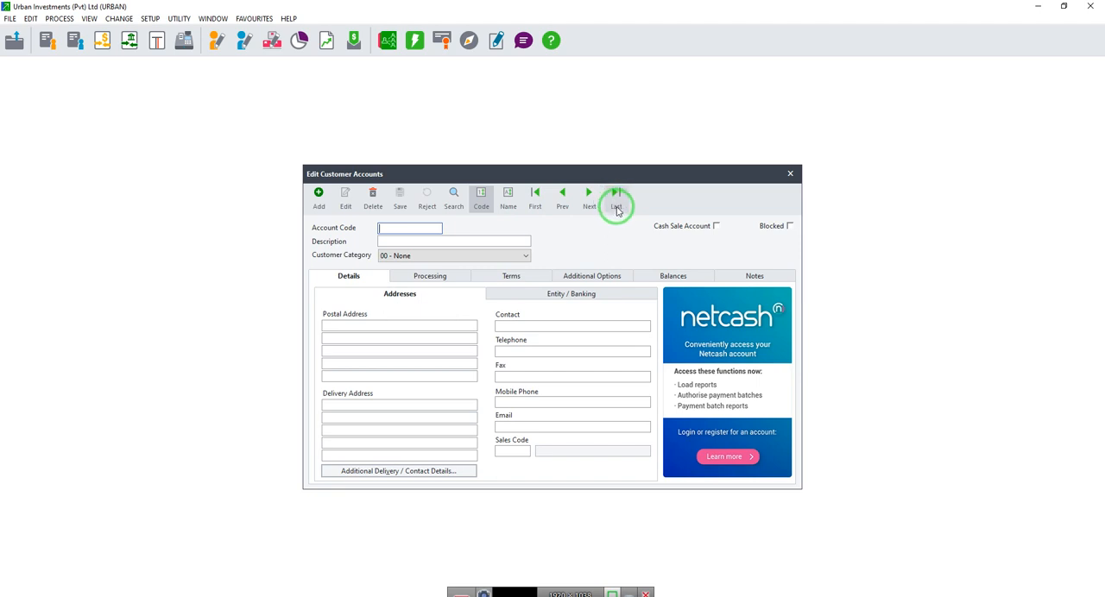
pyautogui.moveTo(556, 202)
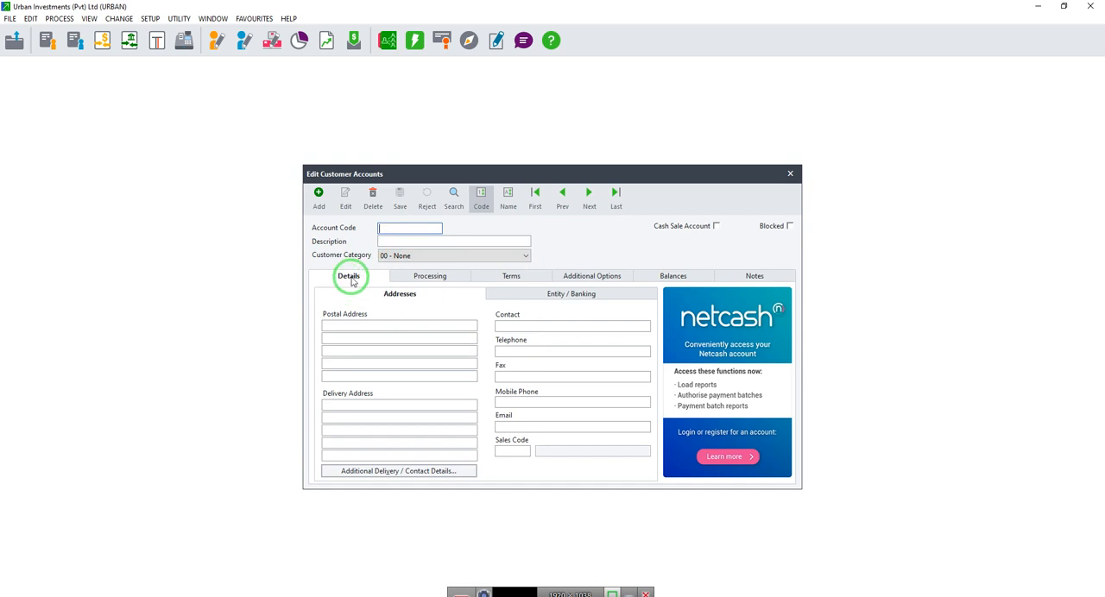
pyautogui.moveTo(411, 386)
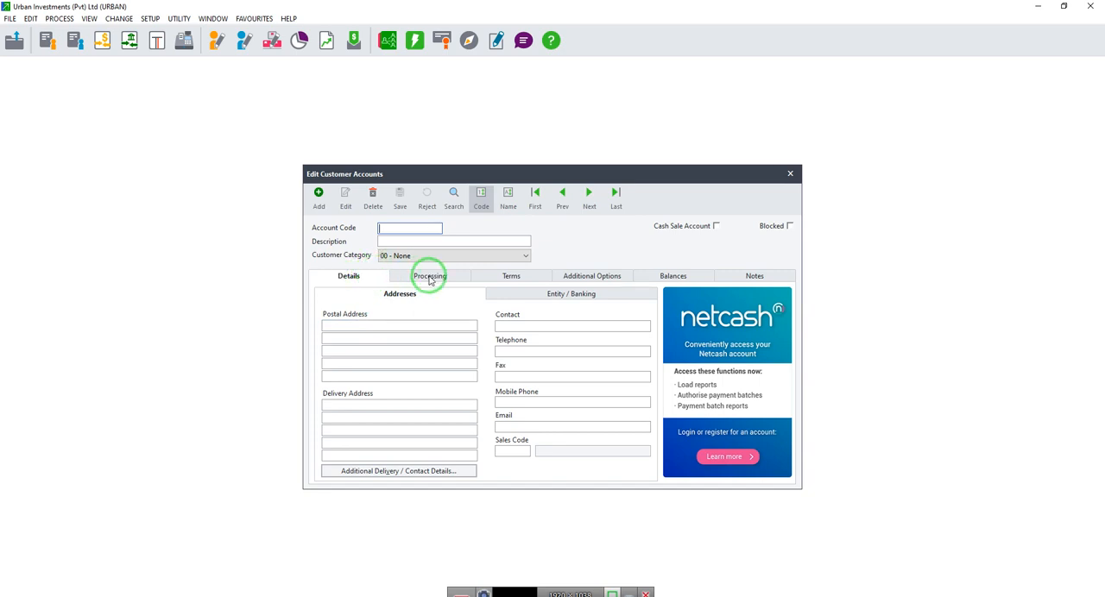
pyautogui.click(428, 276)
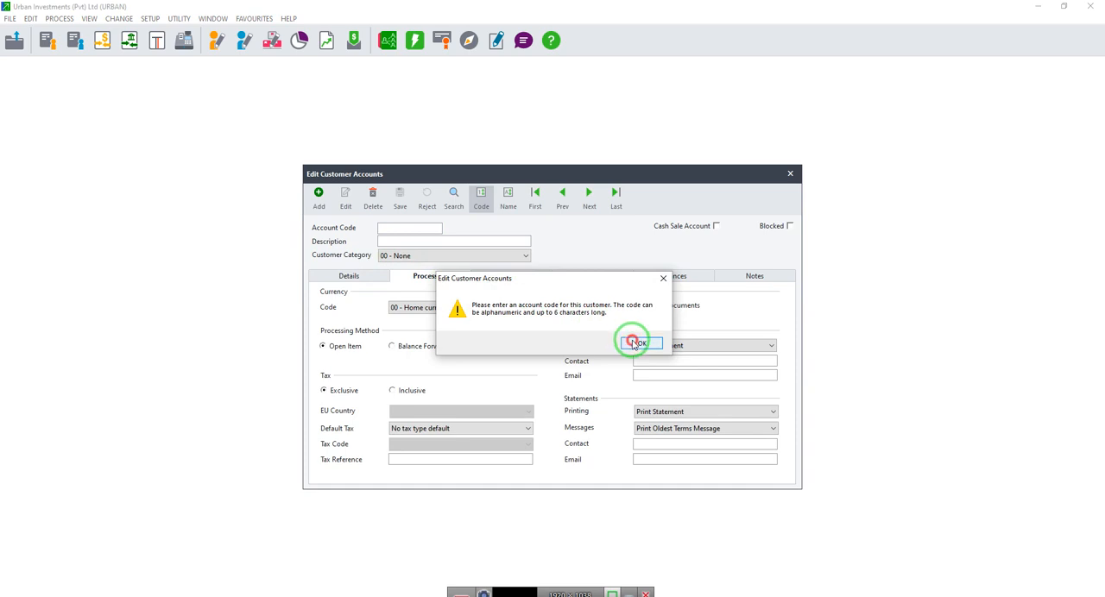
pyautogui.click(639, 342)
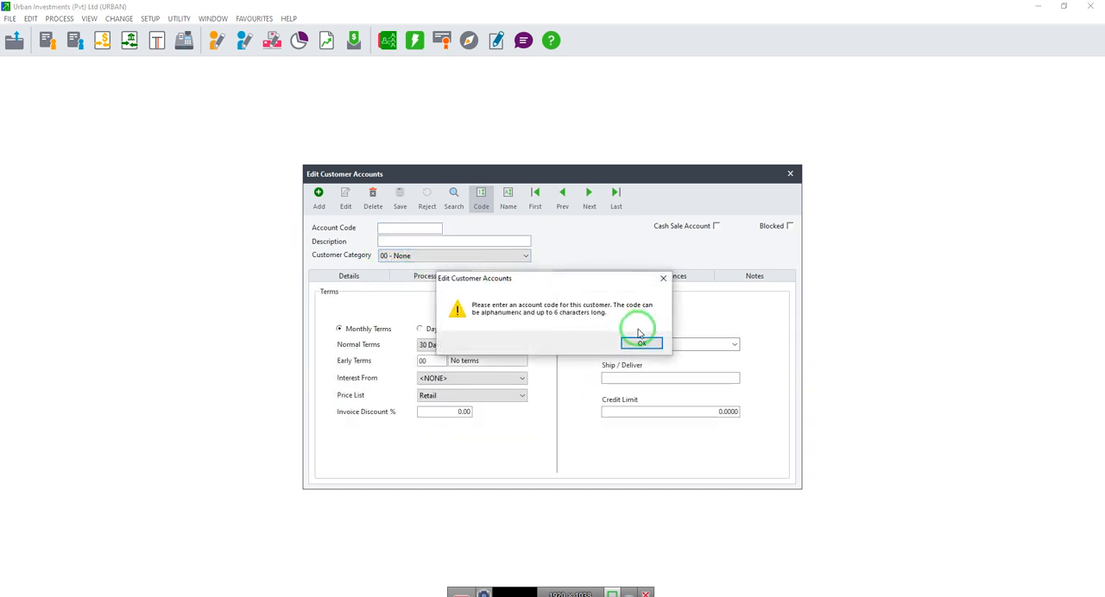
pyautogui.click(642, 342)
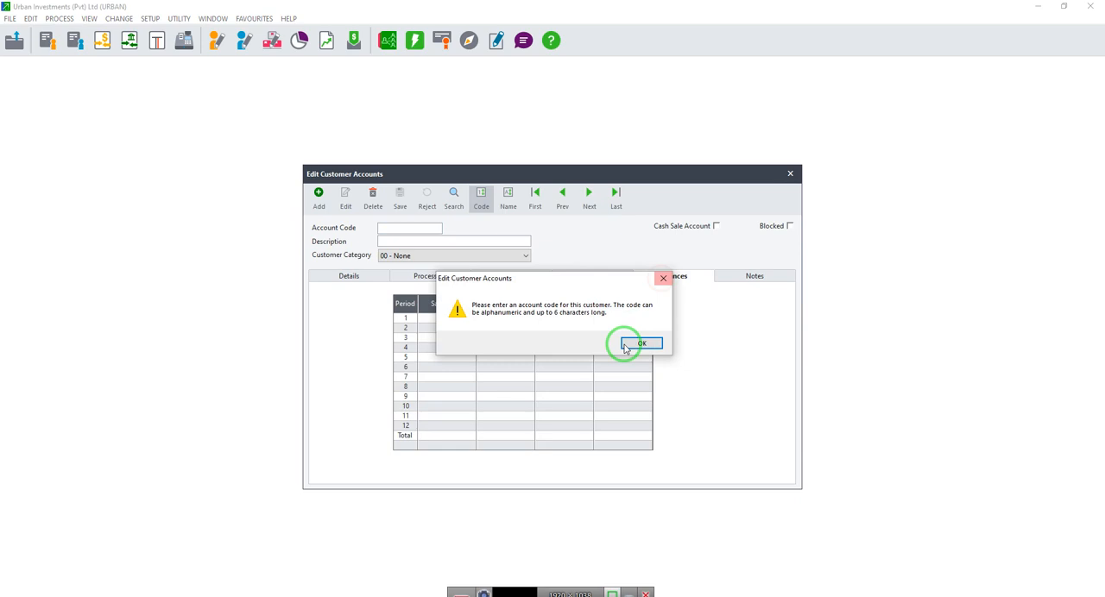
pyautogui.click(639, 342)
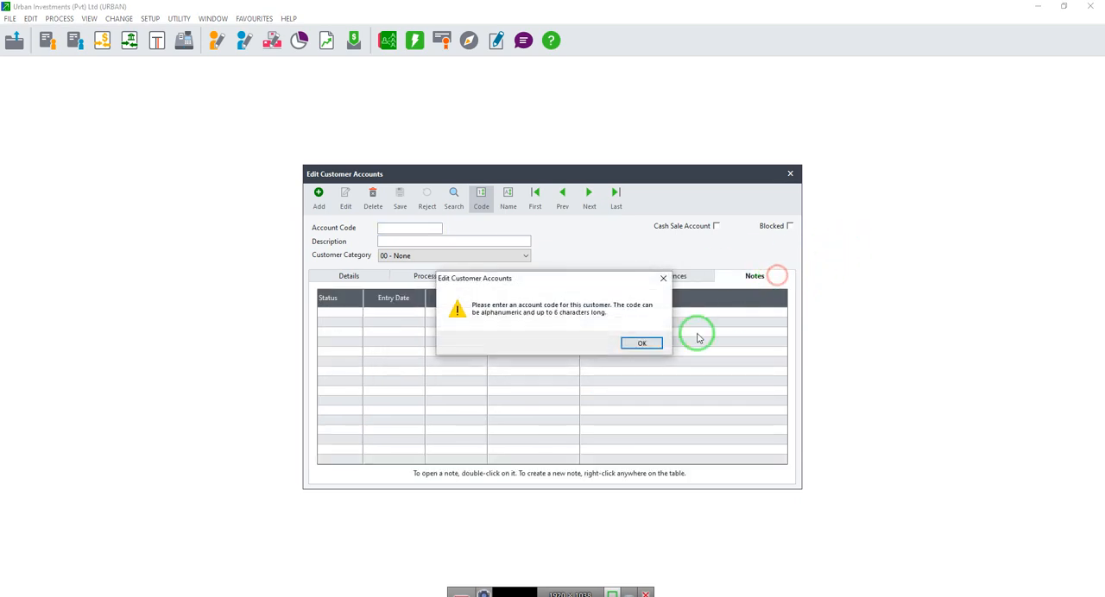
pyautogui.click(642, 342)
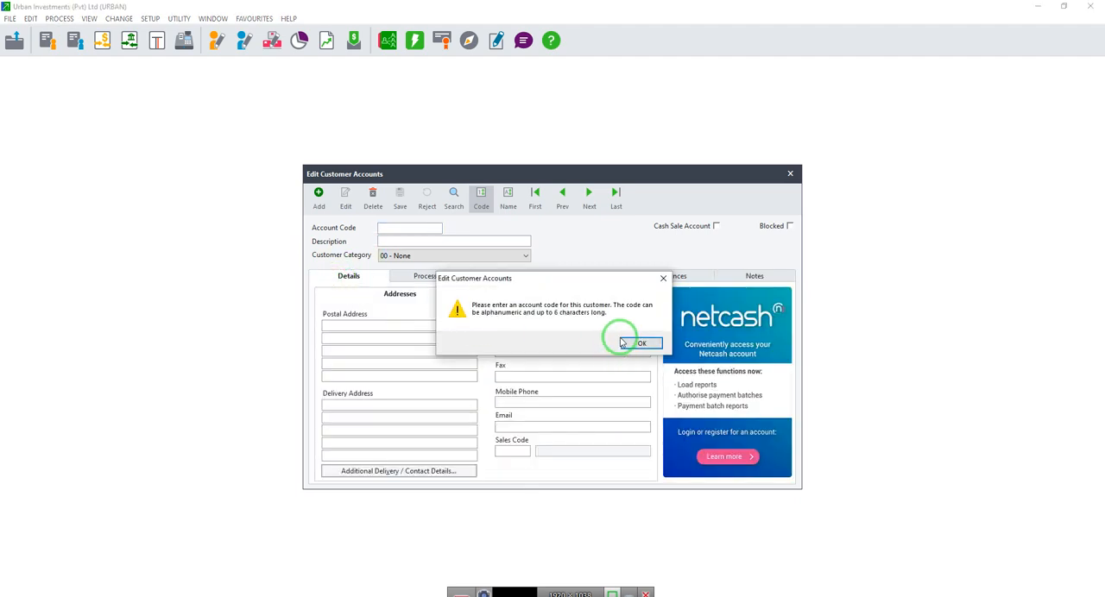
pyautogui.click(638, 342)
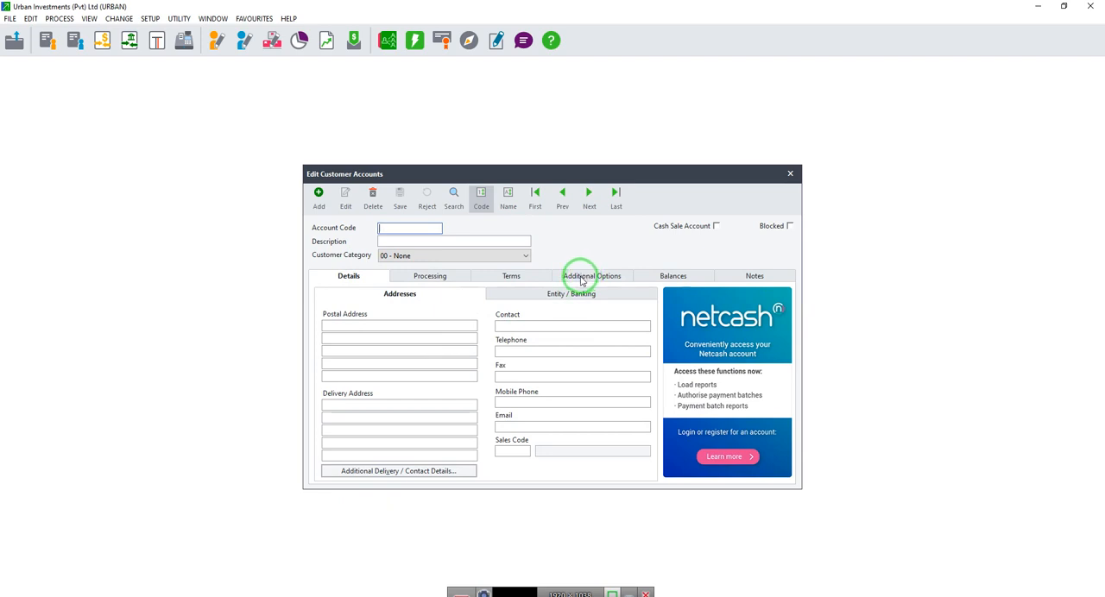
pyautogui.moveTo(567, 276)
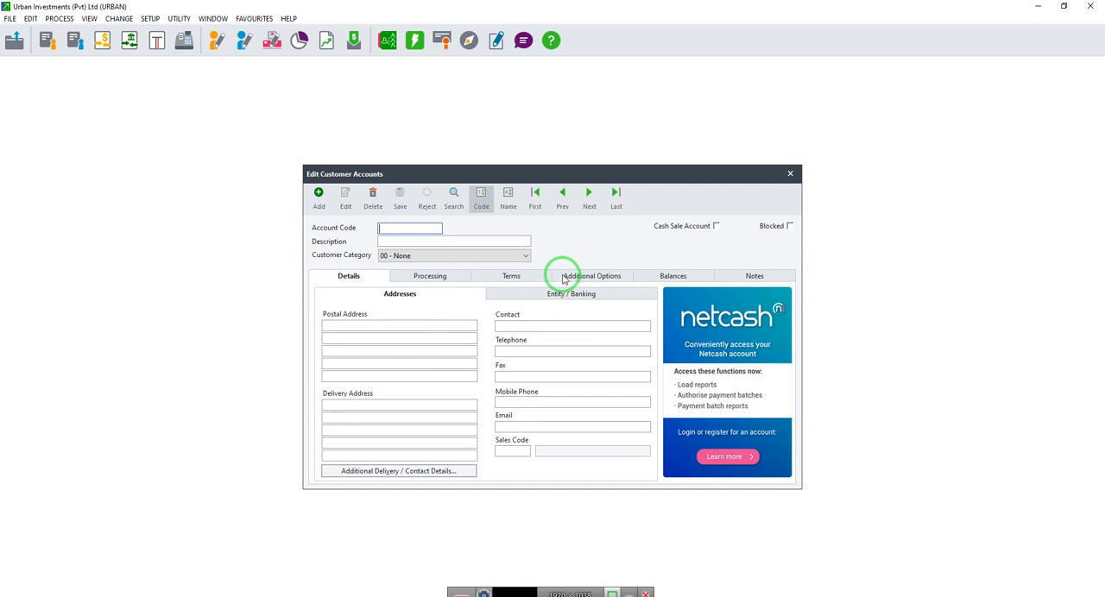
pyautogui.moveTo(522, 287)
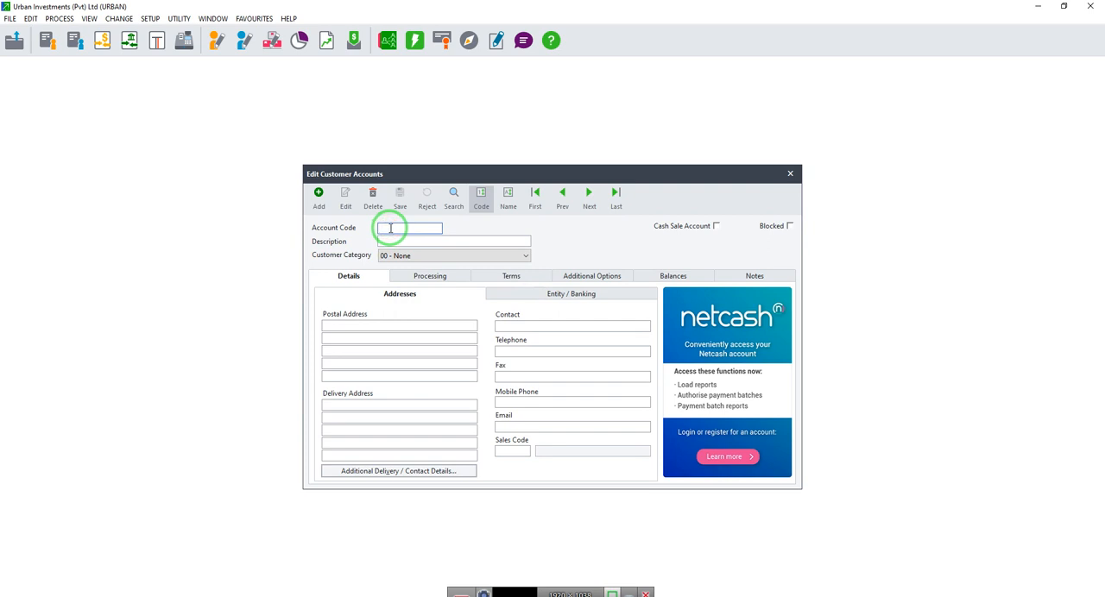
# Step: Enter the account code and description Makonde Enterprises (Private) Limited
pyautogui.write('c')
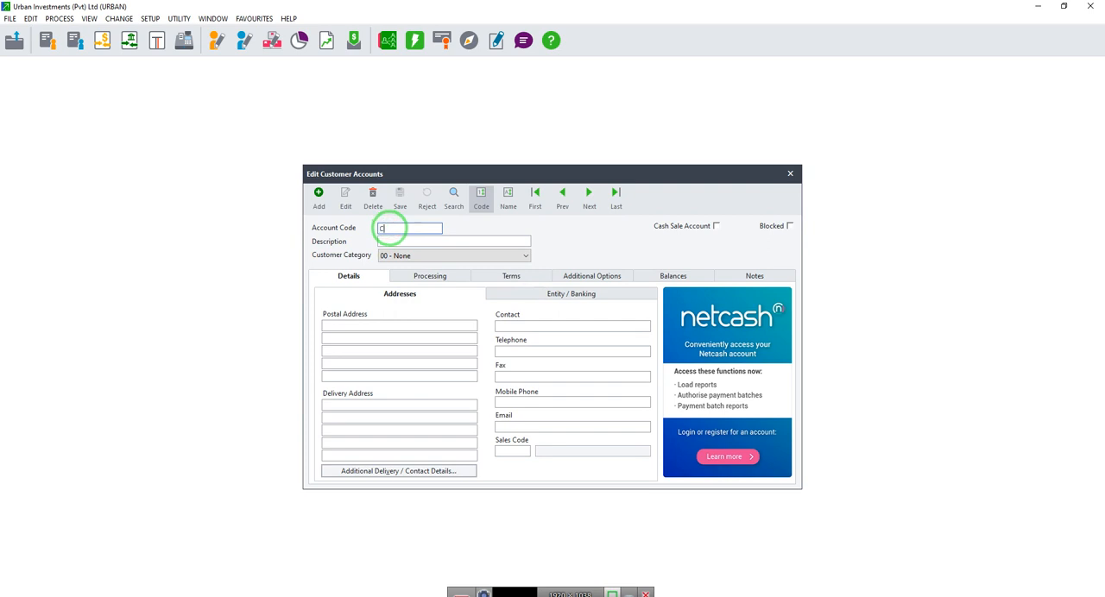
pyautogui.write('S001')
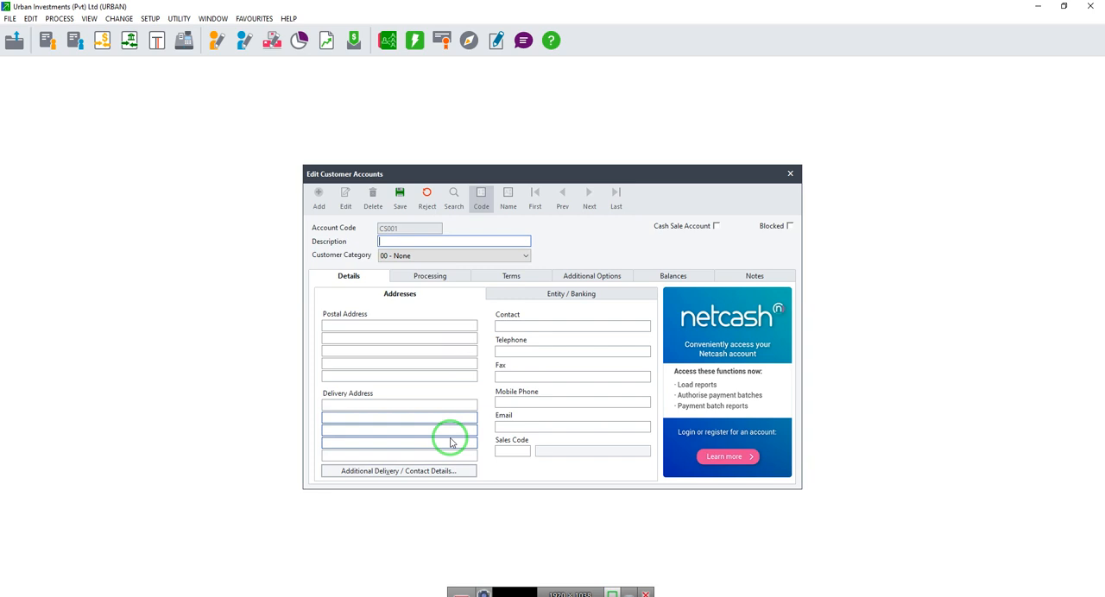
pyautogui.write('Makonde Ente')
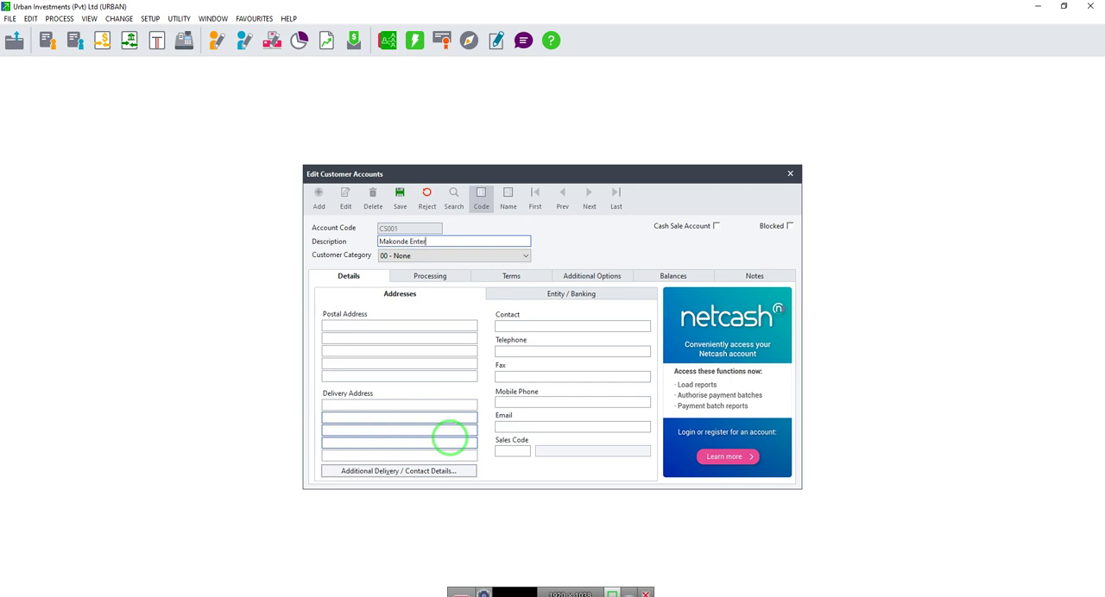
pyautogui.write('rprises')
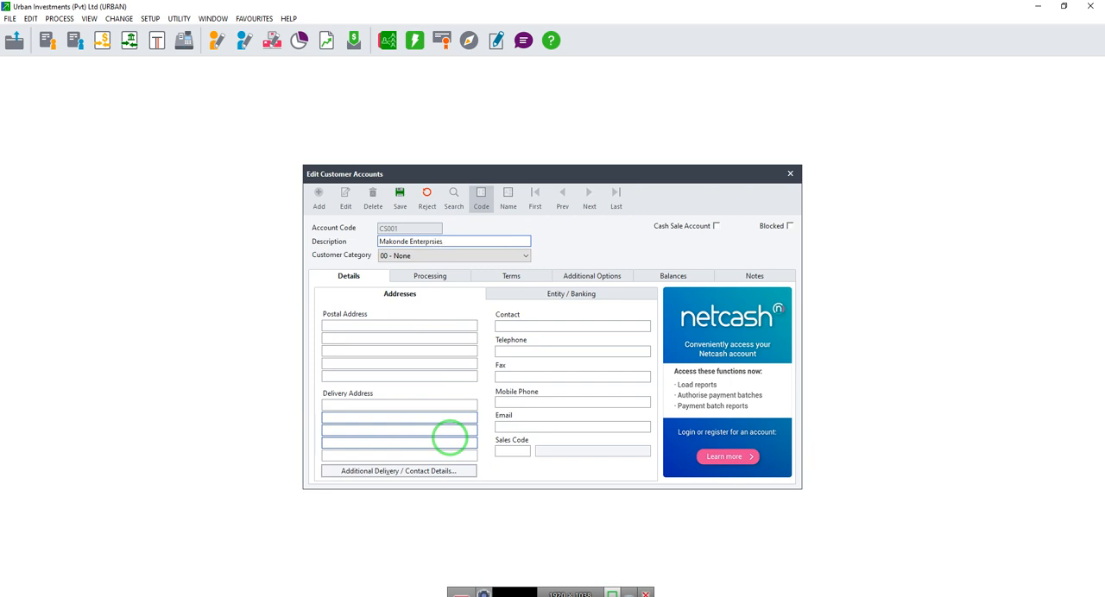
pyautogui.write('(')
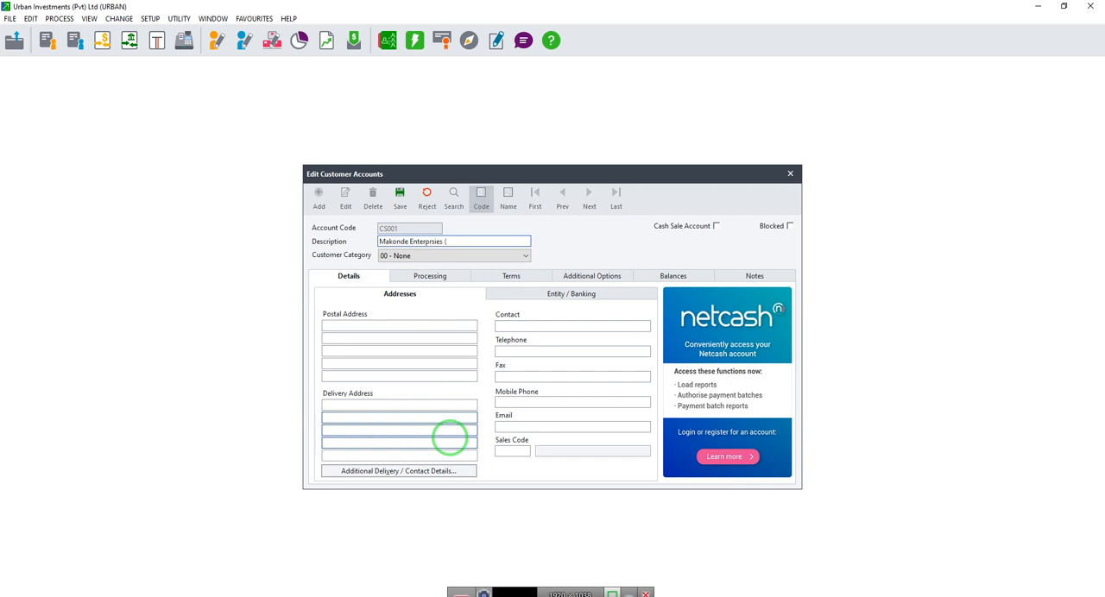
pyautogui.write('Private) L')
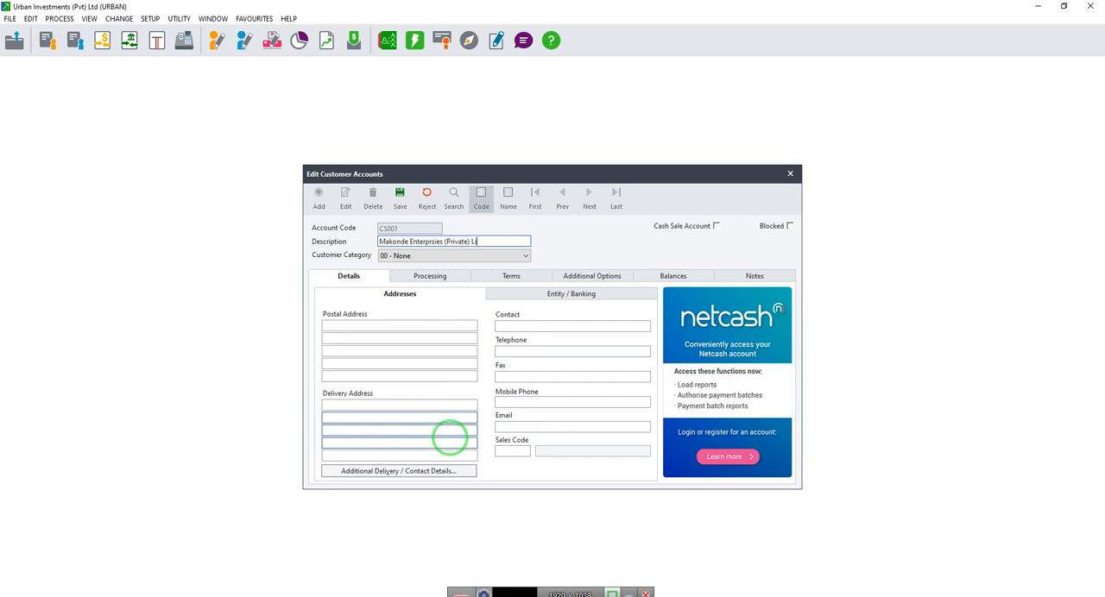
pyautogui.write('imited')
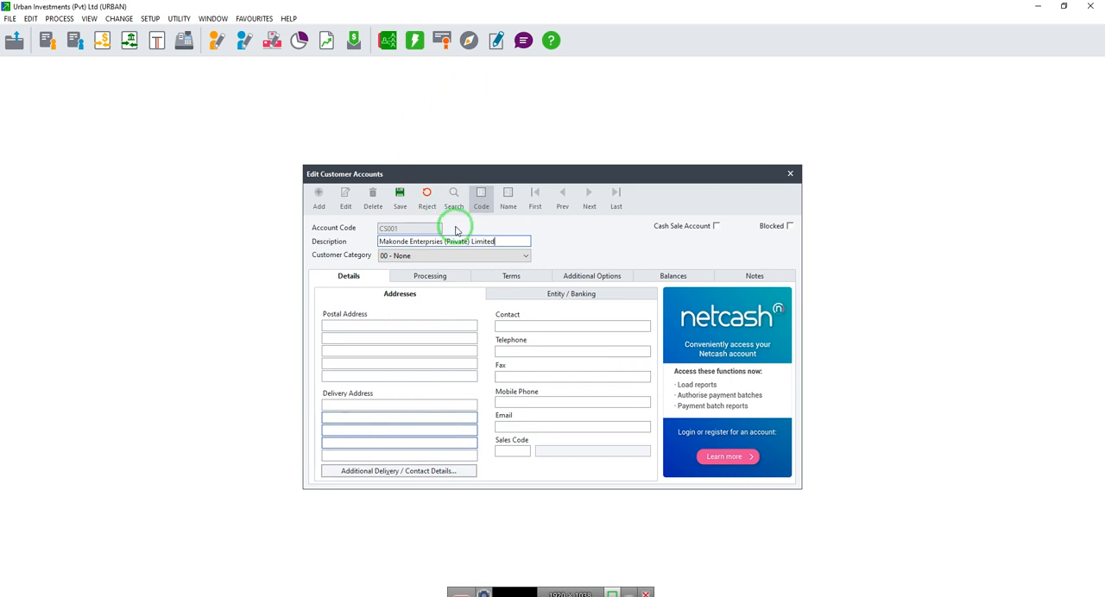
# Step: Set the customer category to 2 - Corporate Customers
pyautogui.click(522, 256)
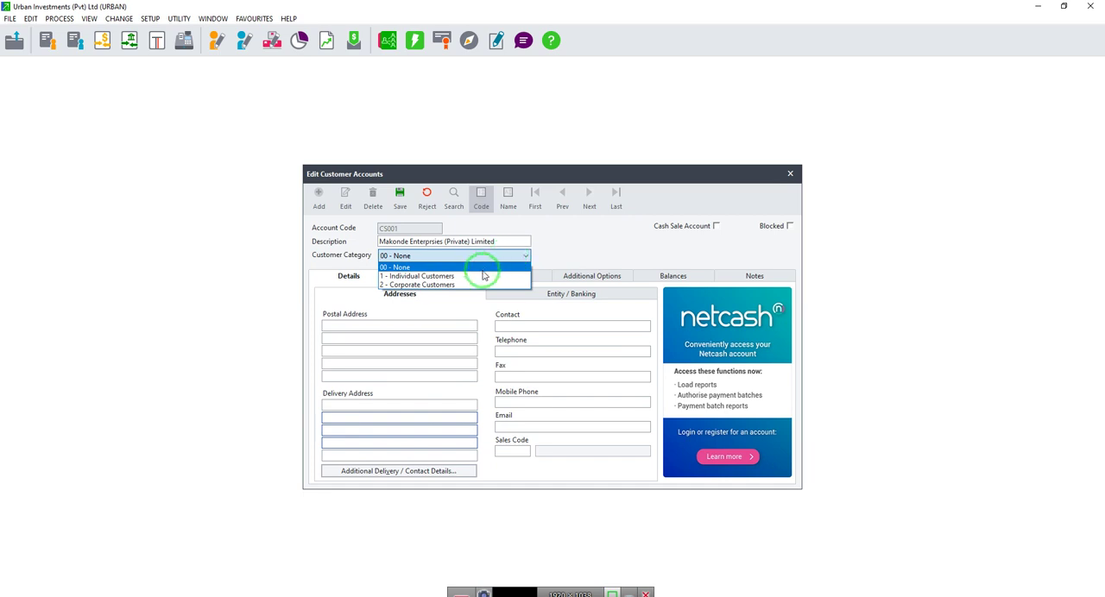
pyautogui.moveTo(473, 280)
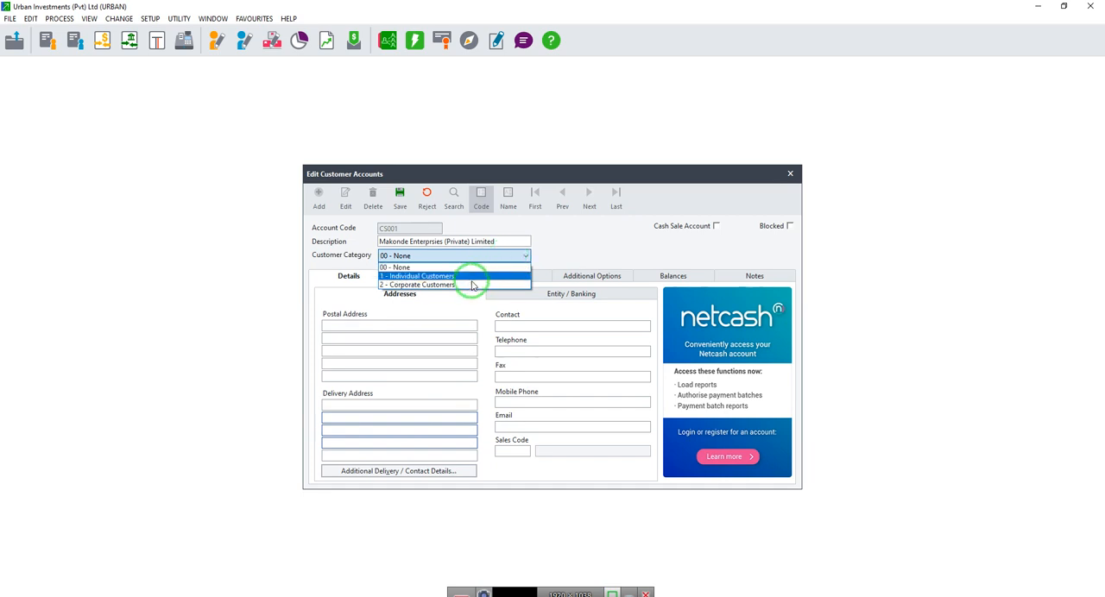
pyautogui.moveTo(469, 285)
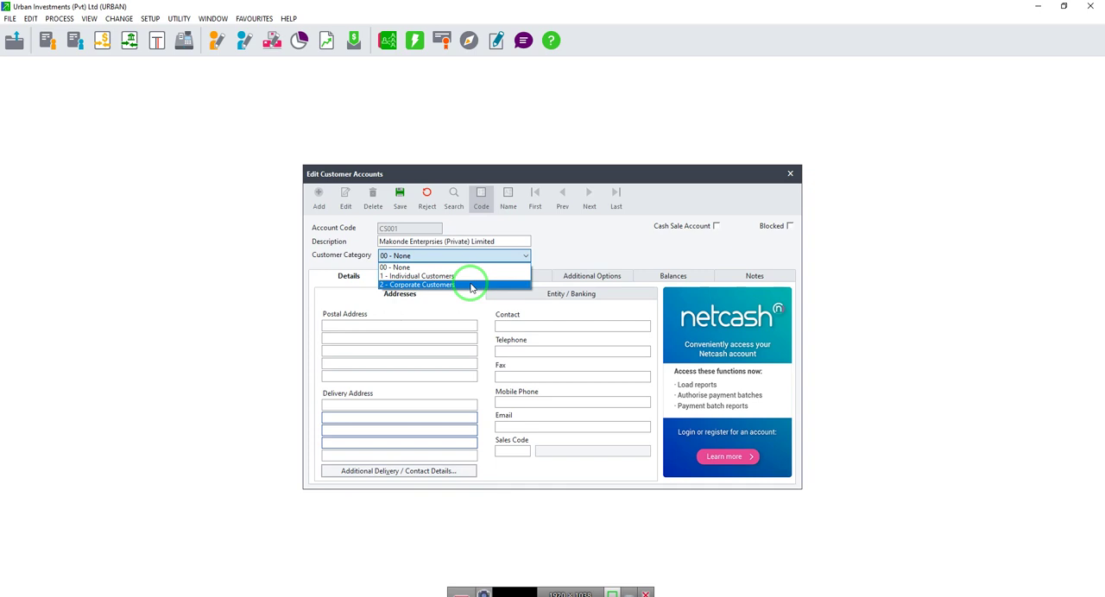
pyautogui.click(418, 284)
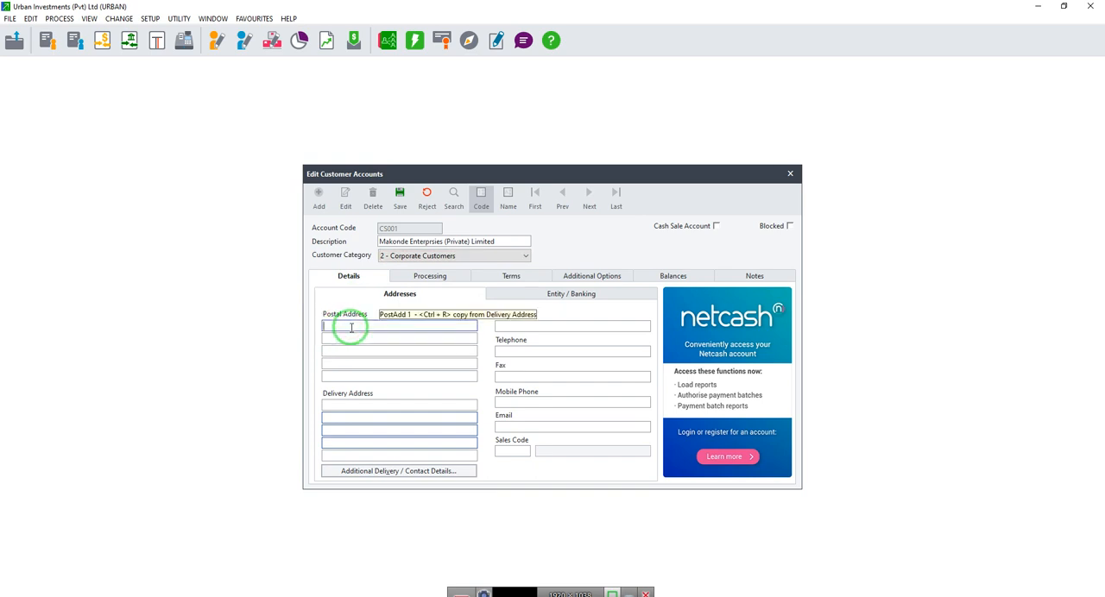
pyautogui.write('PostAdd 2')
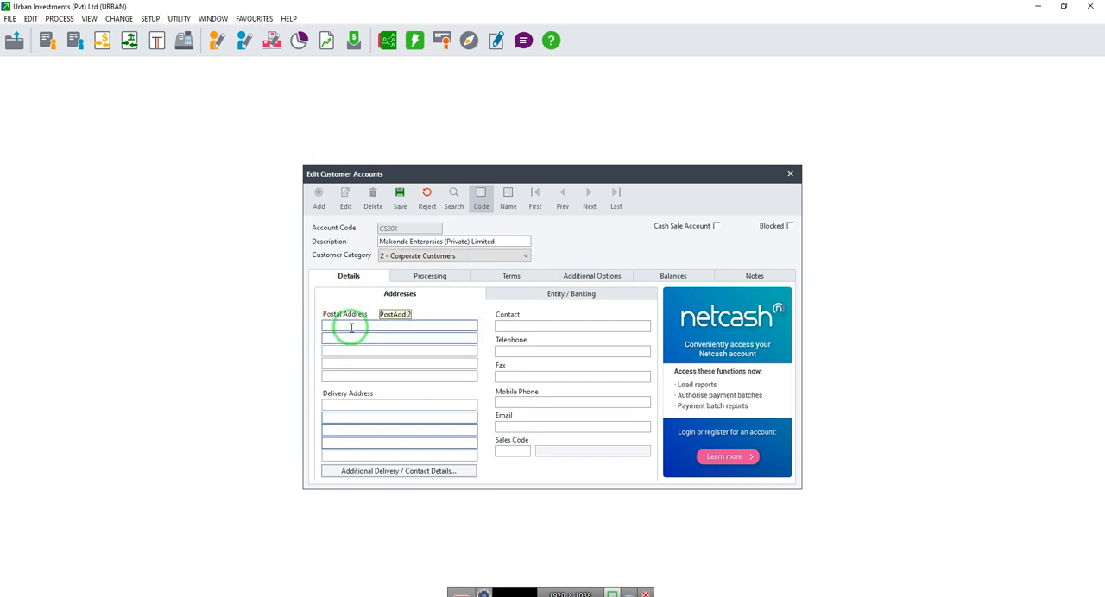
pyautogui.write('P.O BOX 2010')
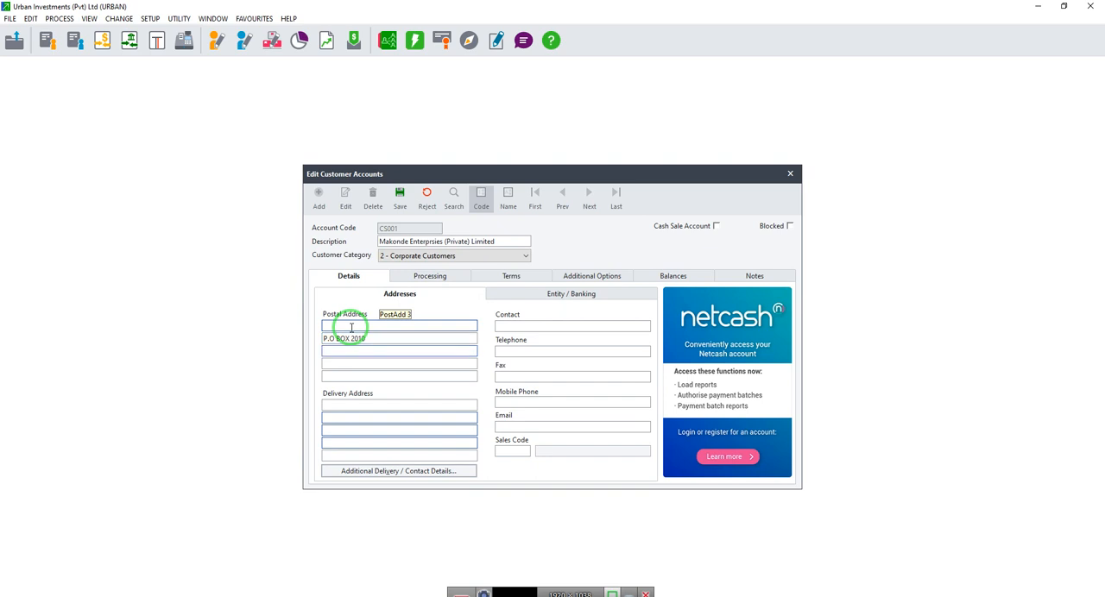
pyautogui.write('hARARE')
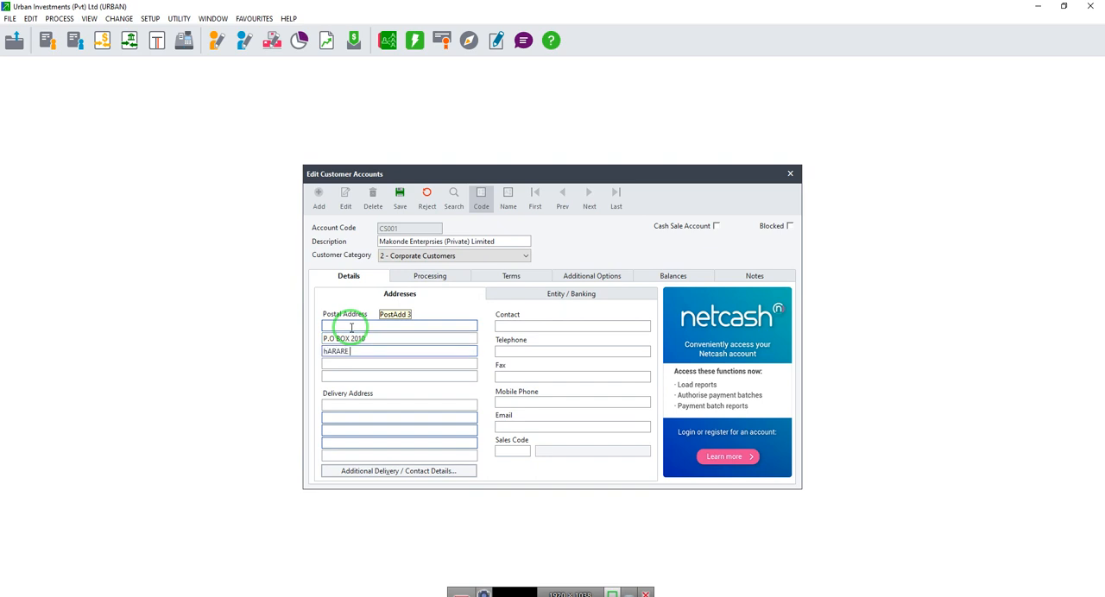
pyautogui.write('mAIN pOST')
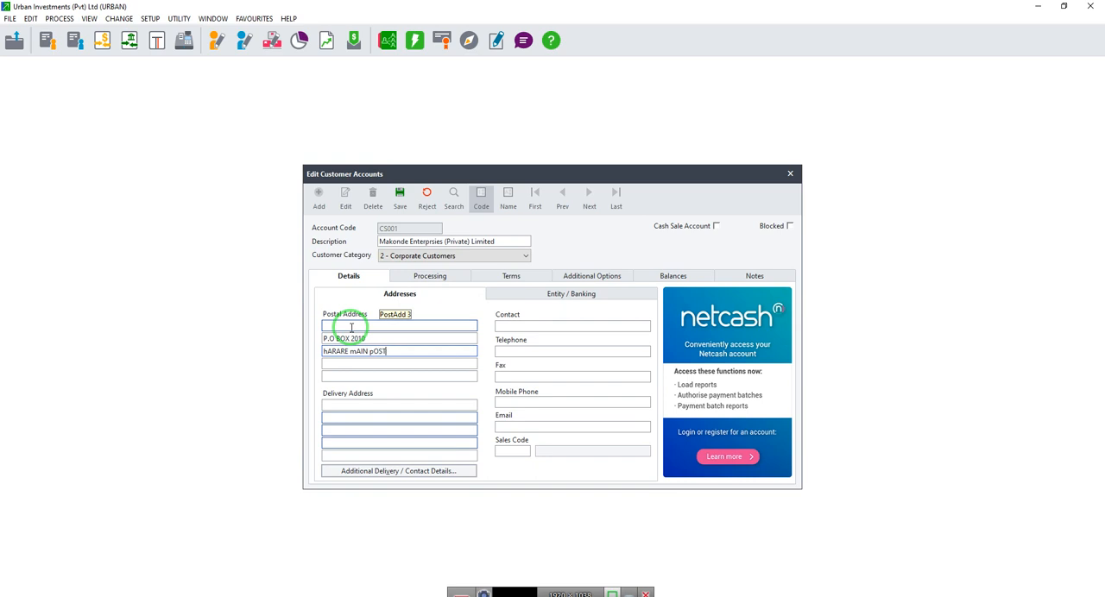
pyautogui.write('oFFICE')
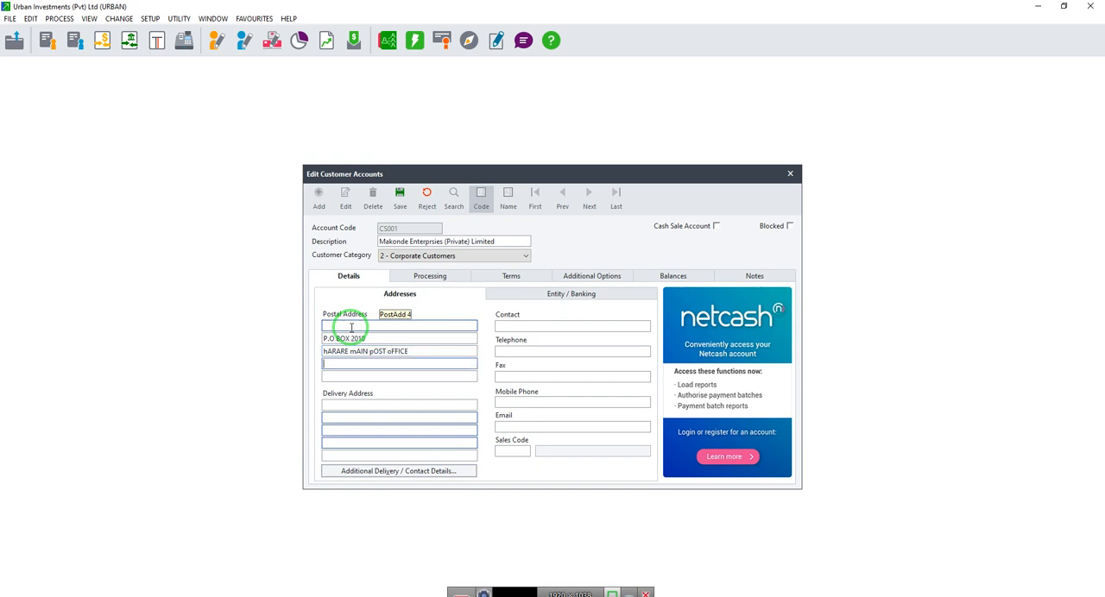
pyautogui.write('Harare')
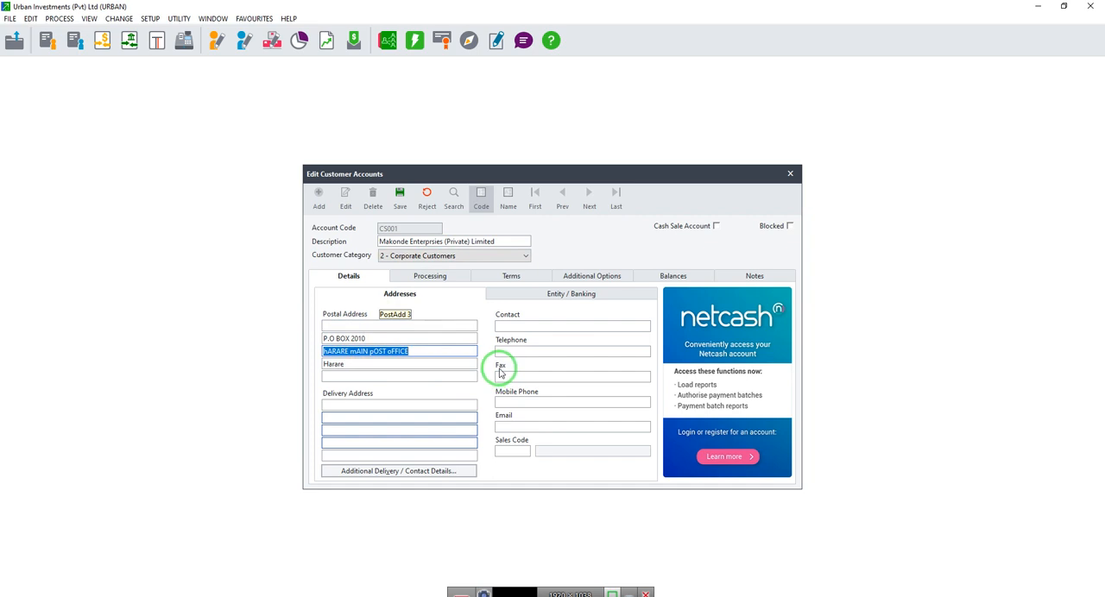
pyautogui.write('H')
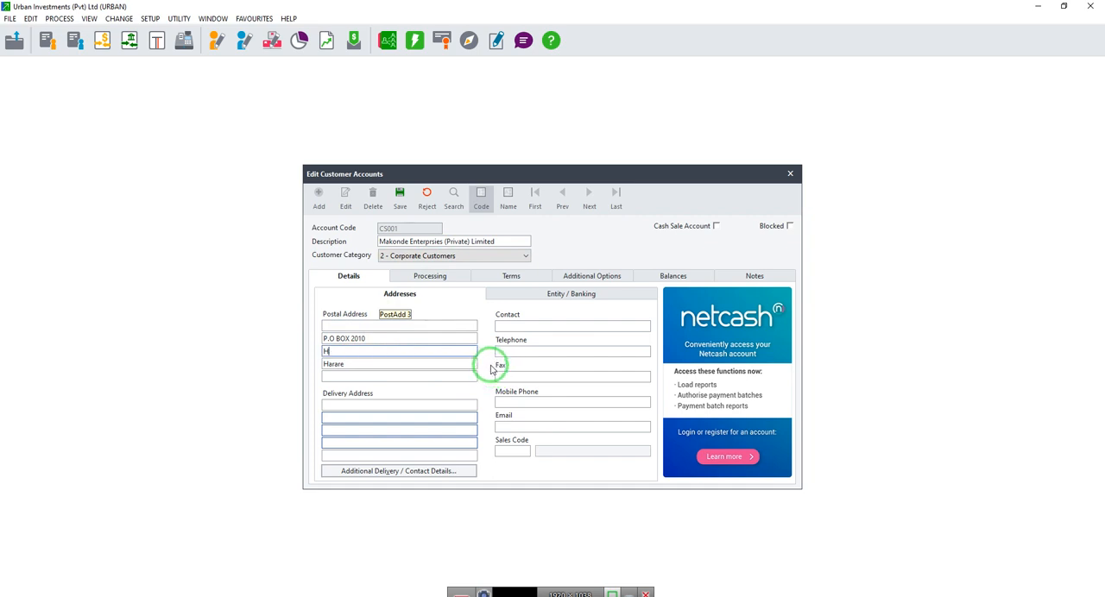
pyautogui.write('arare Main Post Office')
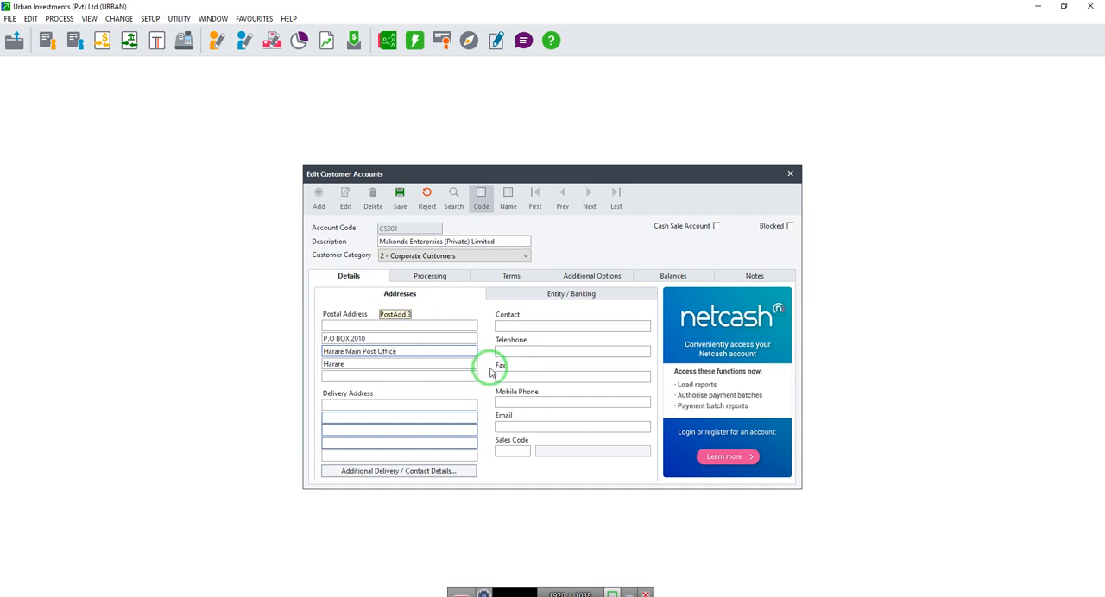
pyautogui.moveTo(334, 408)
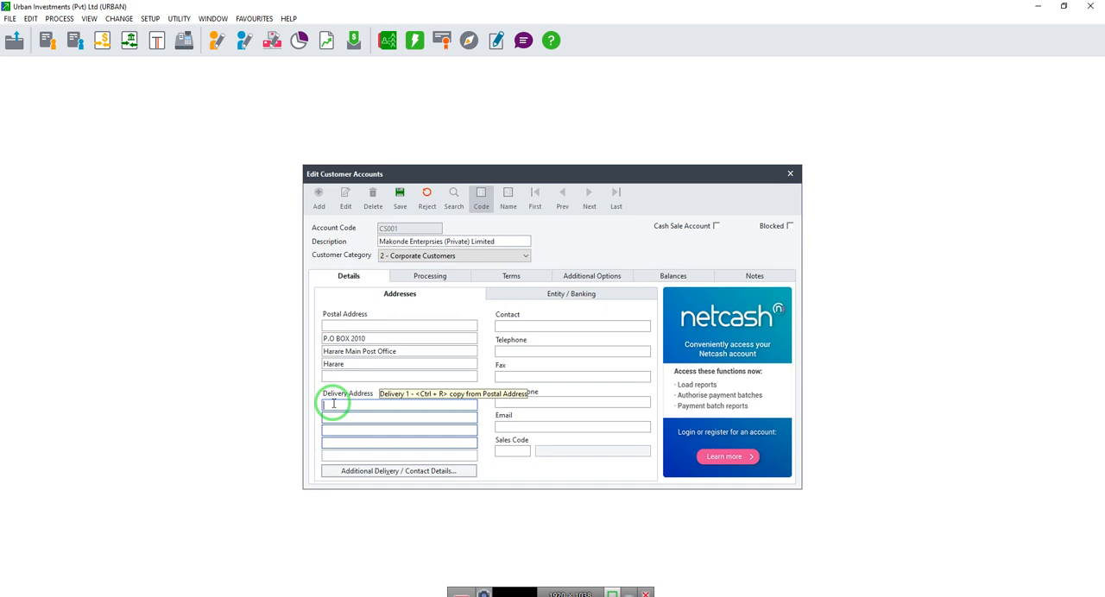
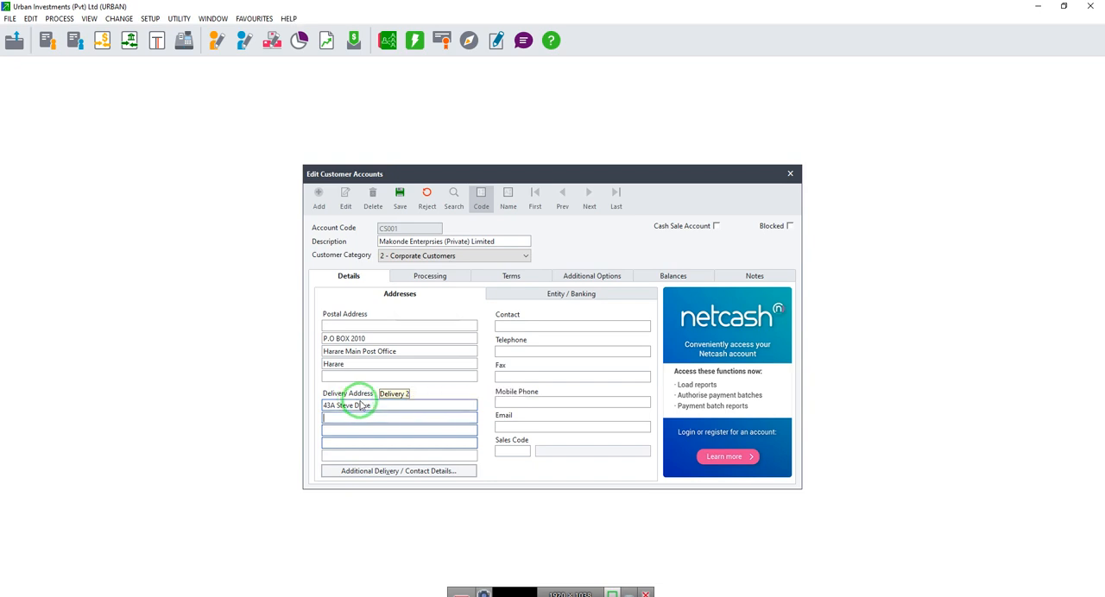
pyautogui.write('mSASA')
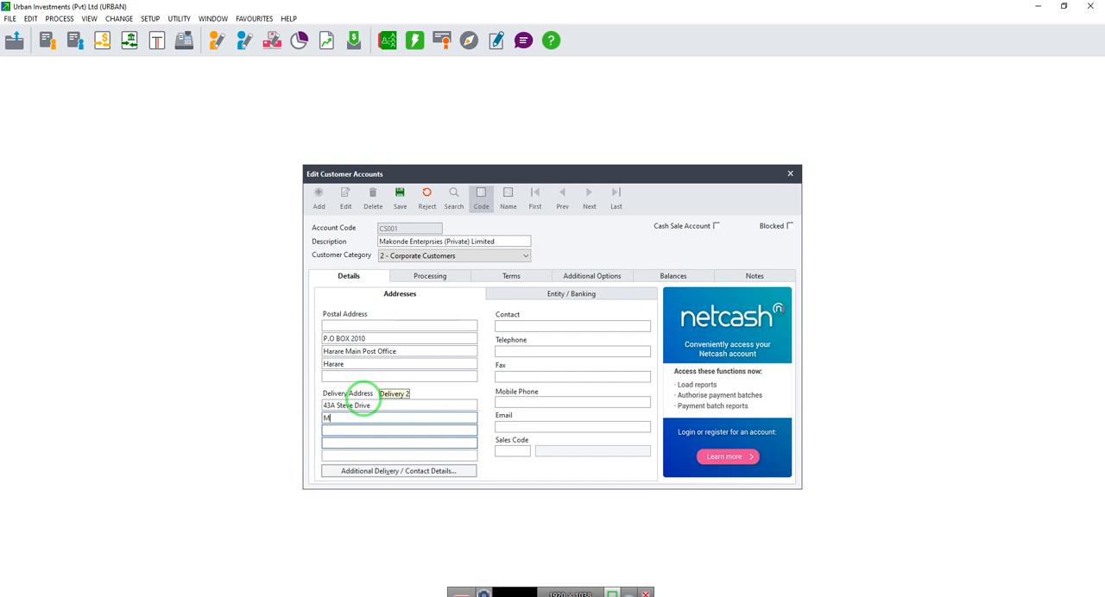
pyautogui.write('sasa')
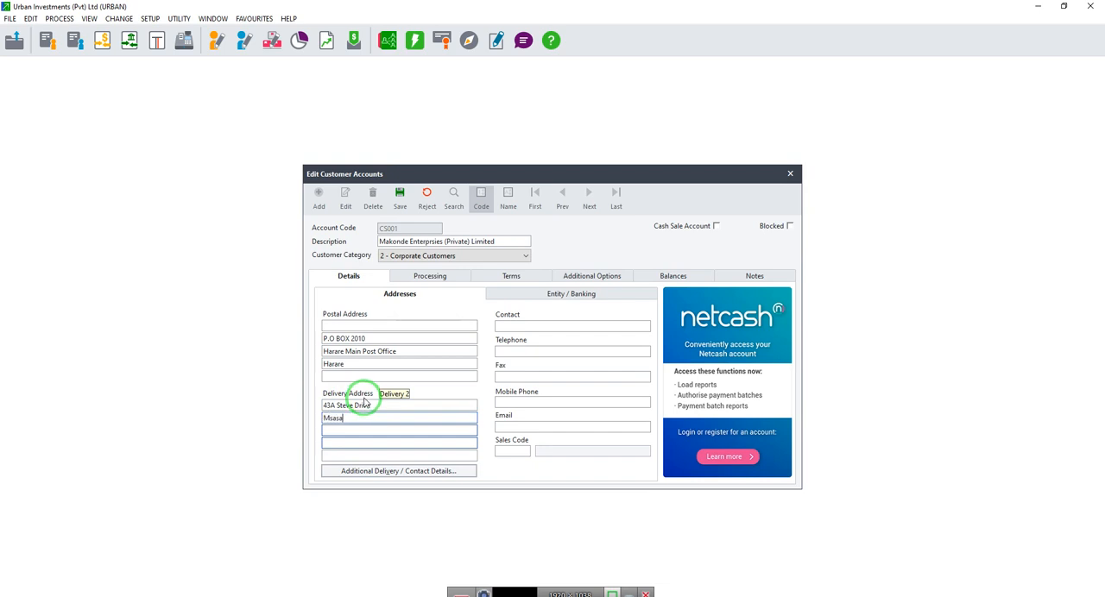
pyautogui.write(',Harare')
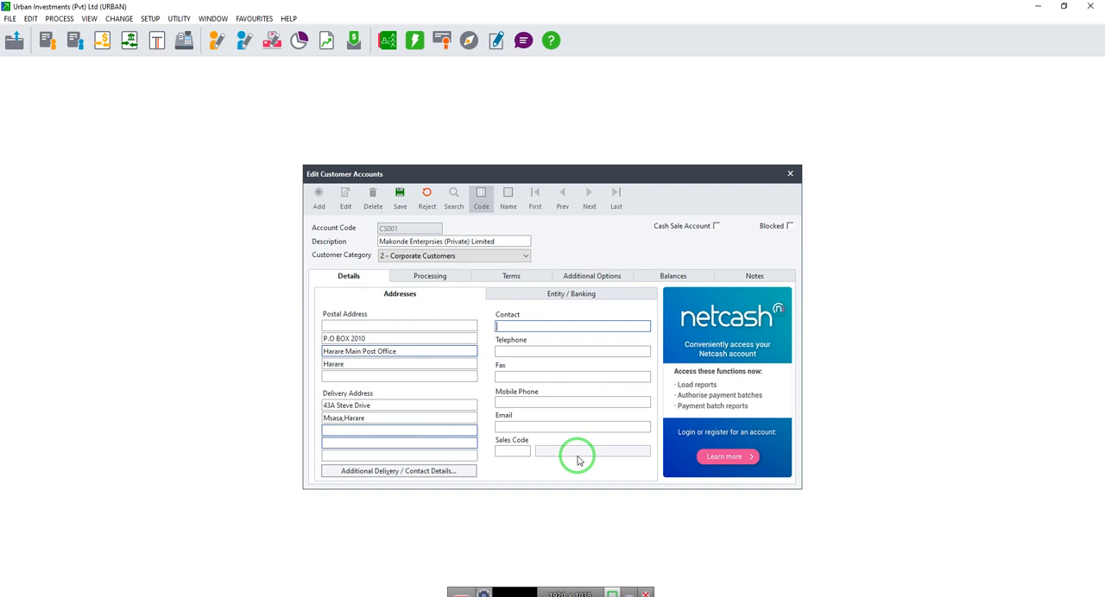
# Step: Enter the contact person Kutam and the telephone and mobile numbers
pyautogui.write('Pe')
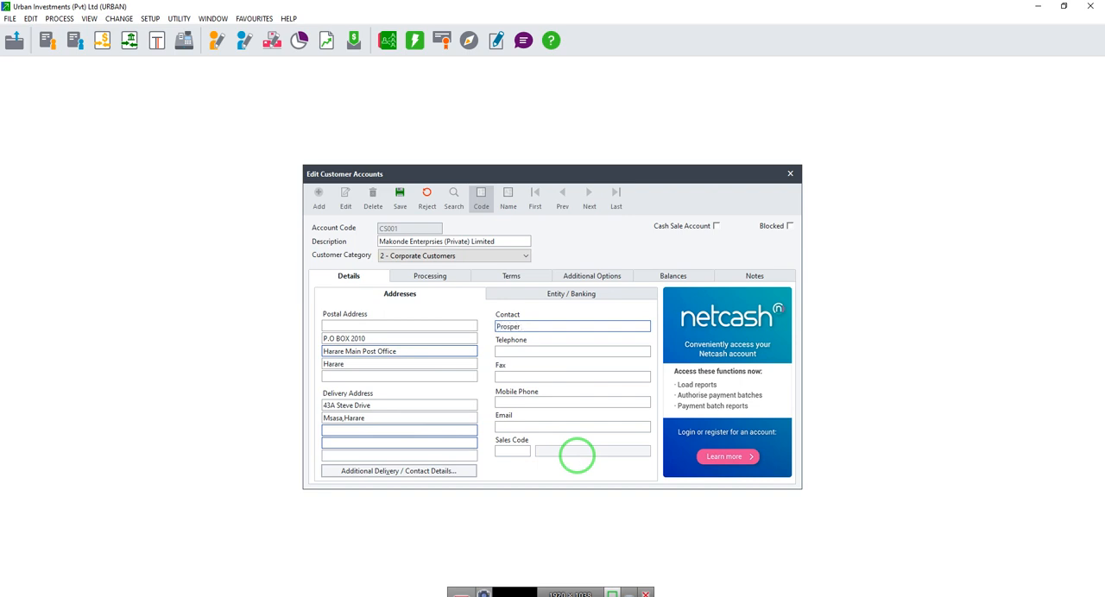
pyautogui.write('Kutama')
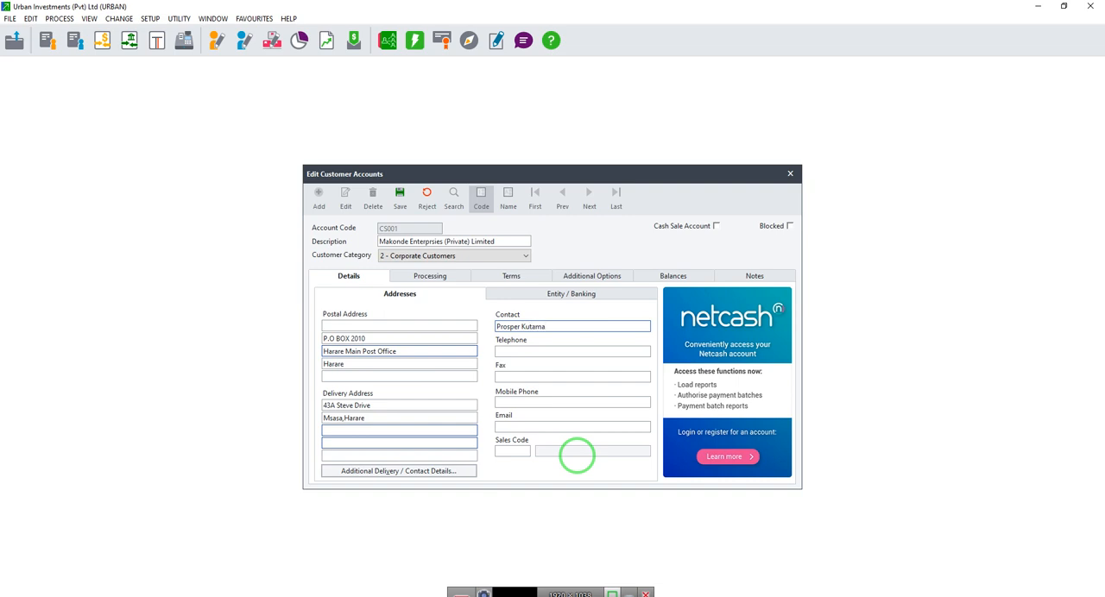
pyautogui.write('0')
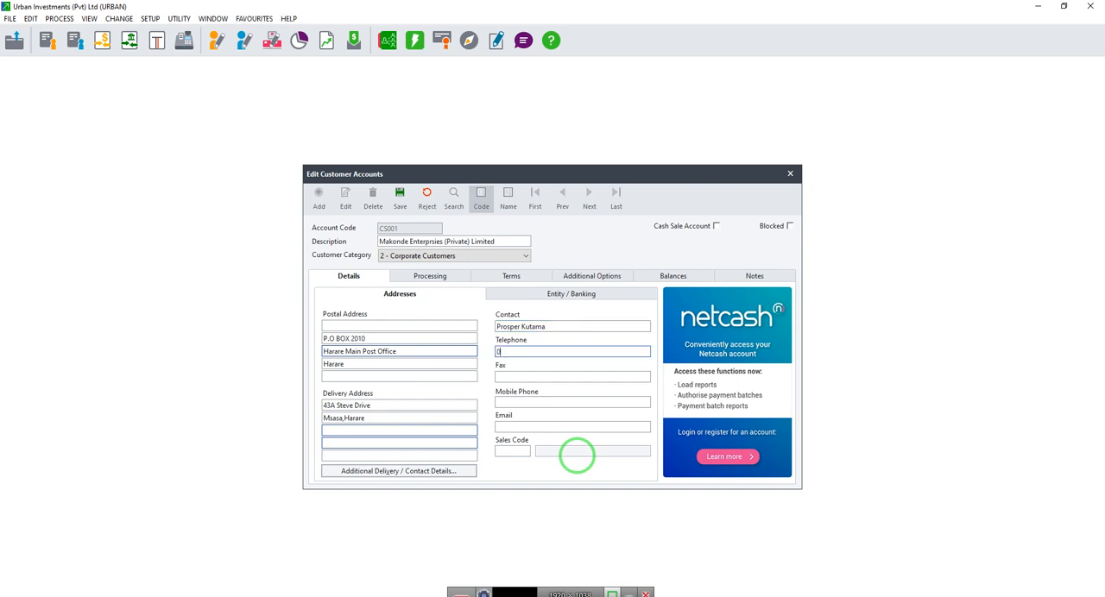
pyautogui.write('272')
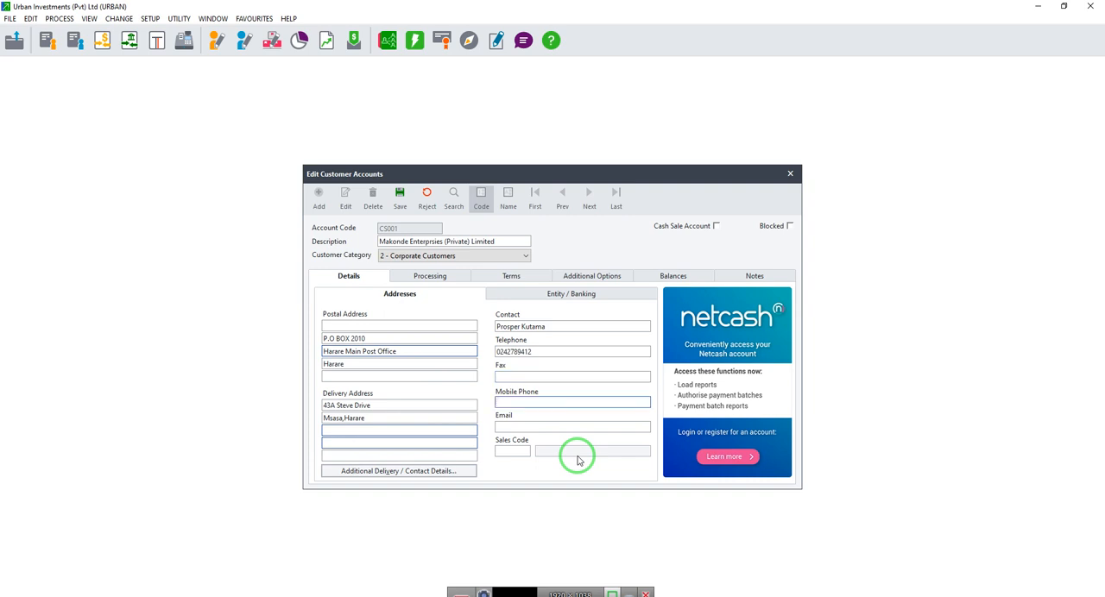
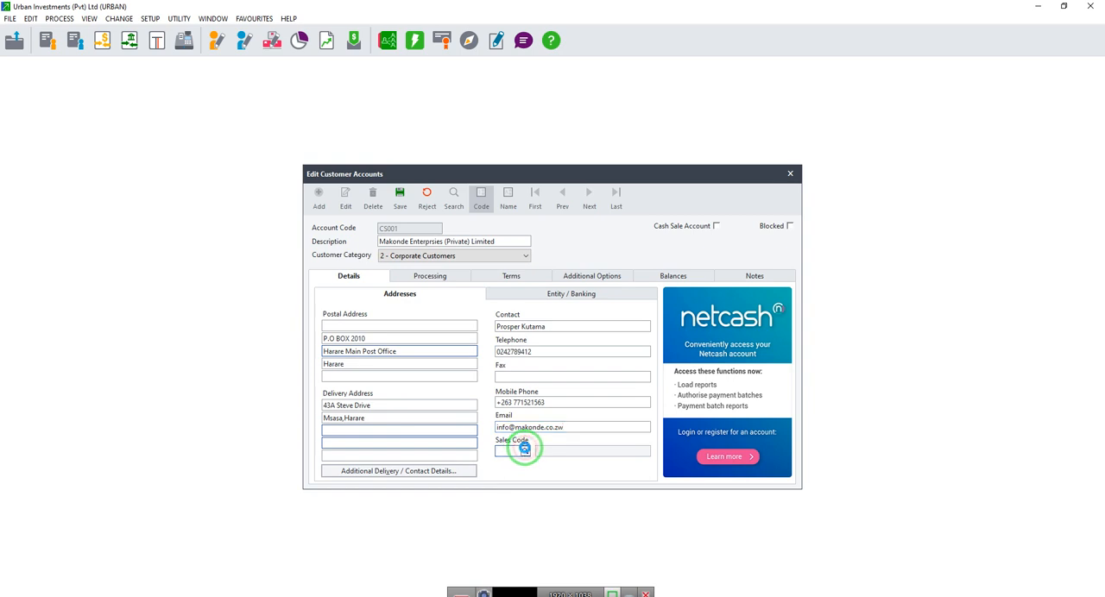
# Step: Enter the info@ .co.zw email address for the customer
pyautogui.click(504, 456)
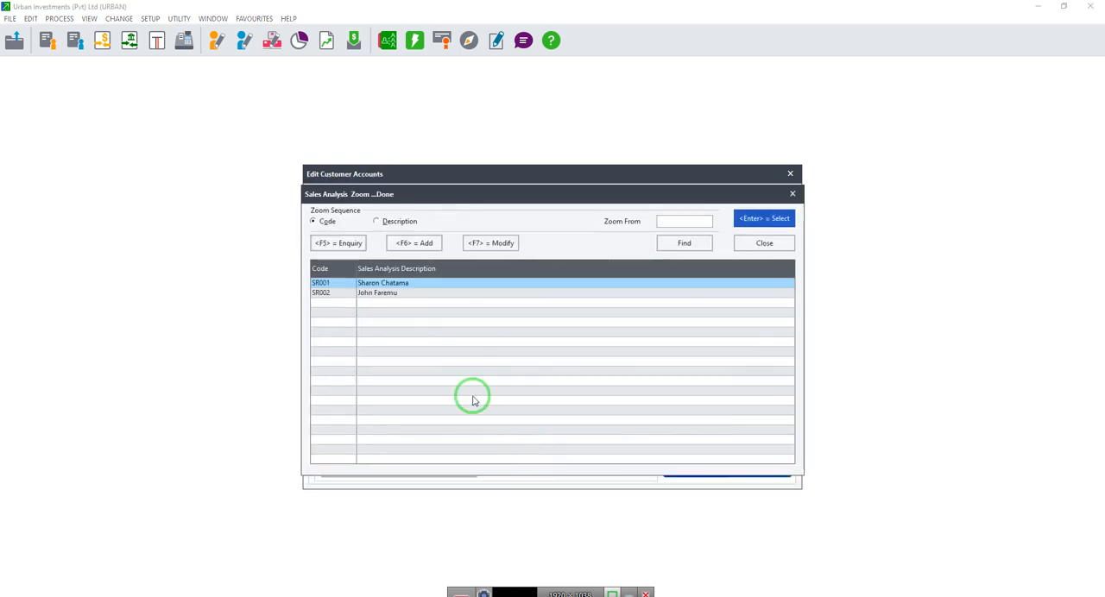
pyautogui.moveTo(393, 302)
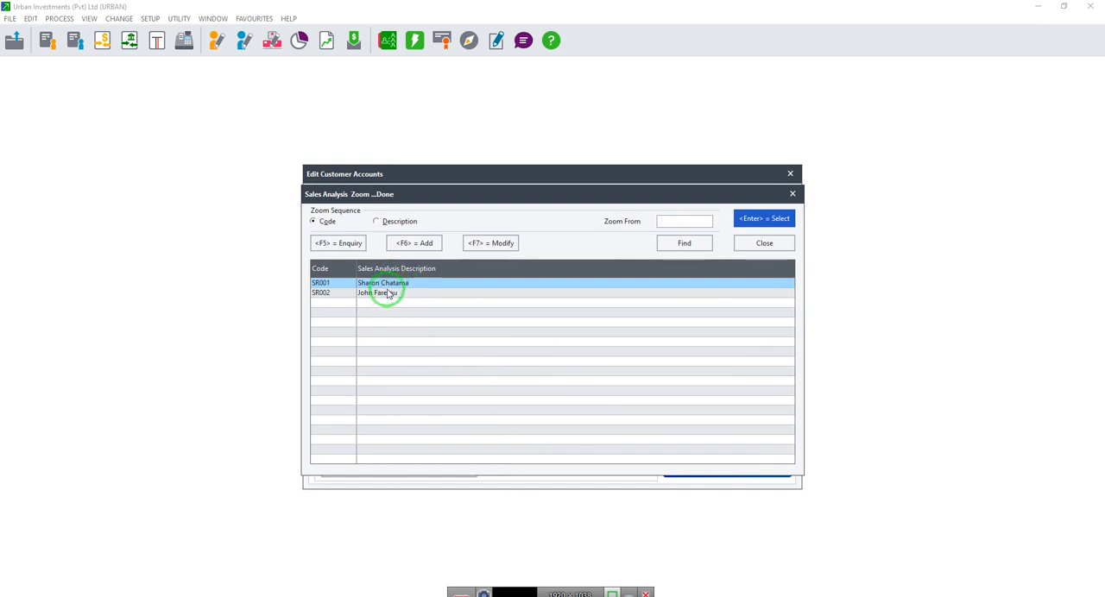
pyautogui.click(385, 293)
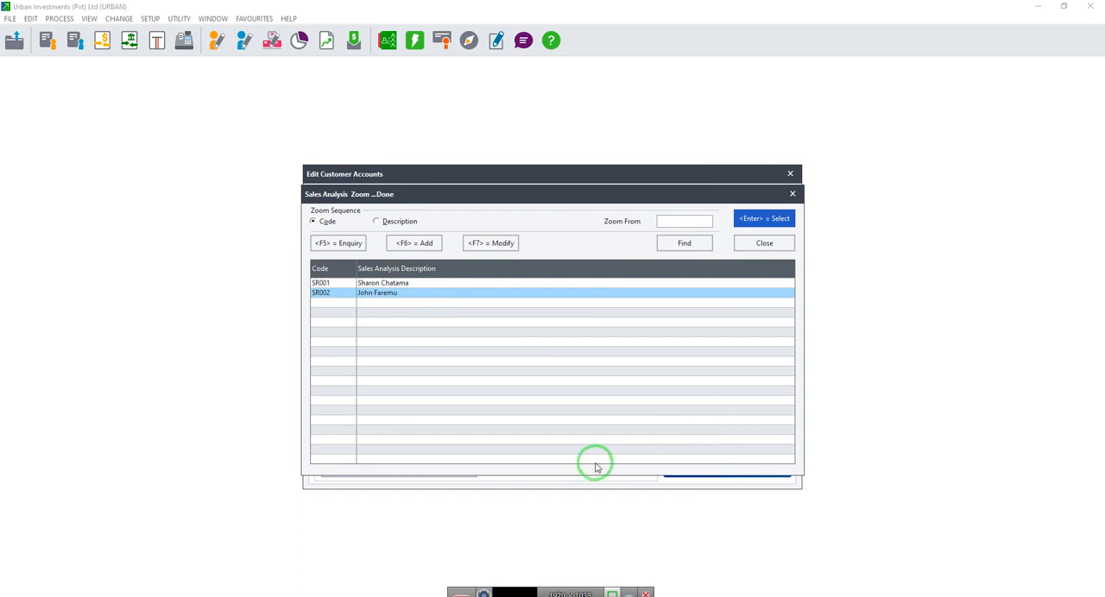
pyautogui.moveTo(376, 349)
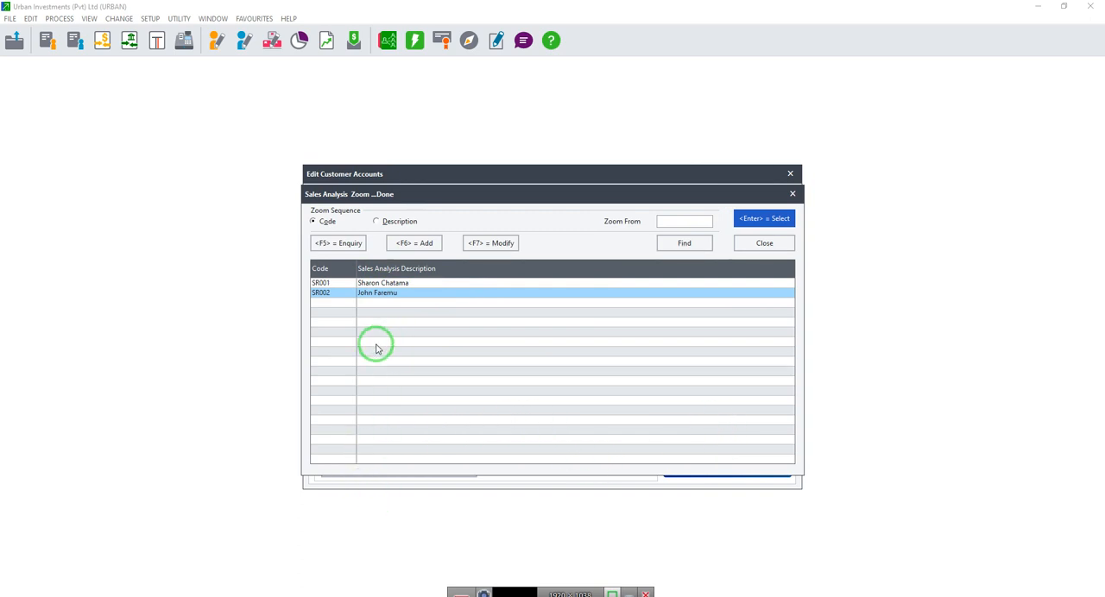
pyautogui.moveTo(377, 357)
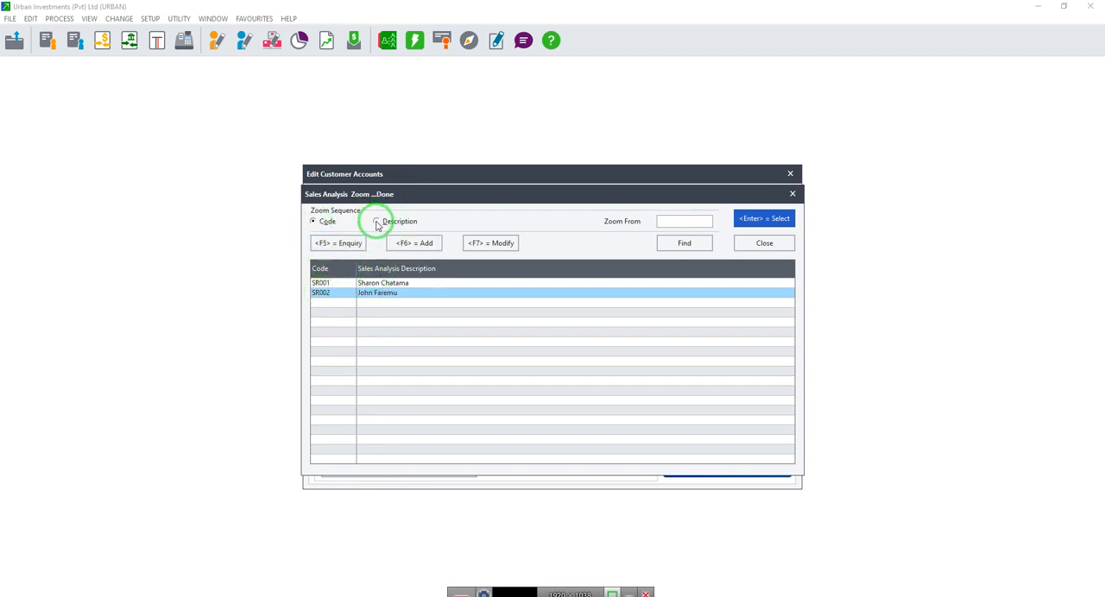
pyautogui.click(376, 221)
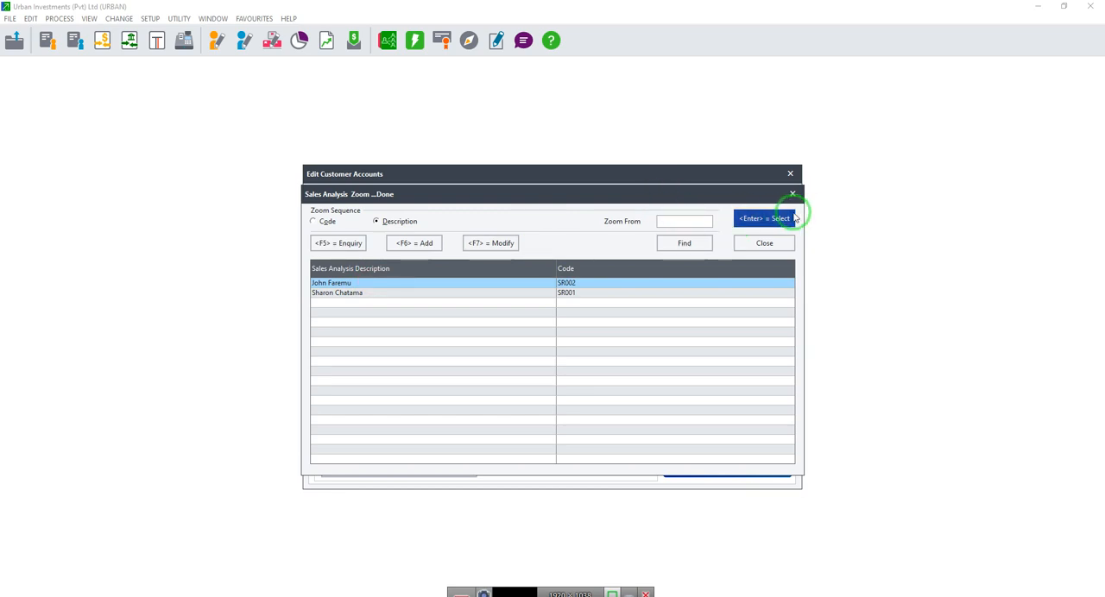
pyautogui.click(760, 218)
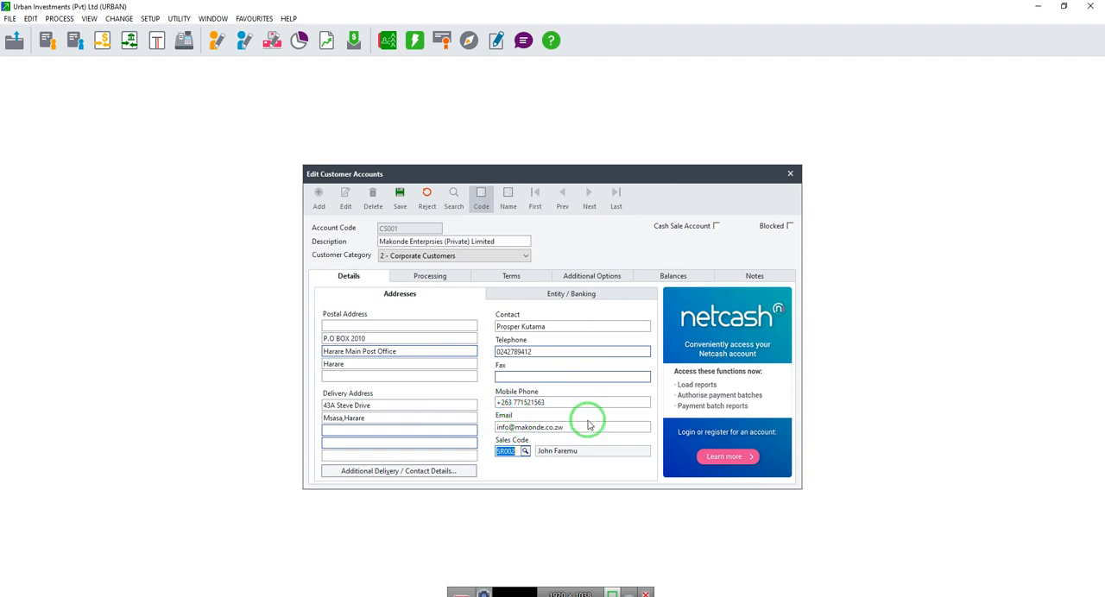
pyautogui.moveTo(489, 483)
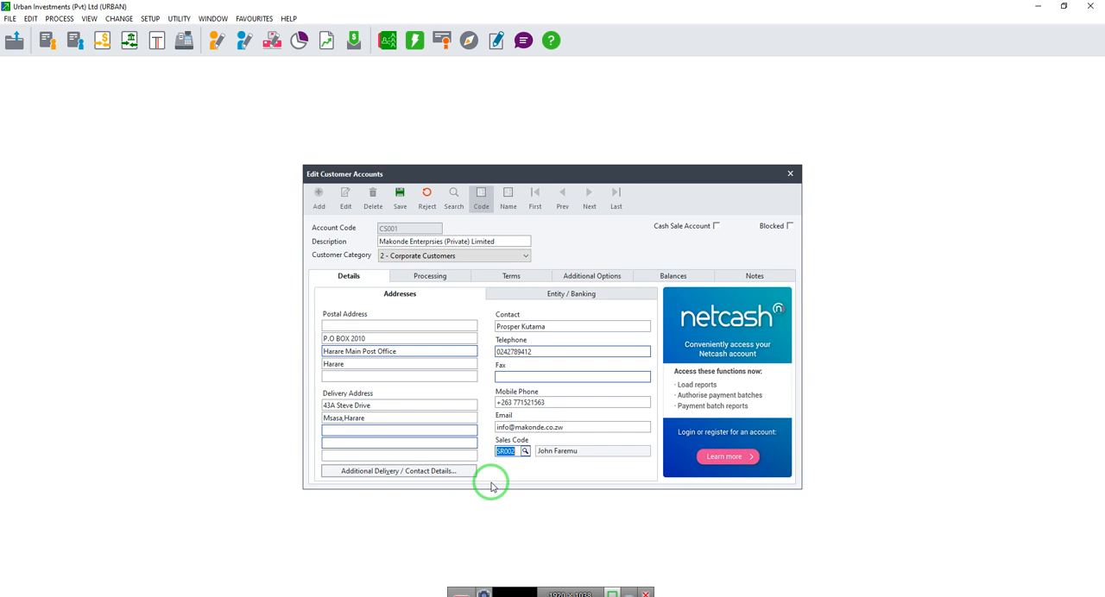
pyautogui.moveTo(366, 279)
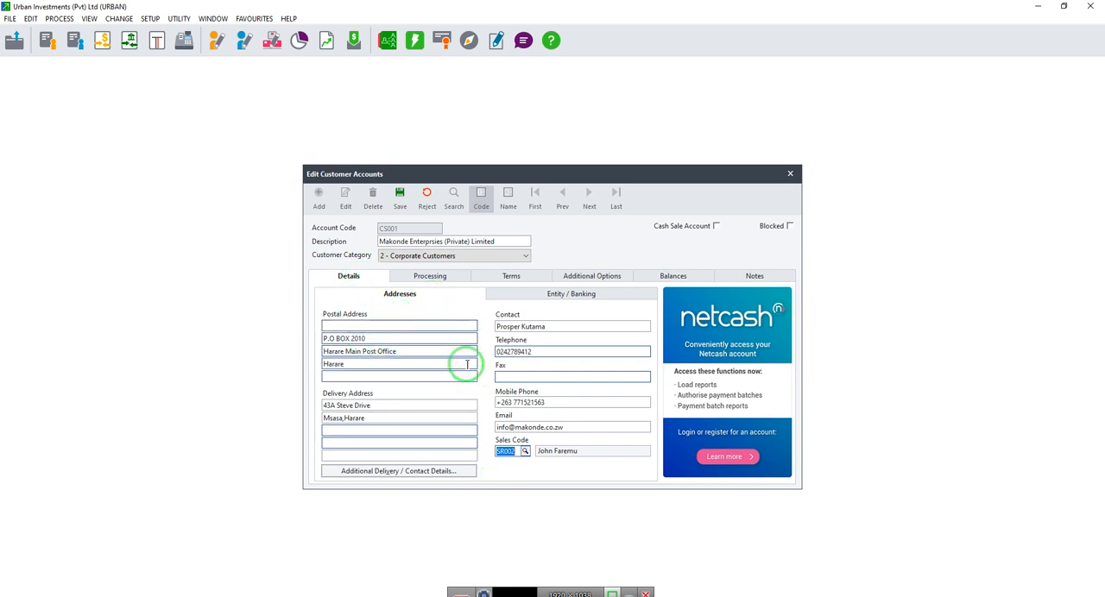
# Step: Show the customer's Processing settings
pyautogui.click(428, 276)
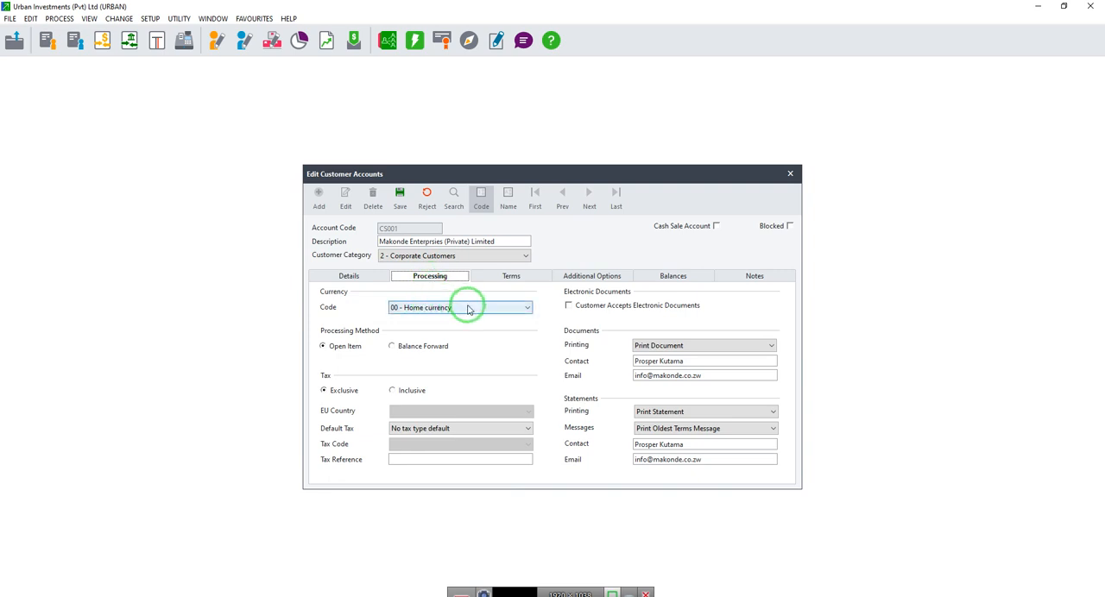
pyautogui.moveTo(439, 331)
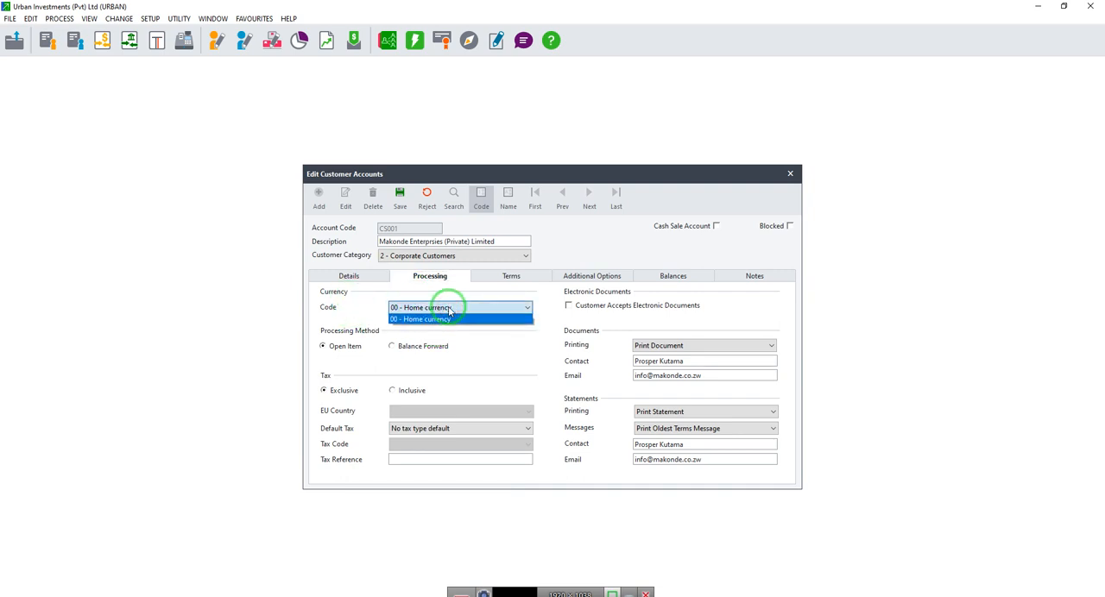
pyautogui.click(425, 319)
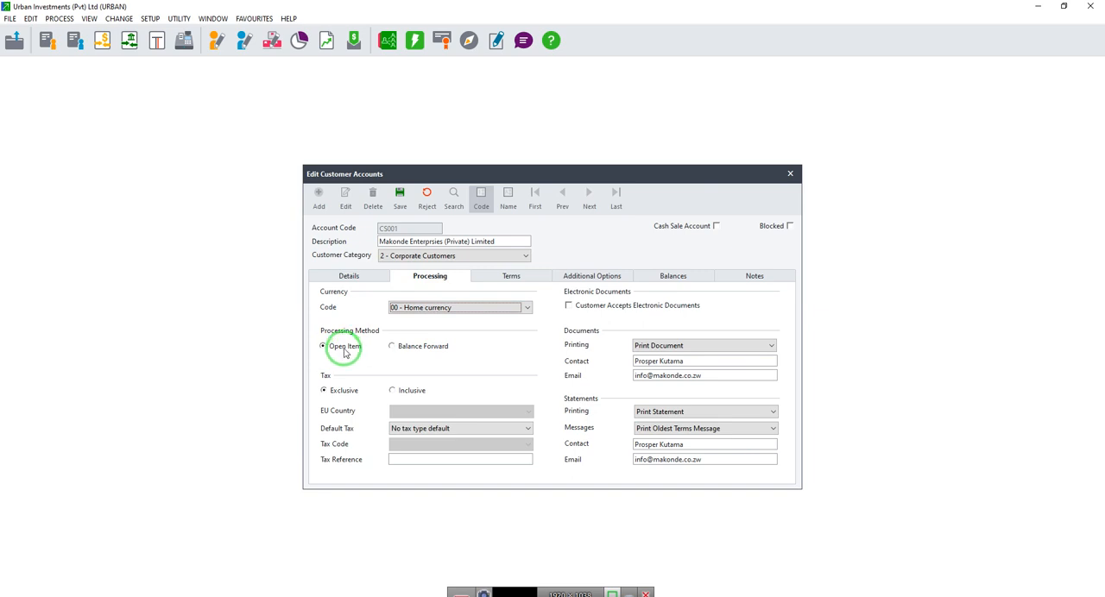
pyautogui.moveTo(348, 361)
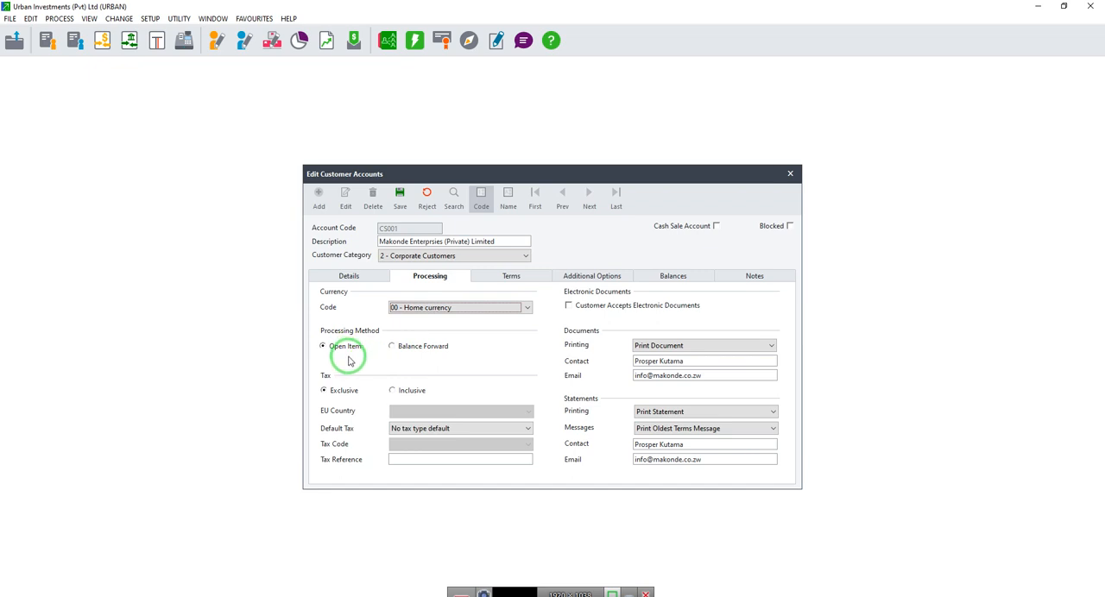
pyautogui.moveTo(342, 369)
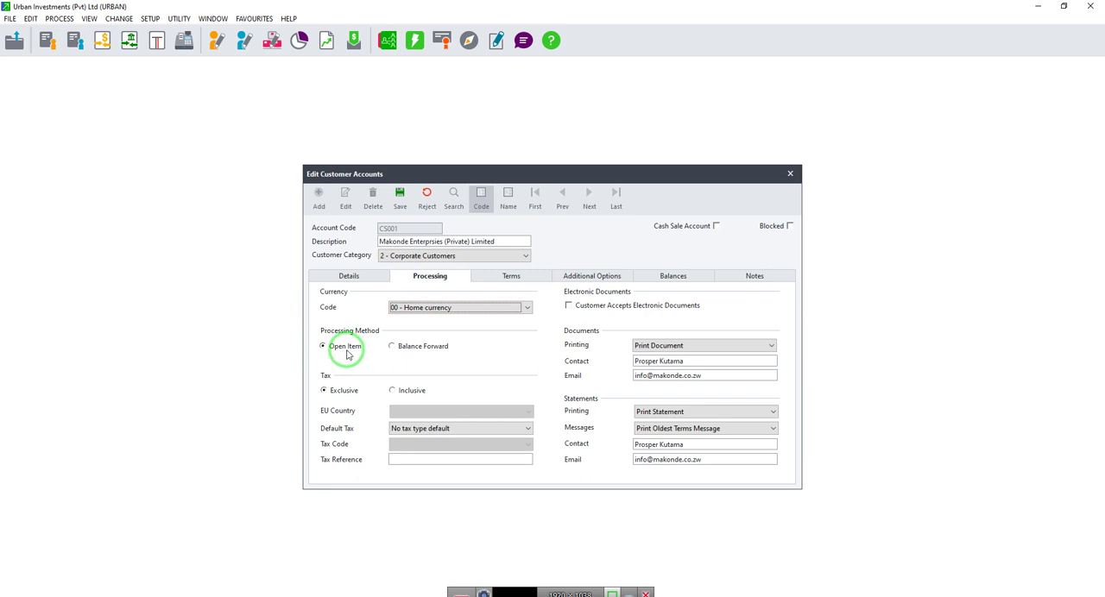
pyautogui.moveTo(355, 352)
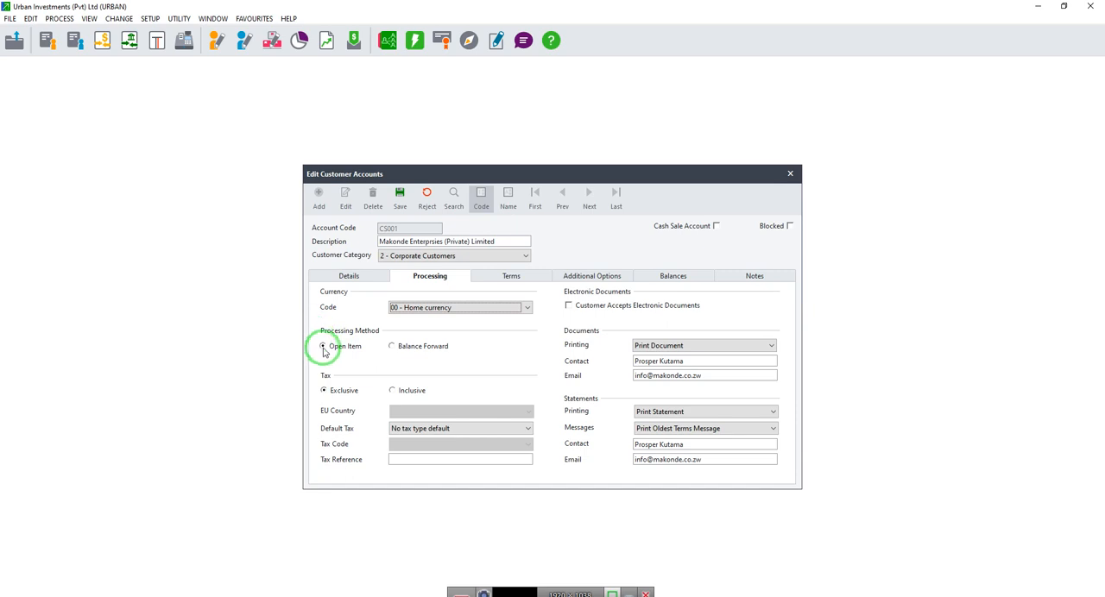
pyautogui.moveTo(317, 328)
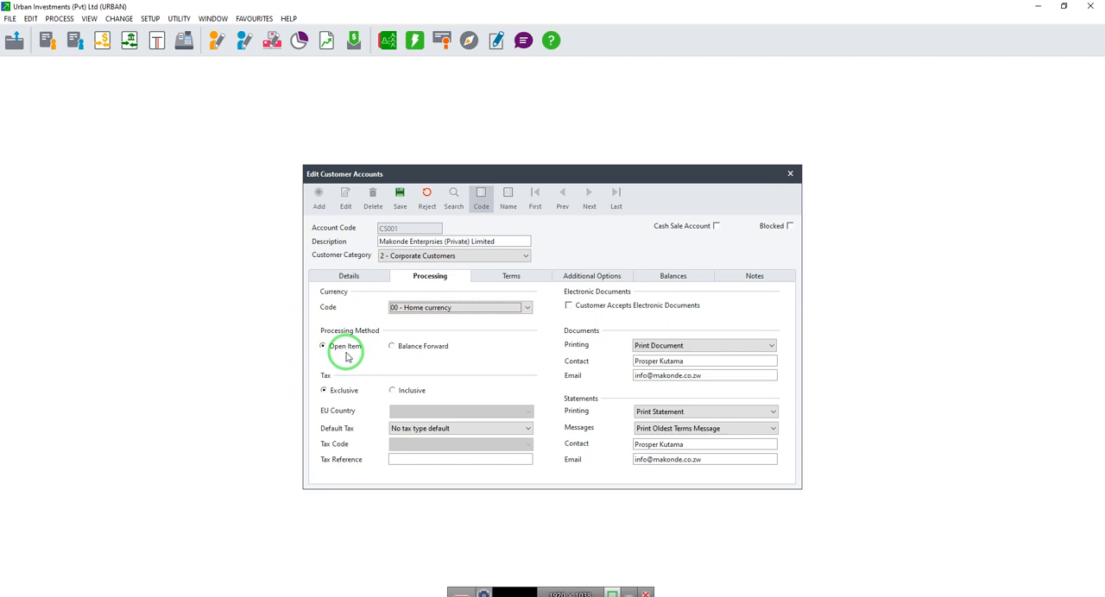
pyautogui.moveTo(404, 358)
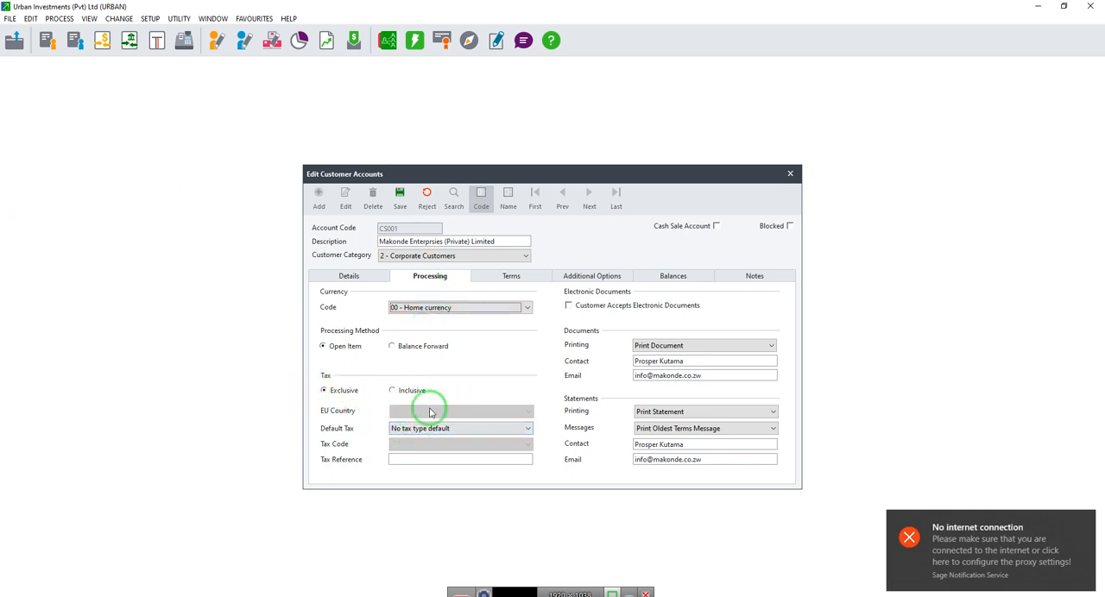
# Step: Set Default Tax to Default tax type with tax code 00 - Tax type 0
pyautogui.click(525, 428)
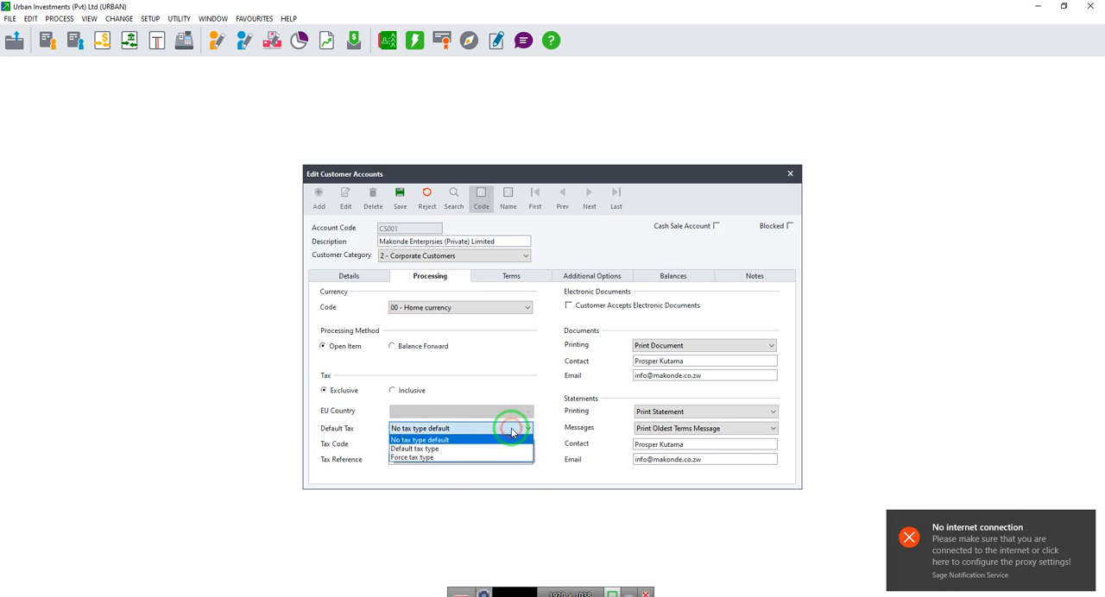
pyautogui.click(411, 449)
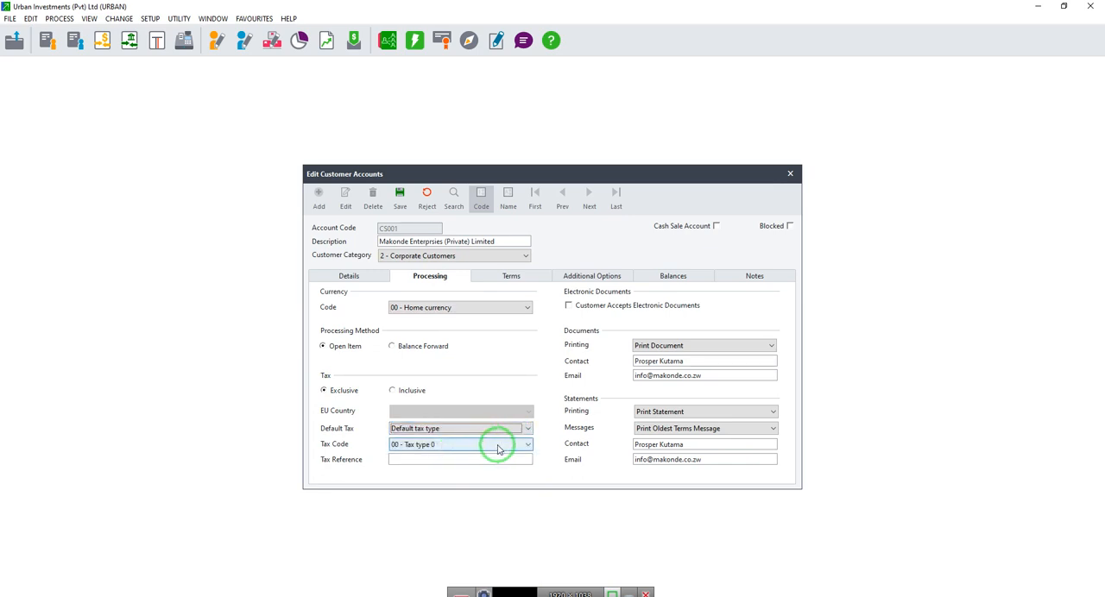
pyautogui.moveTo(475, 443)
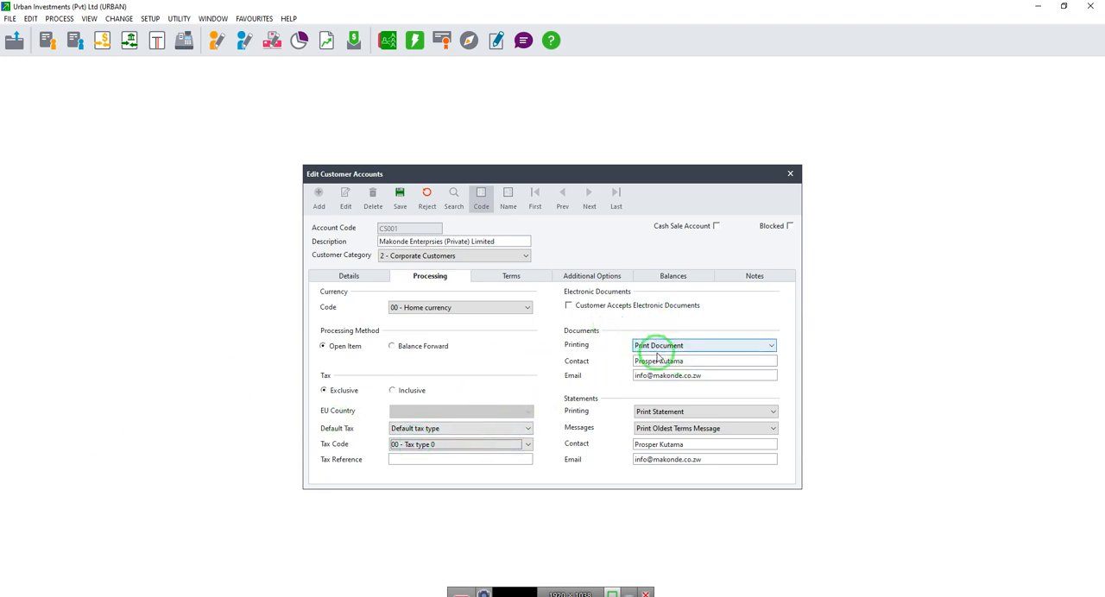
pyautogui.click(666, 460)
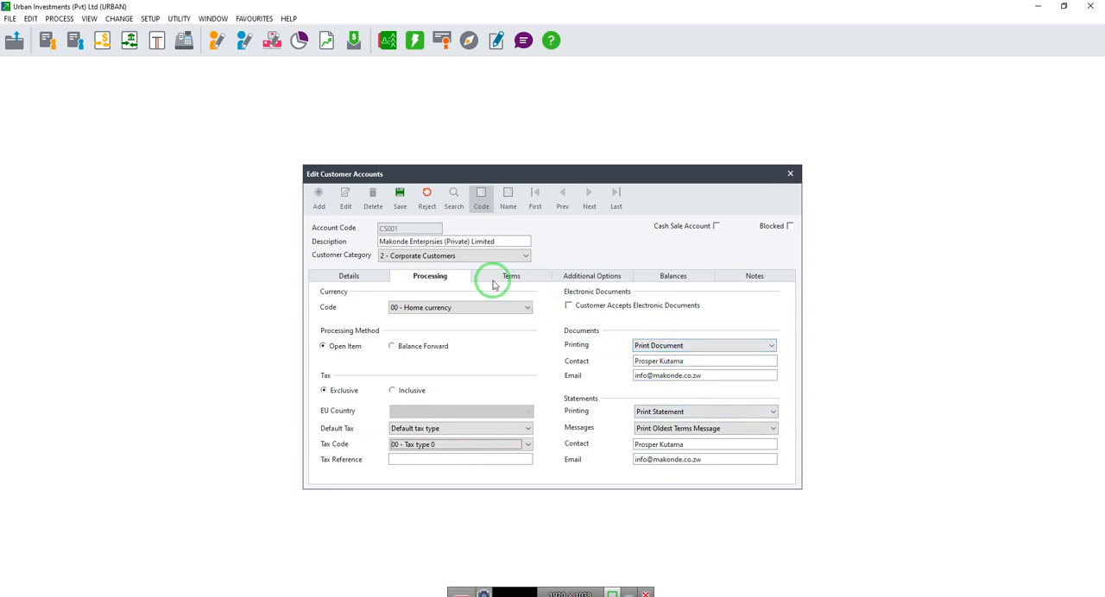
pyautogui.moveTo(514, 289)
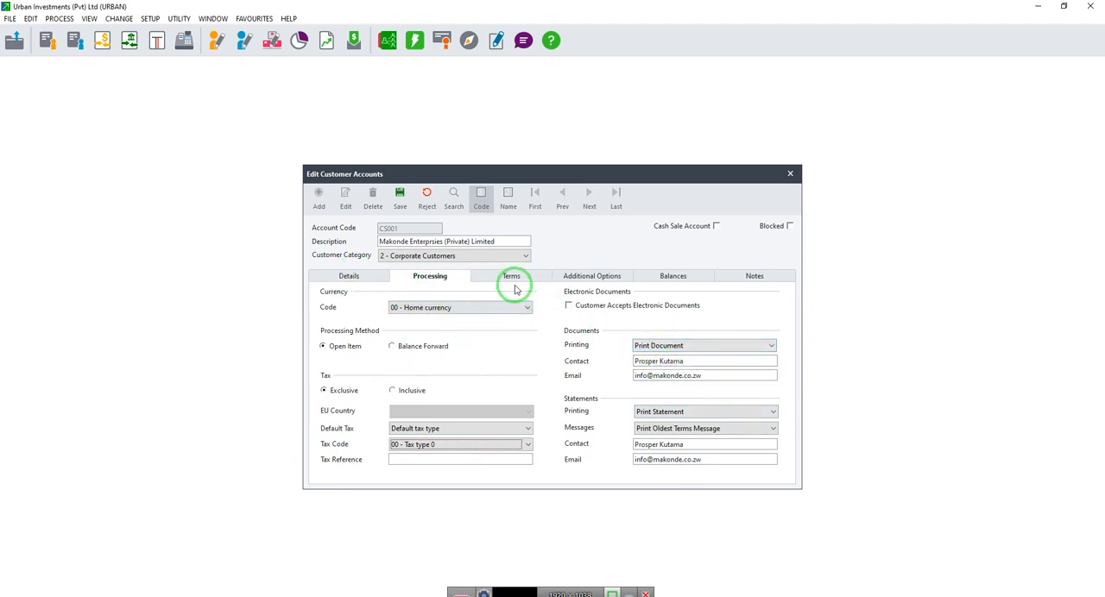
# Step: Review the Terms page for CA001, checking the freight method list and ship/deliver field
pyautogui.click(511, 277)
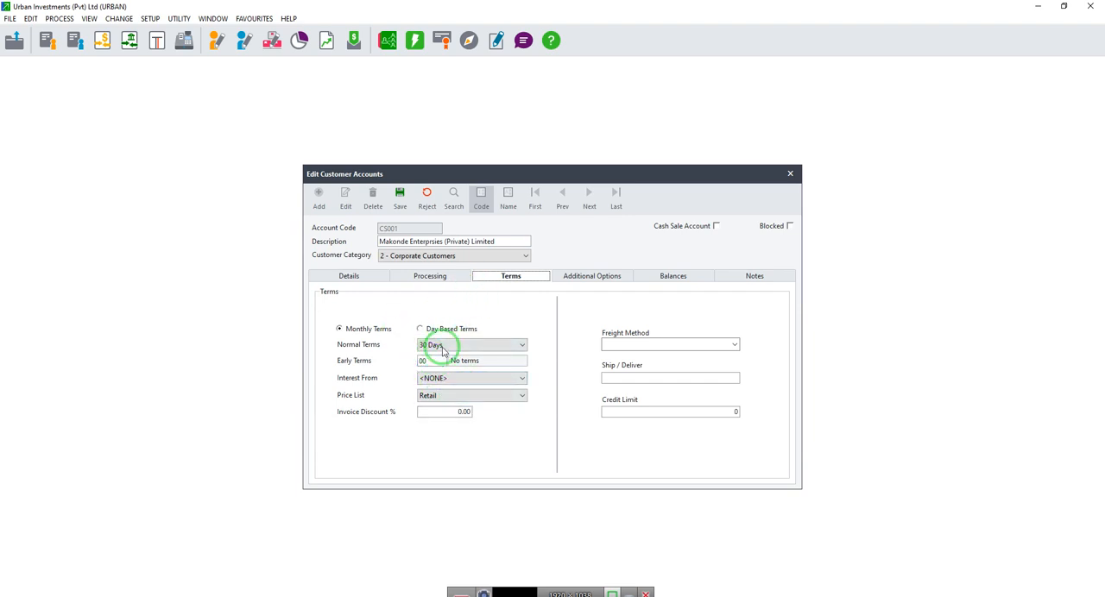
pyautogui.moveTo(473, 345)
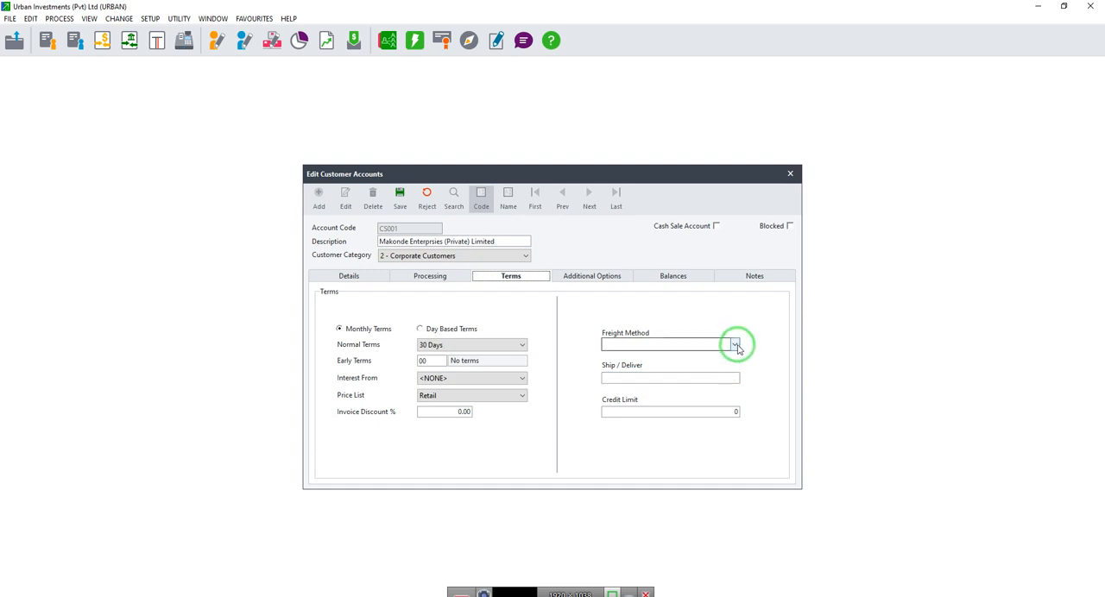
pyautogui.click(735, 346)
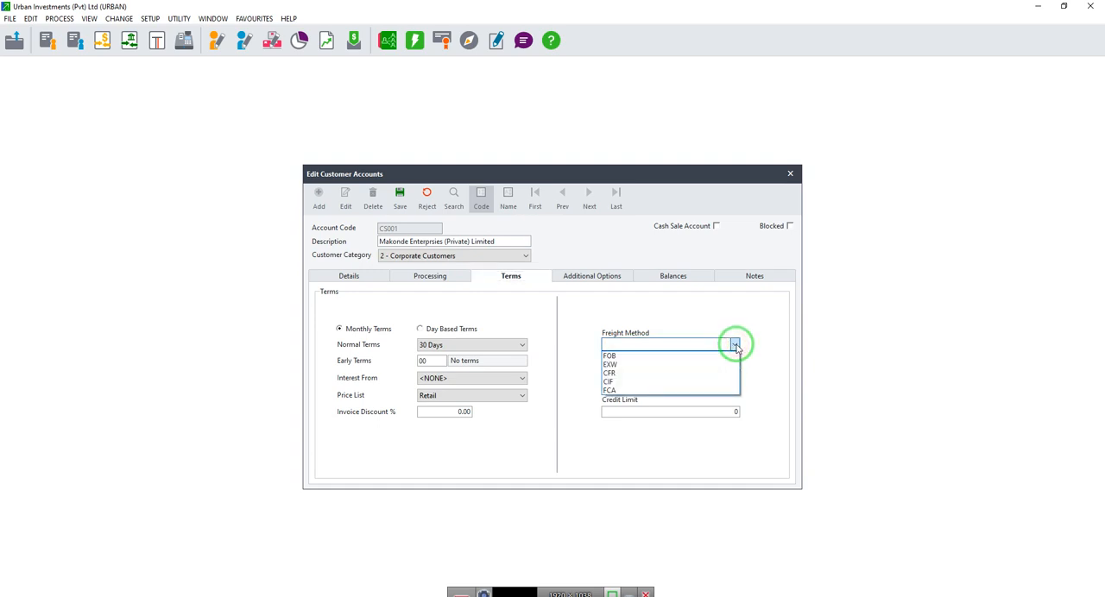
pyautogui.click(670, 378)
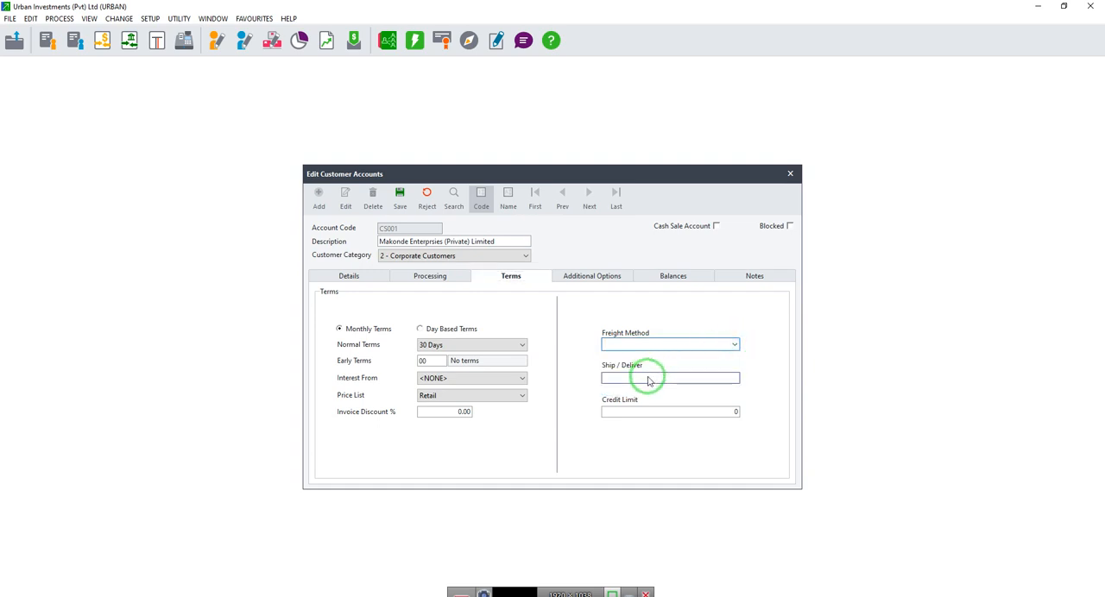
pyautogui.click(647, 378)
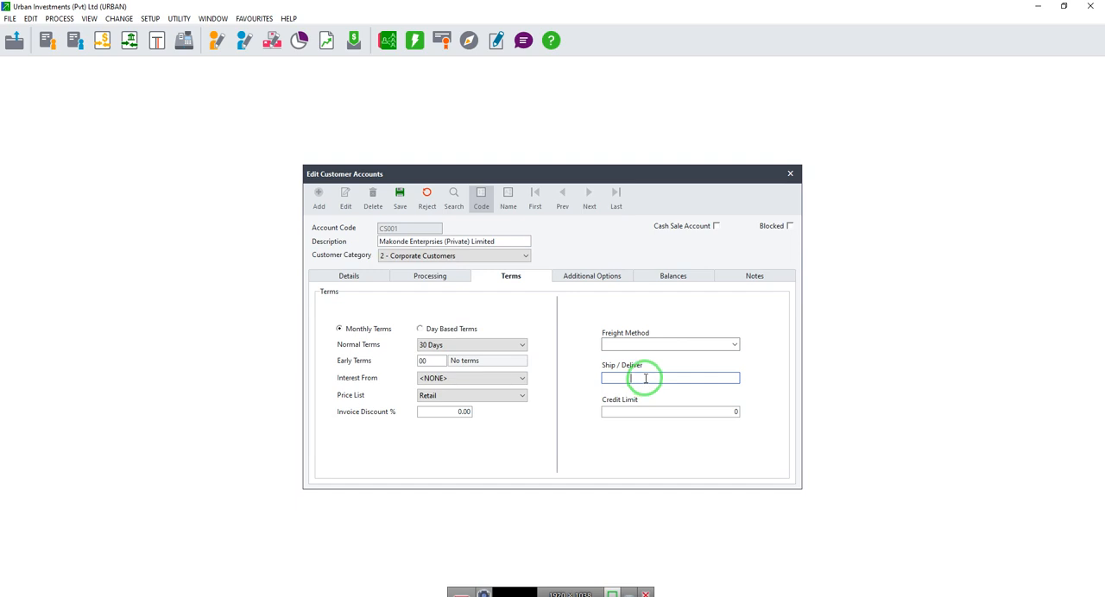
# Step: Set the customer's credit limit to 5000
pyautogui.click(670, 411)
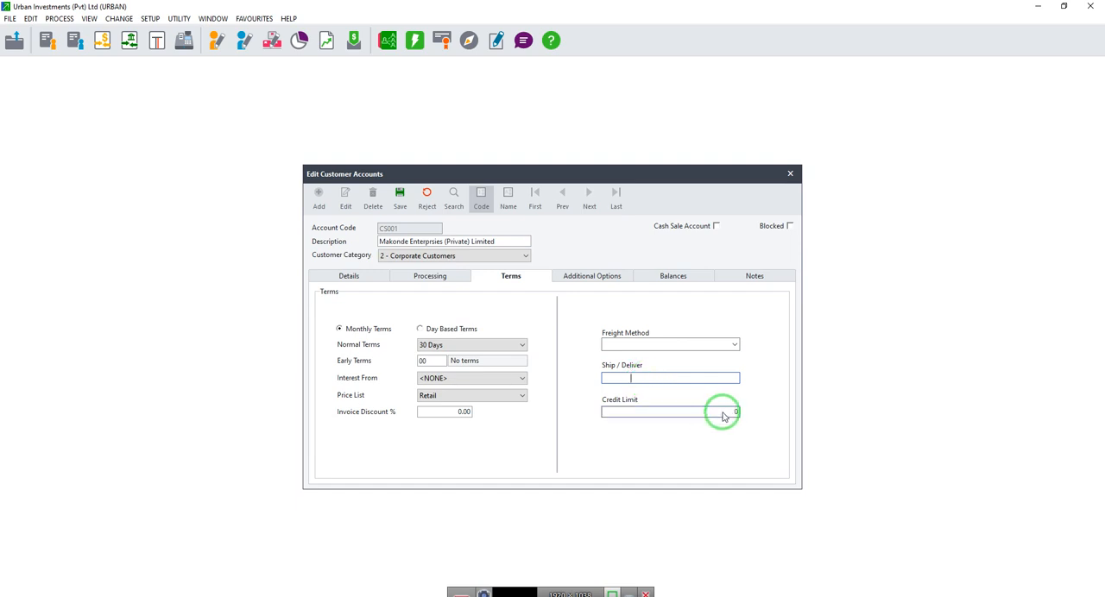
pyautogui.click(670, 411)
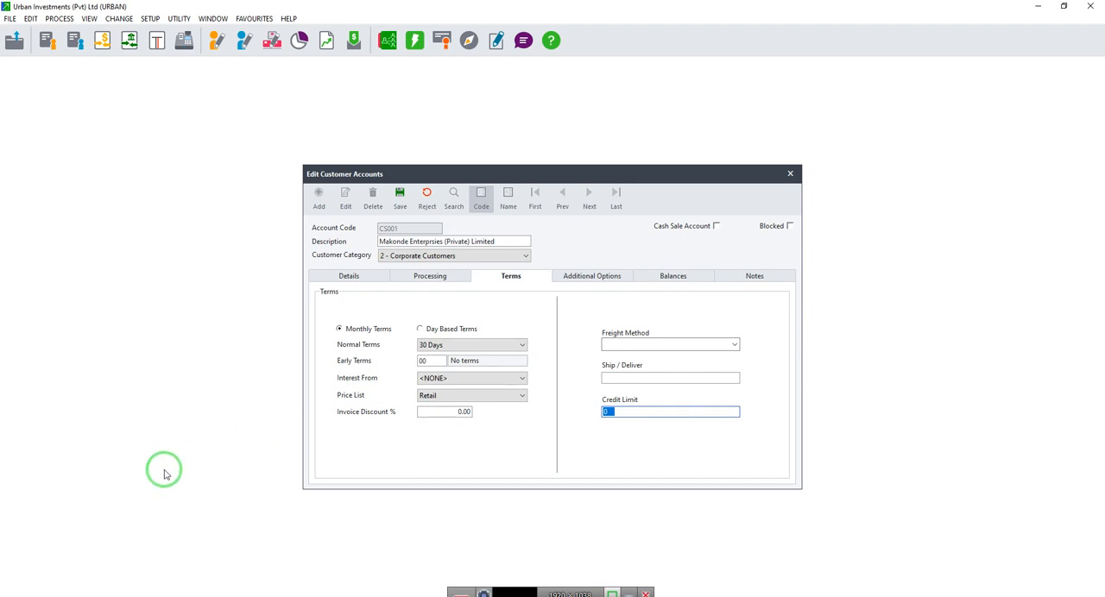
pyautogui.write('5000')
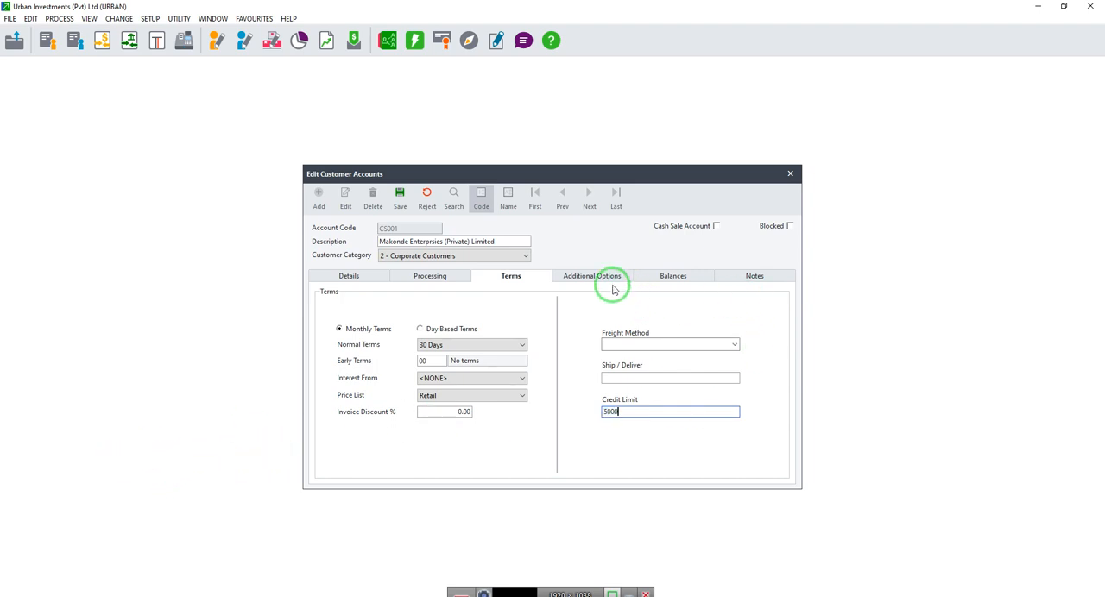
# Step: View Additional Options, then the Balances page with its empty period balance table
pyautogui.click(593, 276)
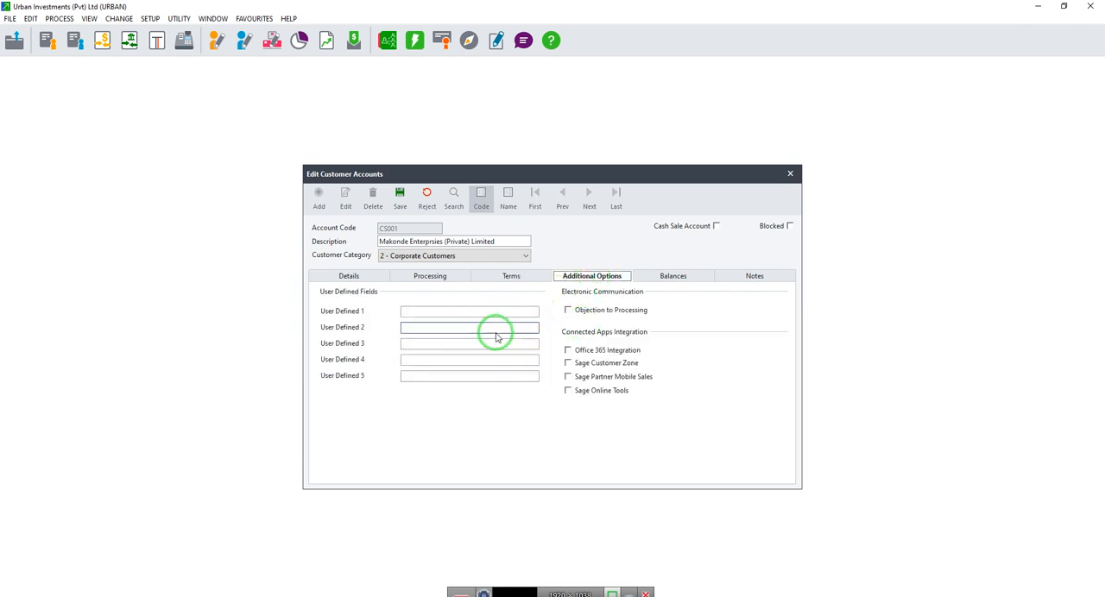
pyautogui.moveTo(449, 297)
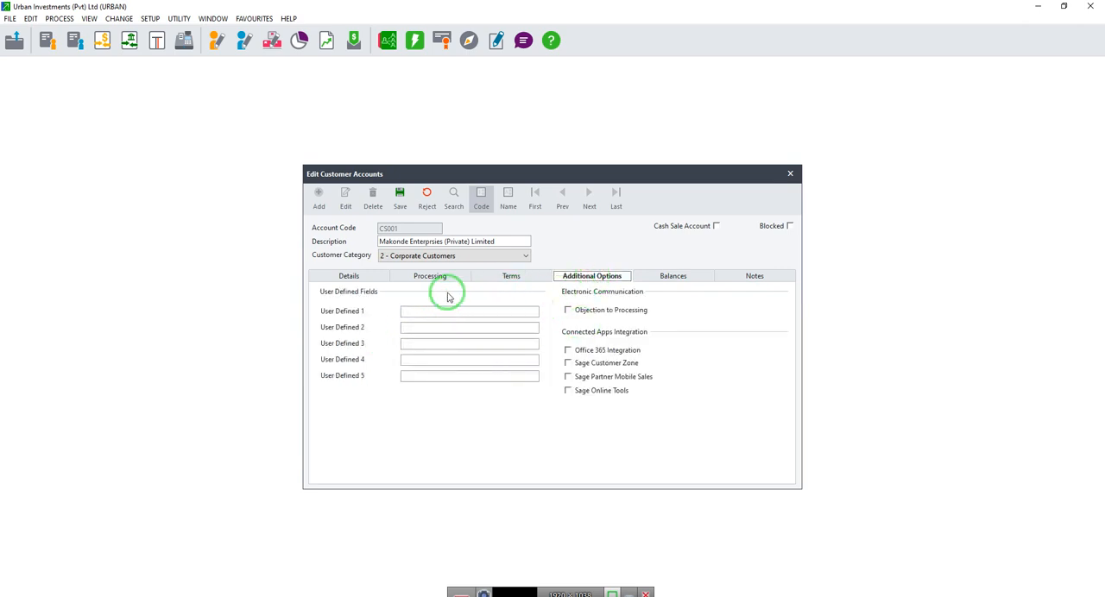
pyautogui.moveTo(659, 284)
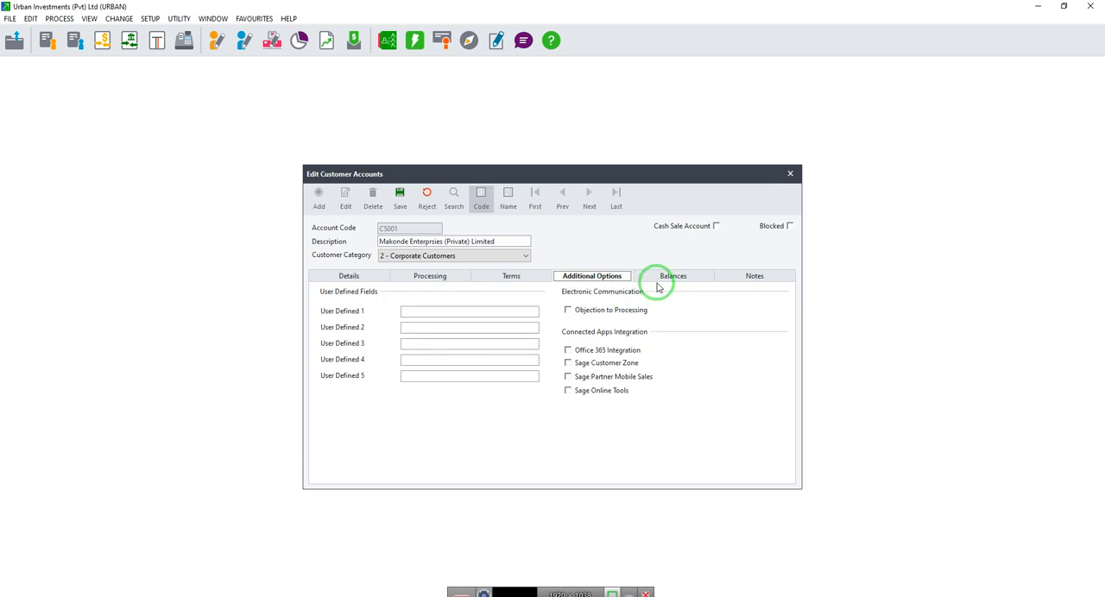
pyautogui.click(673, 276)
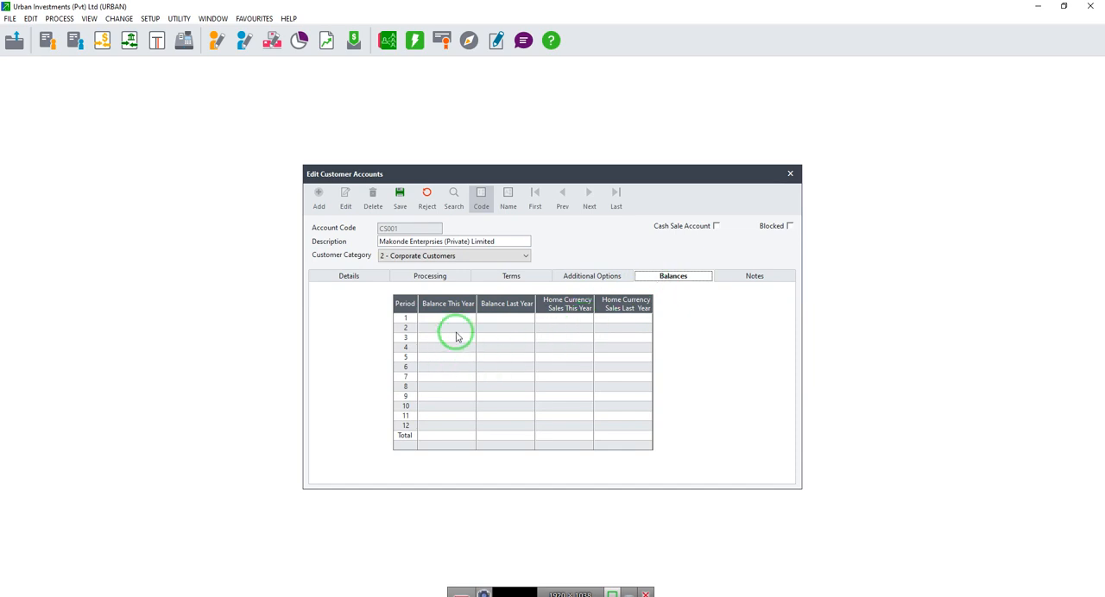
pyautogui.moveTo(466, 364)
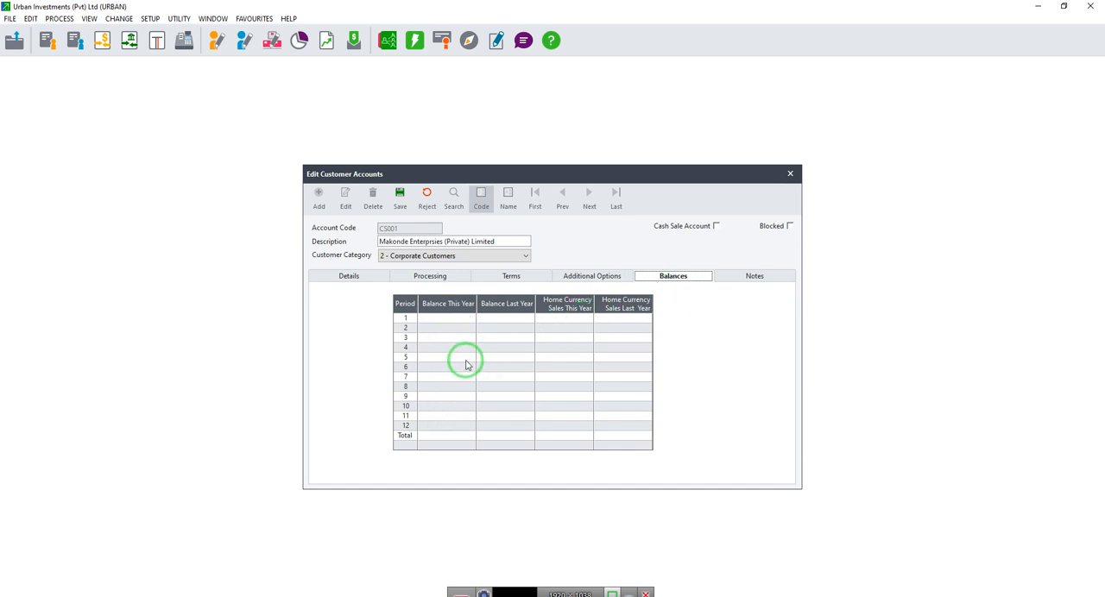
pyautogui.moveTo(452, 347)
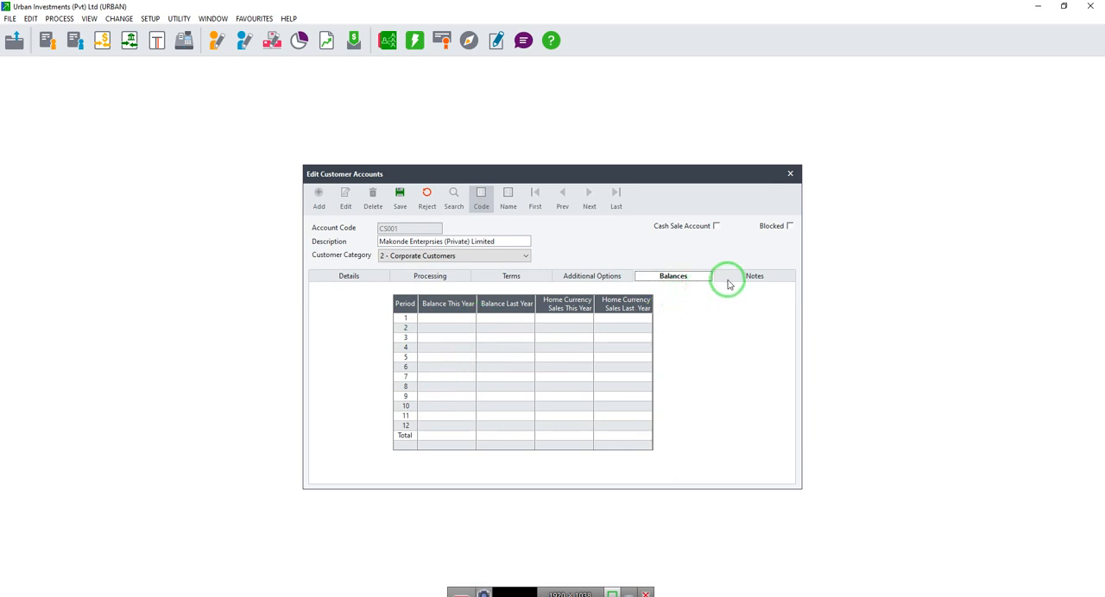
# Step: View the account's Notes page and dismiss the Note Facility window unsaved
pyautogui.click(754, 277)
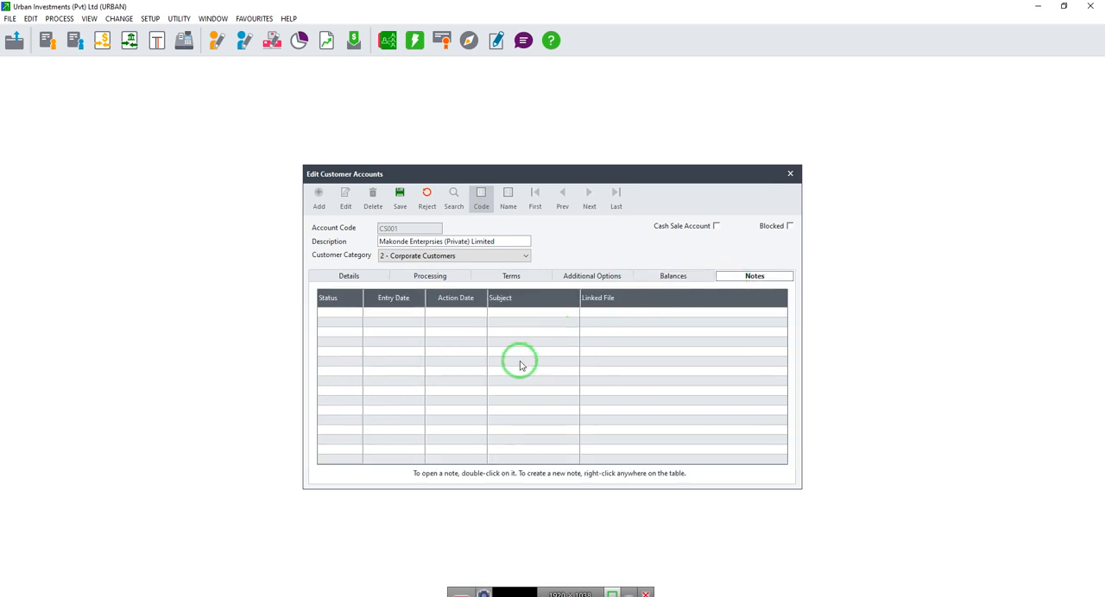
pyautogui.moveTo(734, 281)
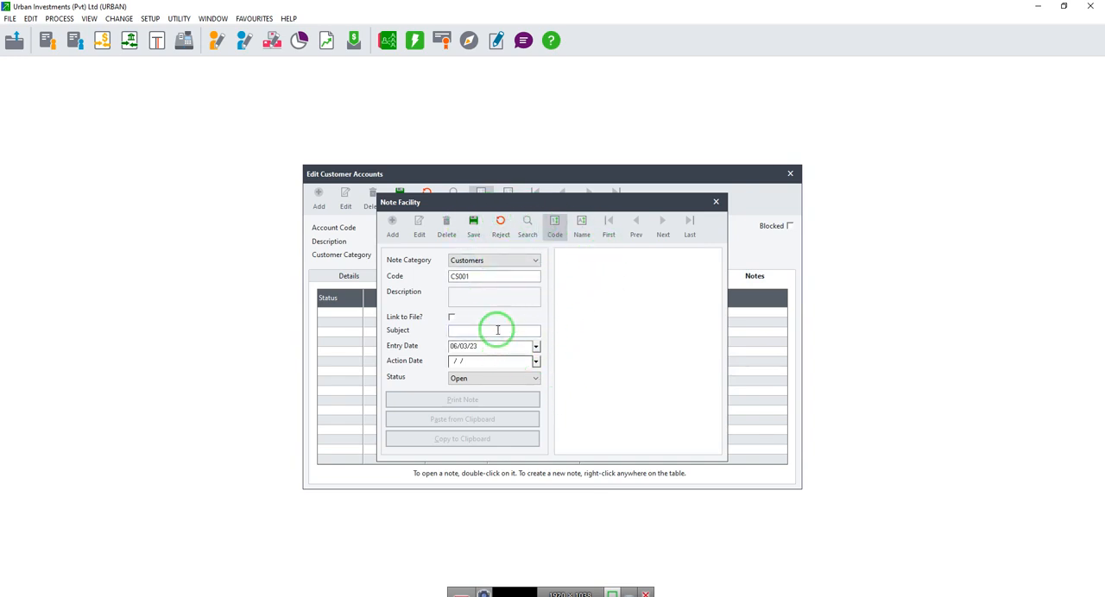
pyautogui.moveTo(580, 365)
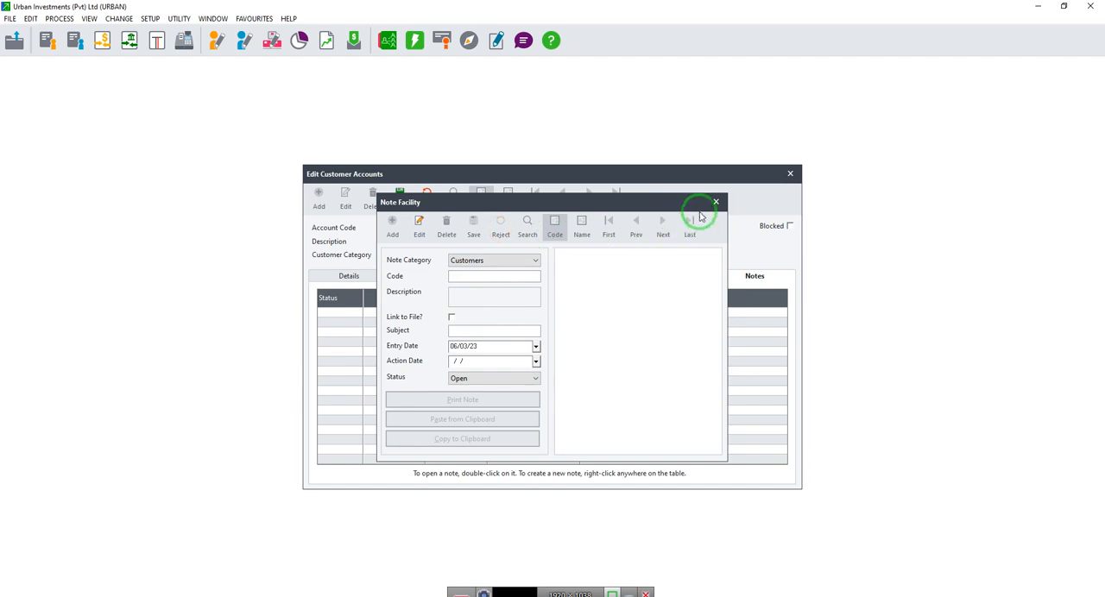
pyautogui.click(715, 201)
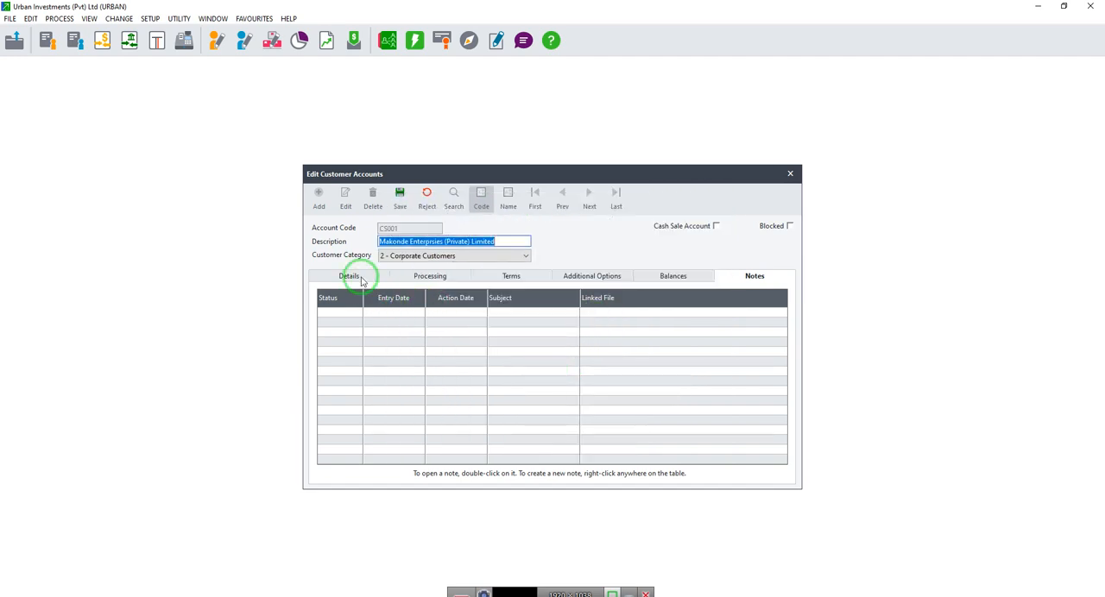
# Step: Return to Details and leave Cash Sale Account and Blocked both unticked
pyautogui.click(349, 276)
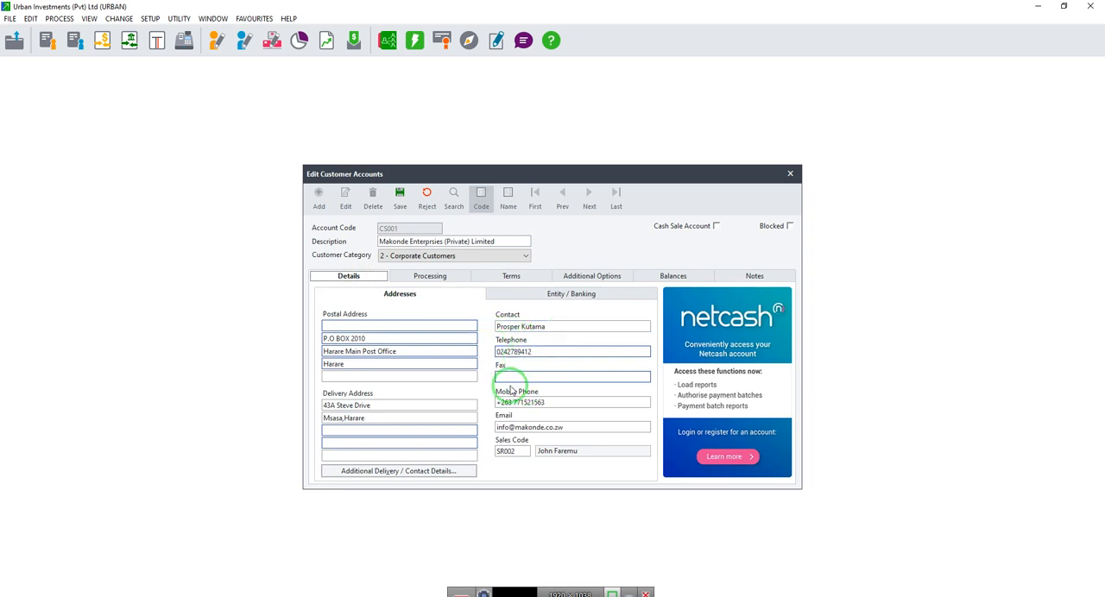
pyautogui.moveTo(603, 335)
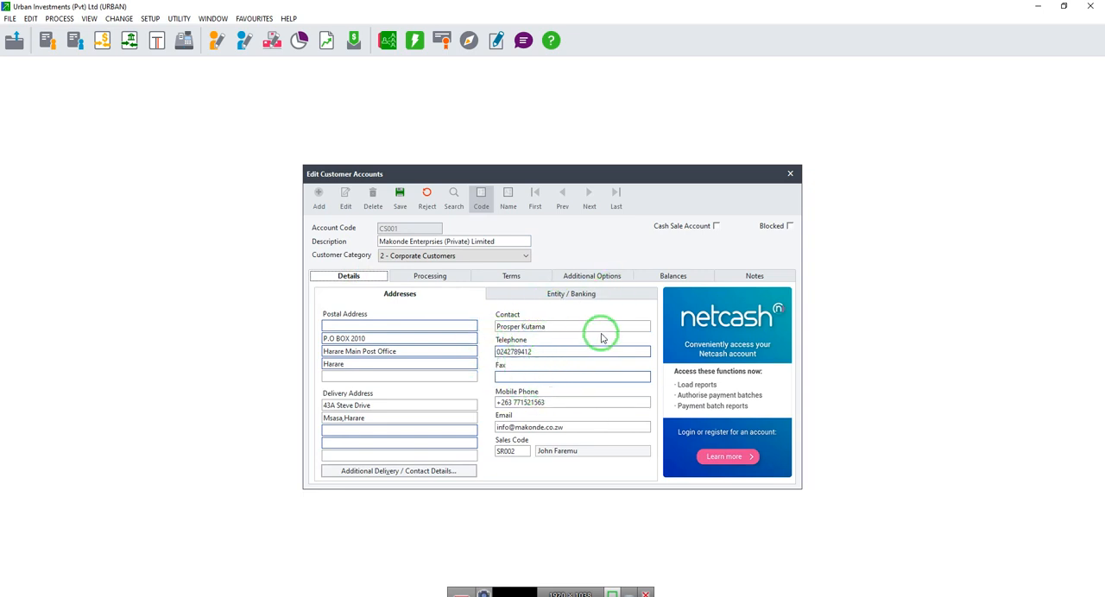
pyautogui.moveTo(673, 276)
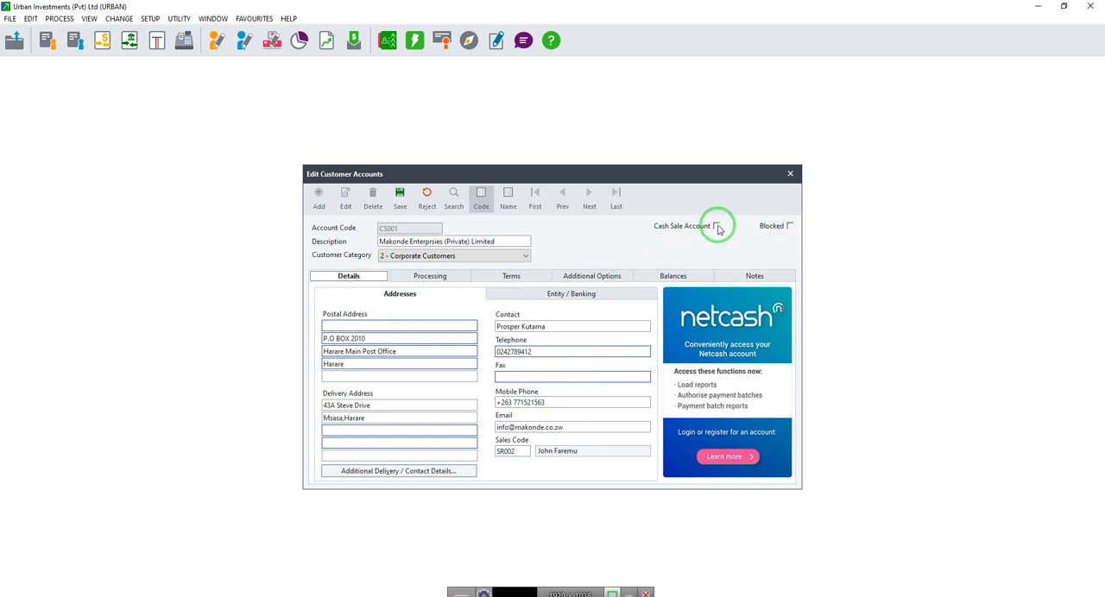
pyautogui.click(718, 226)
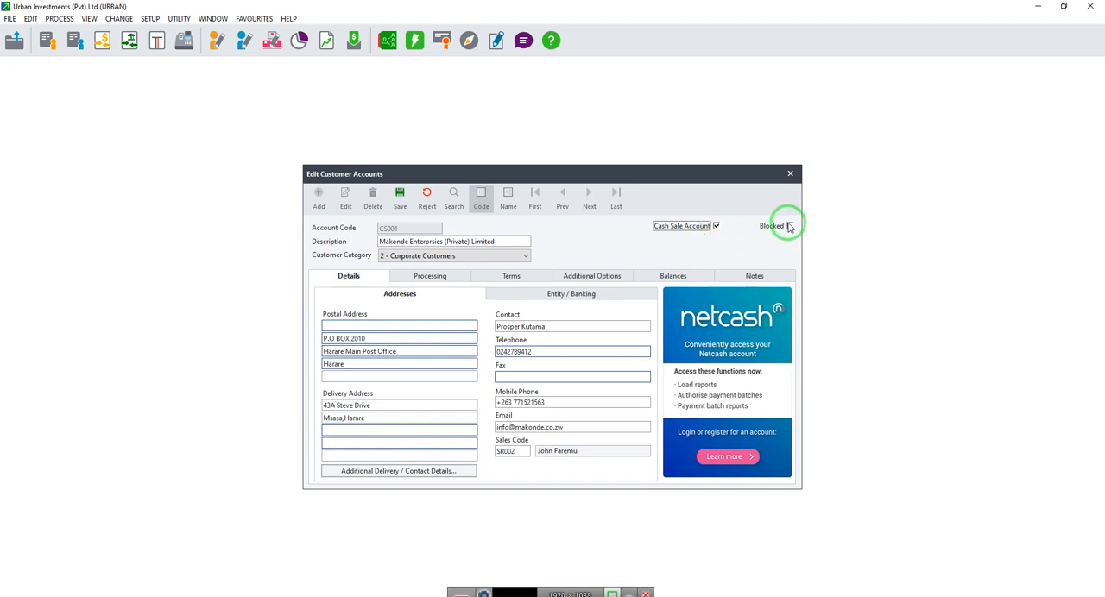
pyautogui.click(789, 226)
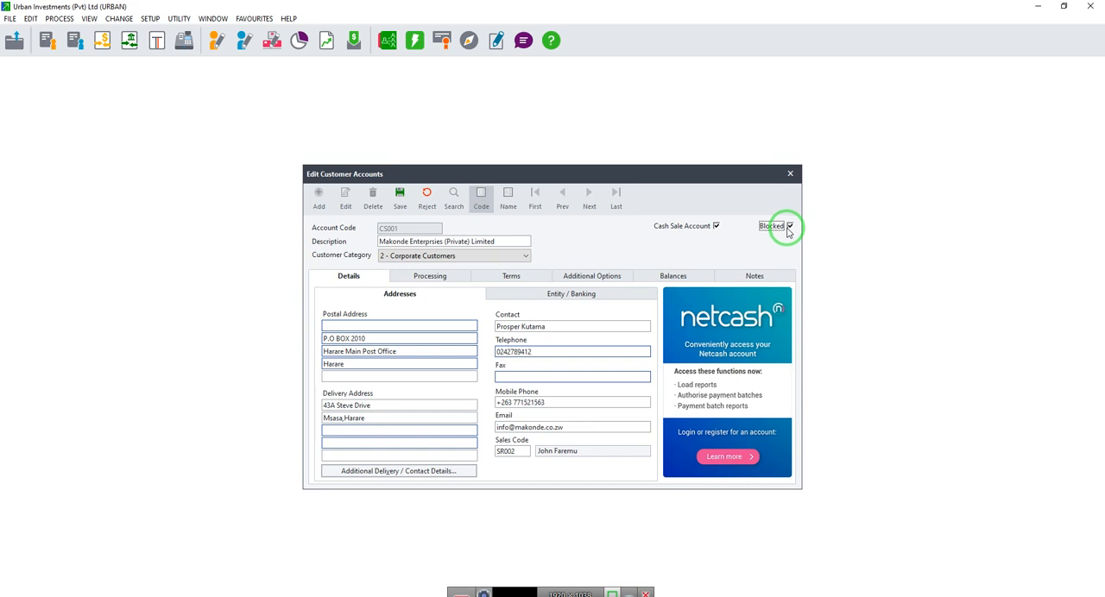
pyautogui.moveTo(790, 226)
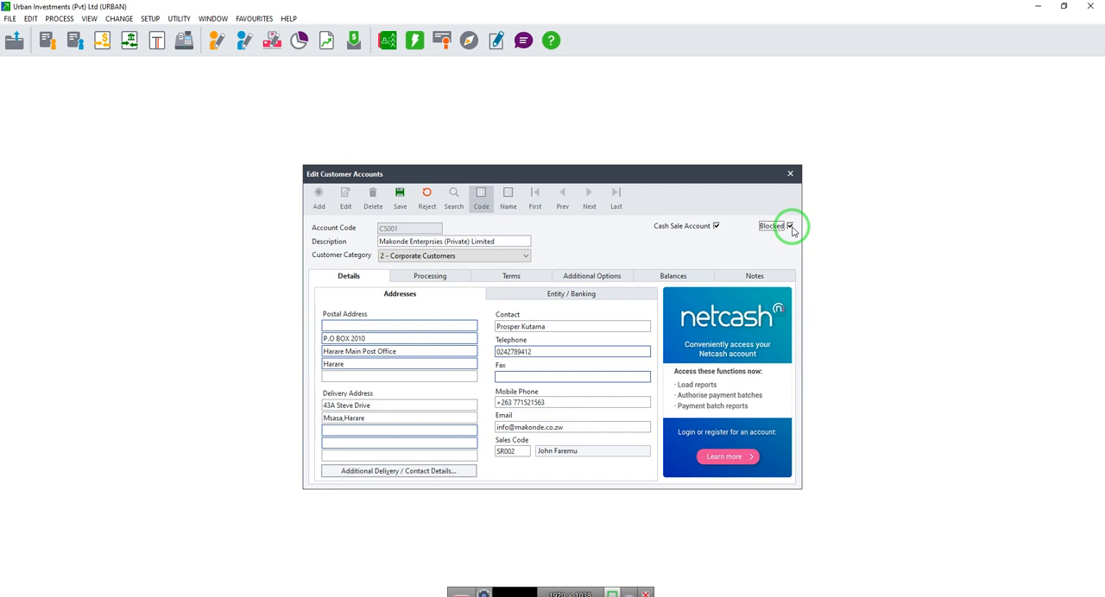
pyautogui.click(787, 224)
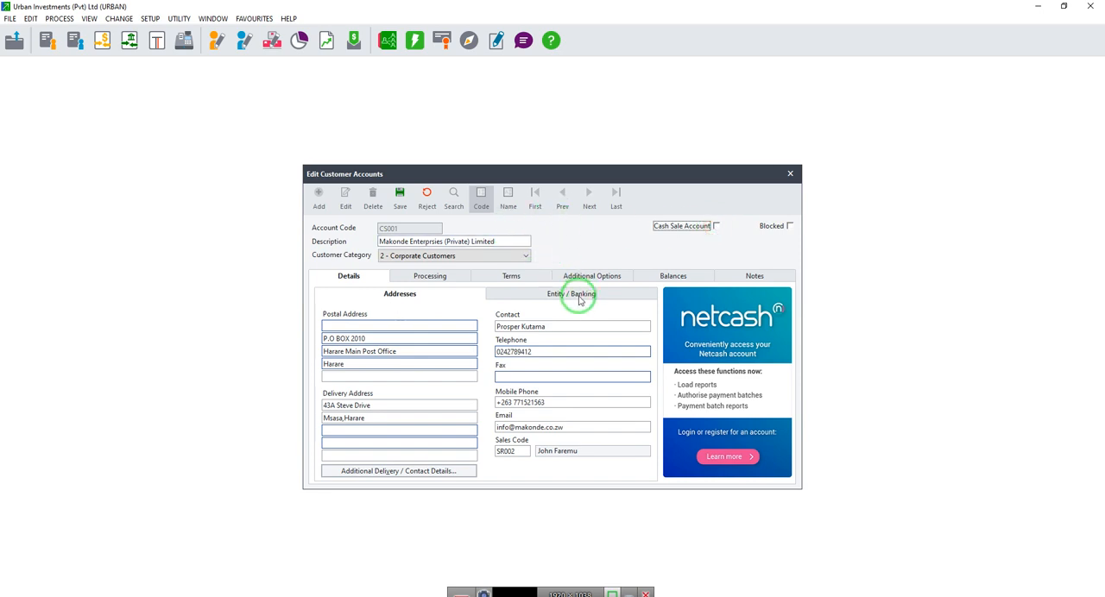
pyautogui.moveTo(568, 314)
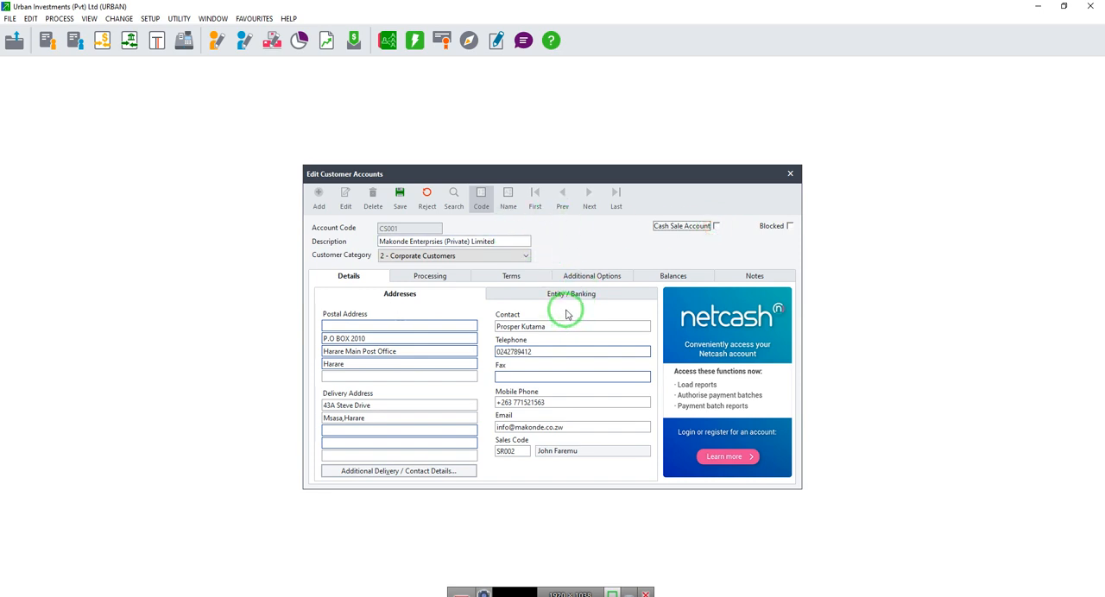
pyautogui.moveTo(573, 317)
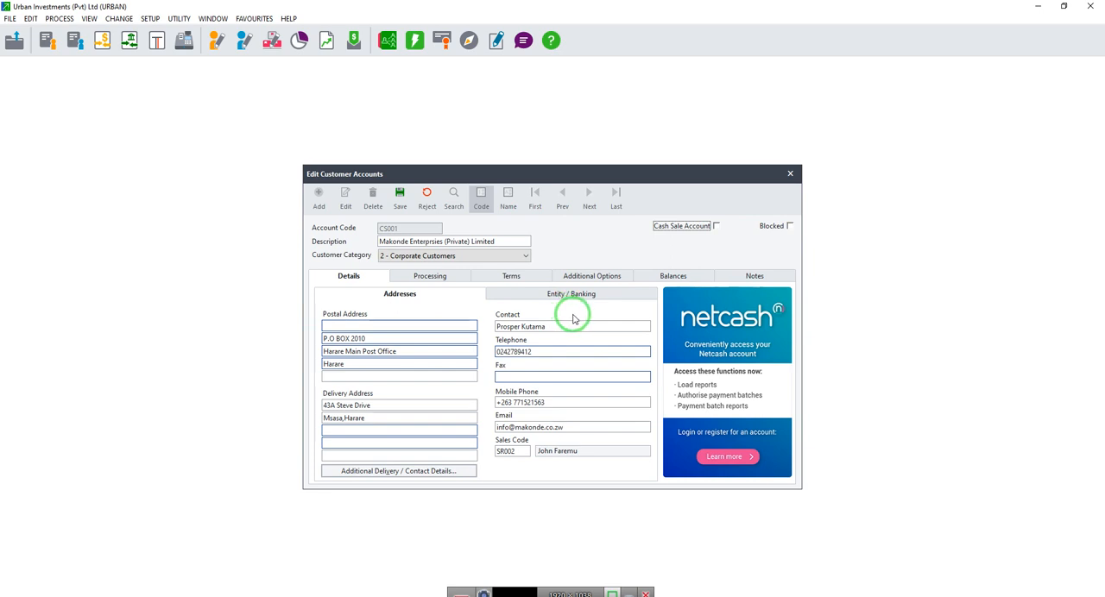
pyautogui.moveTo(595, 318)
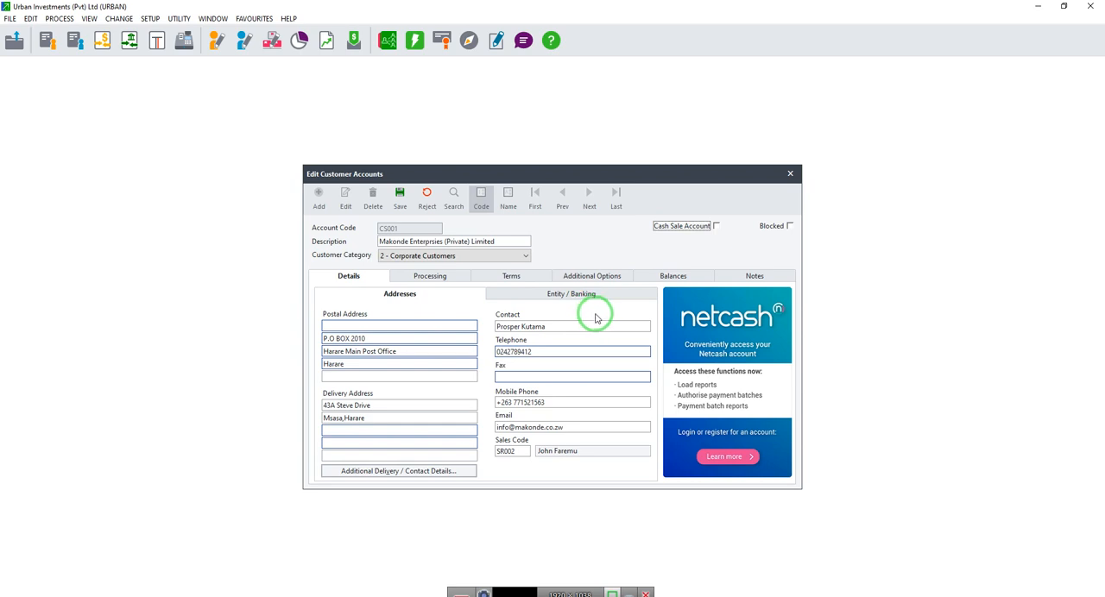
pyautogui.moveTo(486, 300)
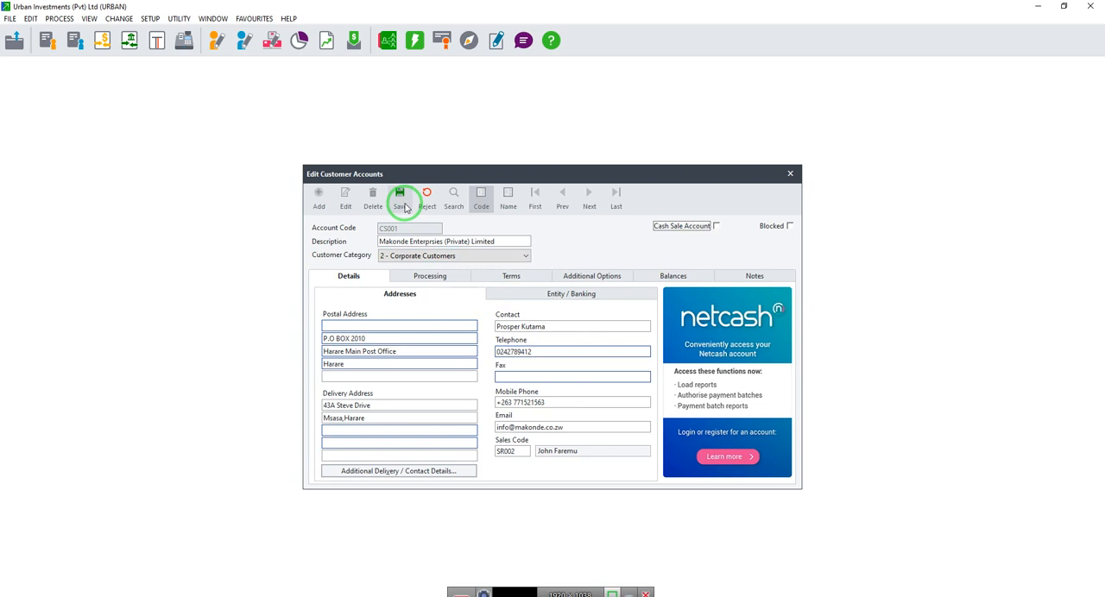
pyautogui.moveTo(427, 197)
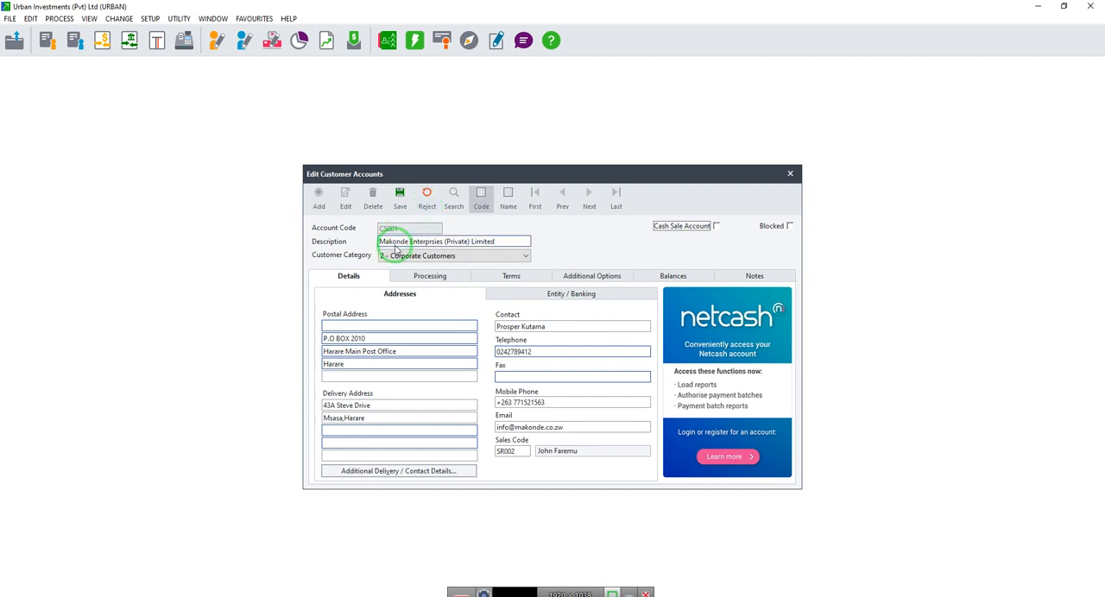
# Step: Save the Makonde Enterprises customer account, leaving a blank customer form
pyautogui.click(400, 194)
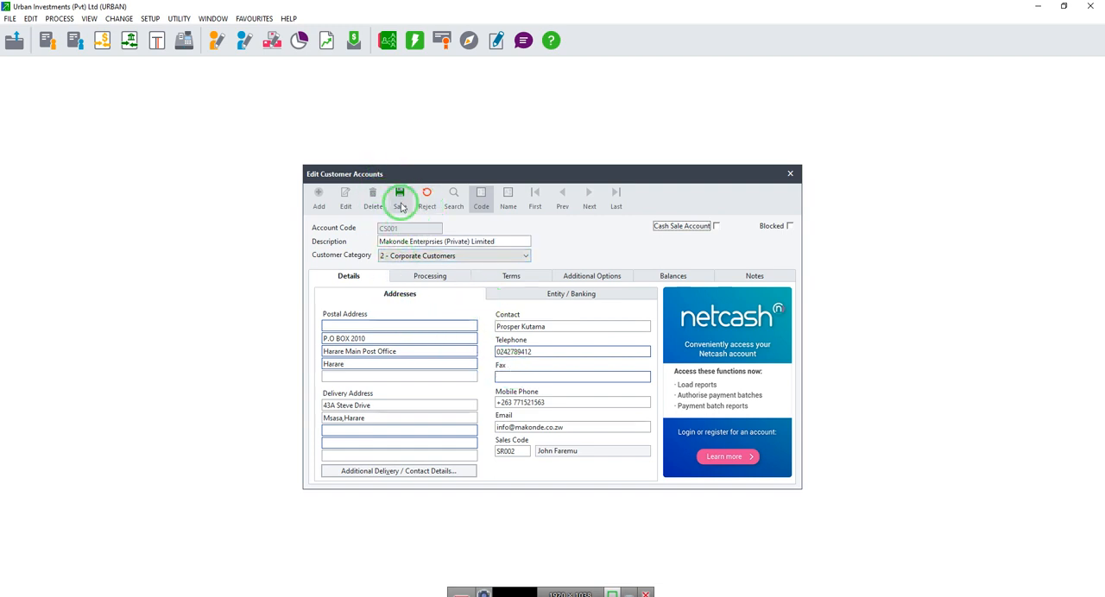
pyautogui.click(399, 197)
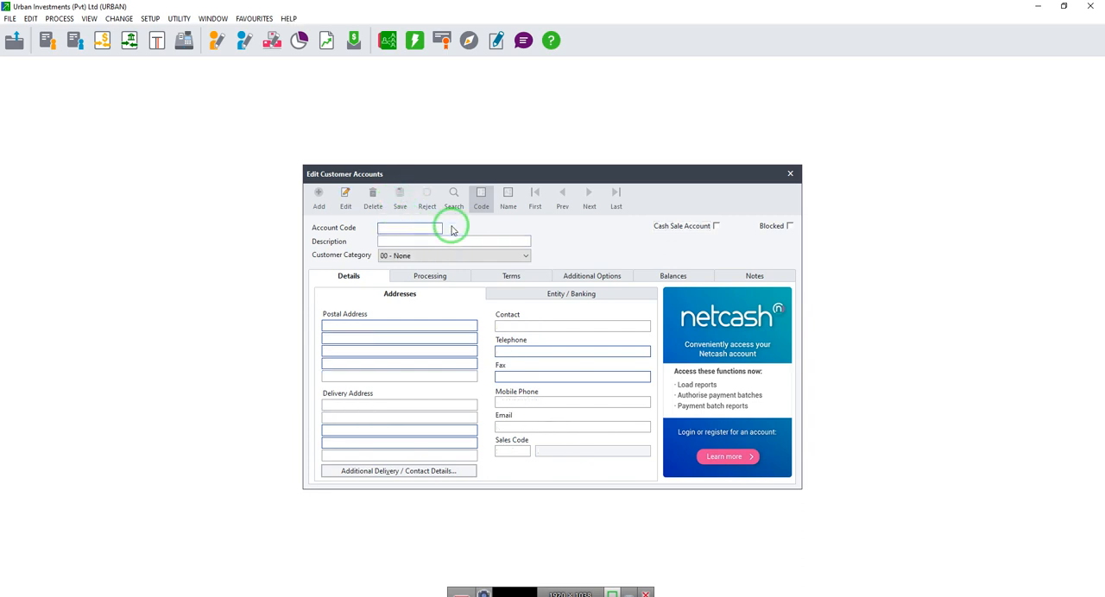
pyautogui.click(317, 196)
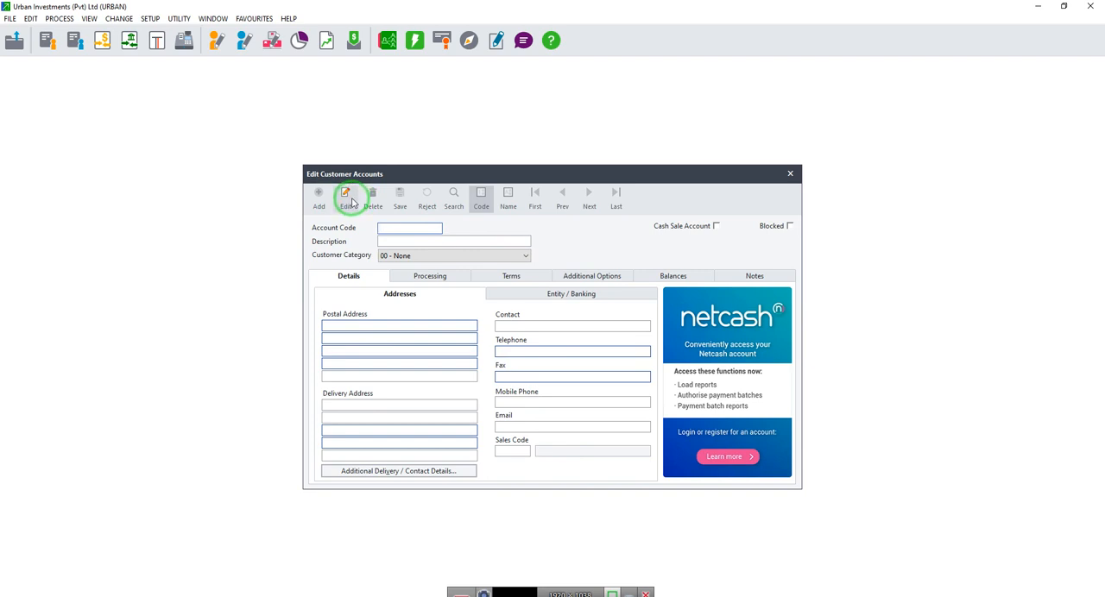
pyautogui.click(345, 197)
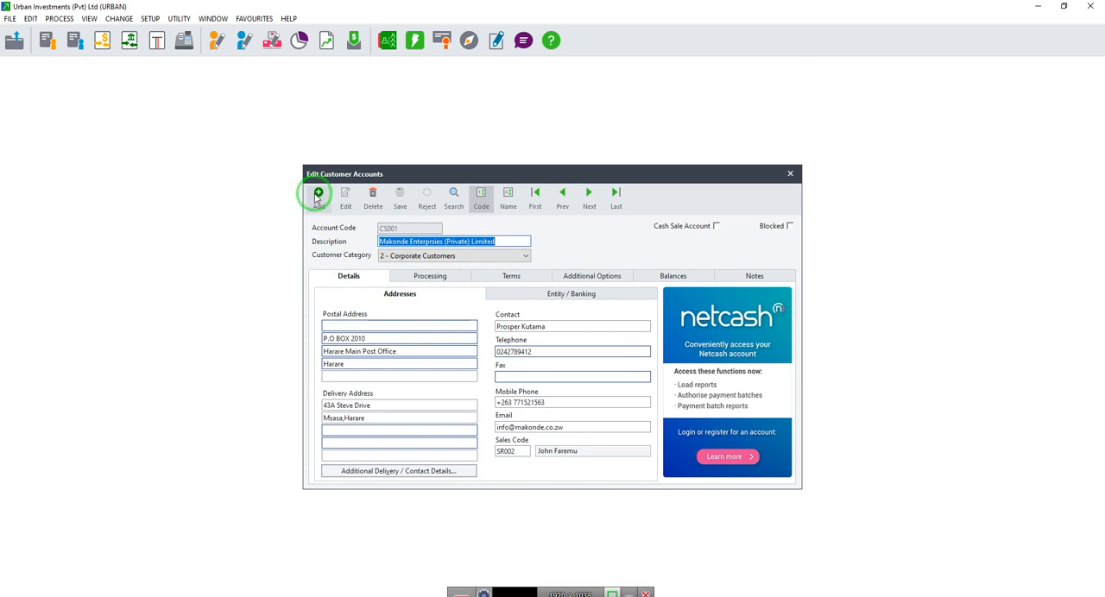
pyautogui.click(317, 197)
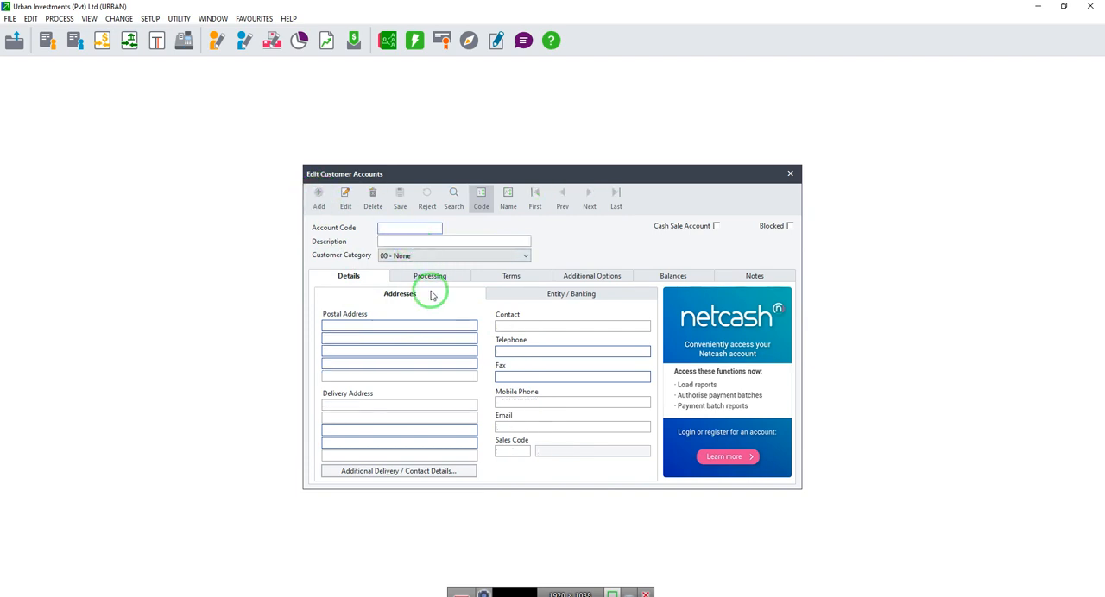